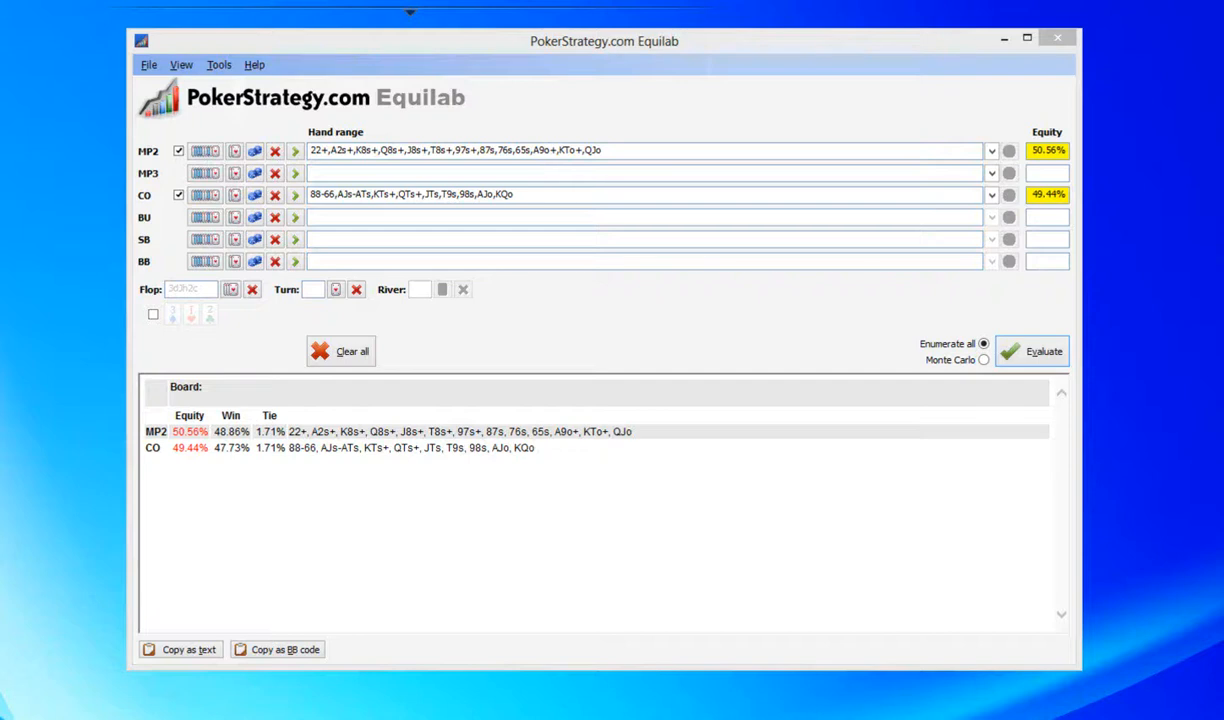
{"action": "mouse_move", "coordinate": [390, 390]}
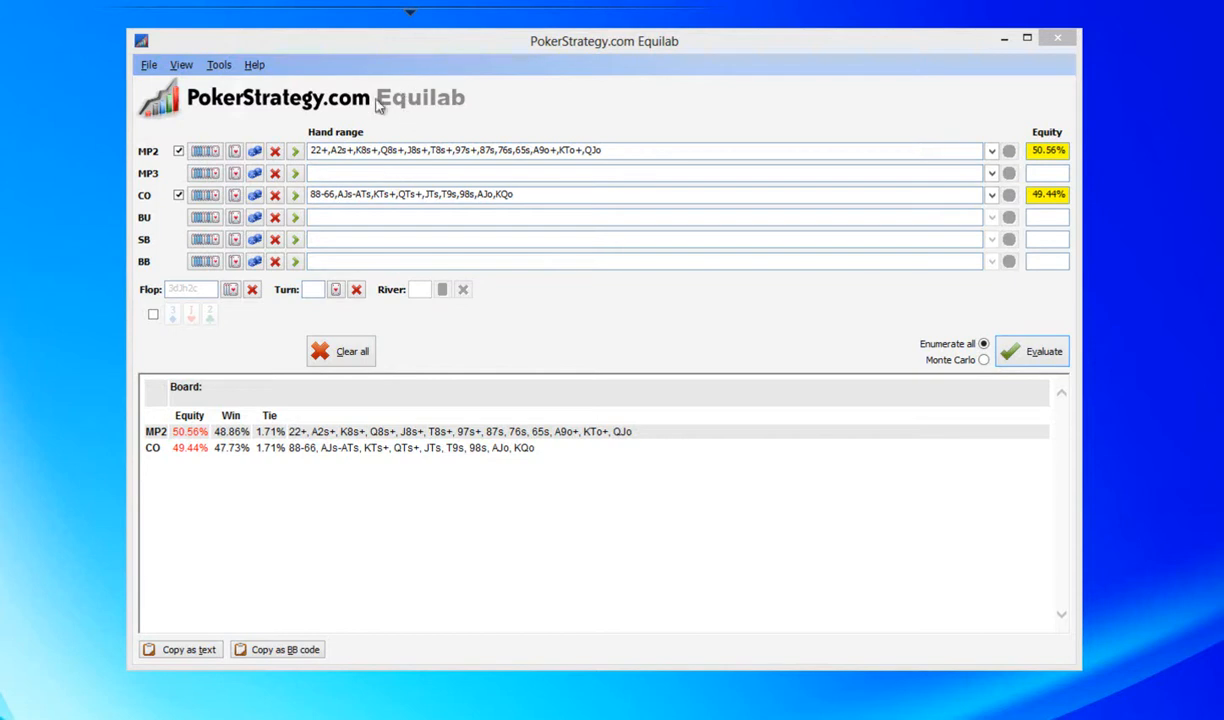
{"action": "mouse_move", "coordinate": [396, 172]}
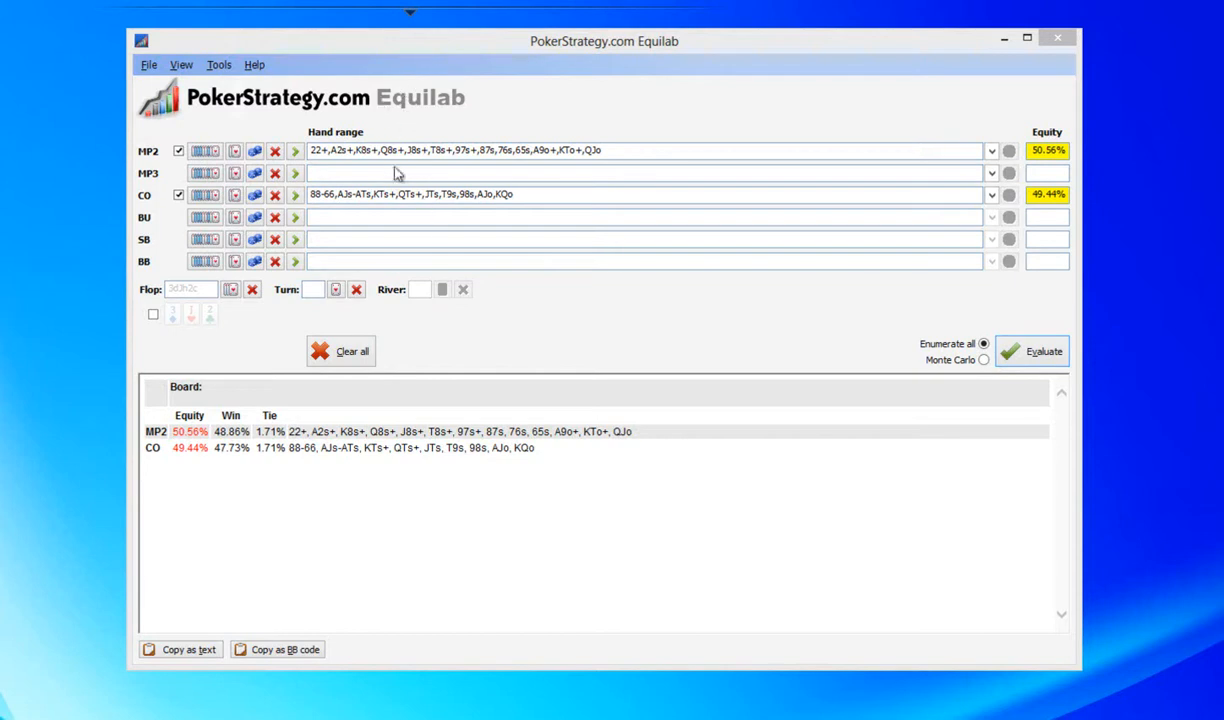
{"action": "mouse_move", "coordinate": [800, 168]}
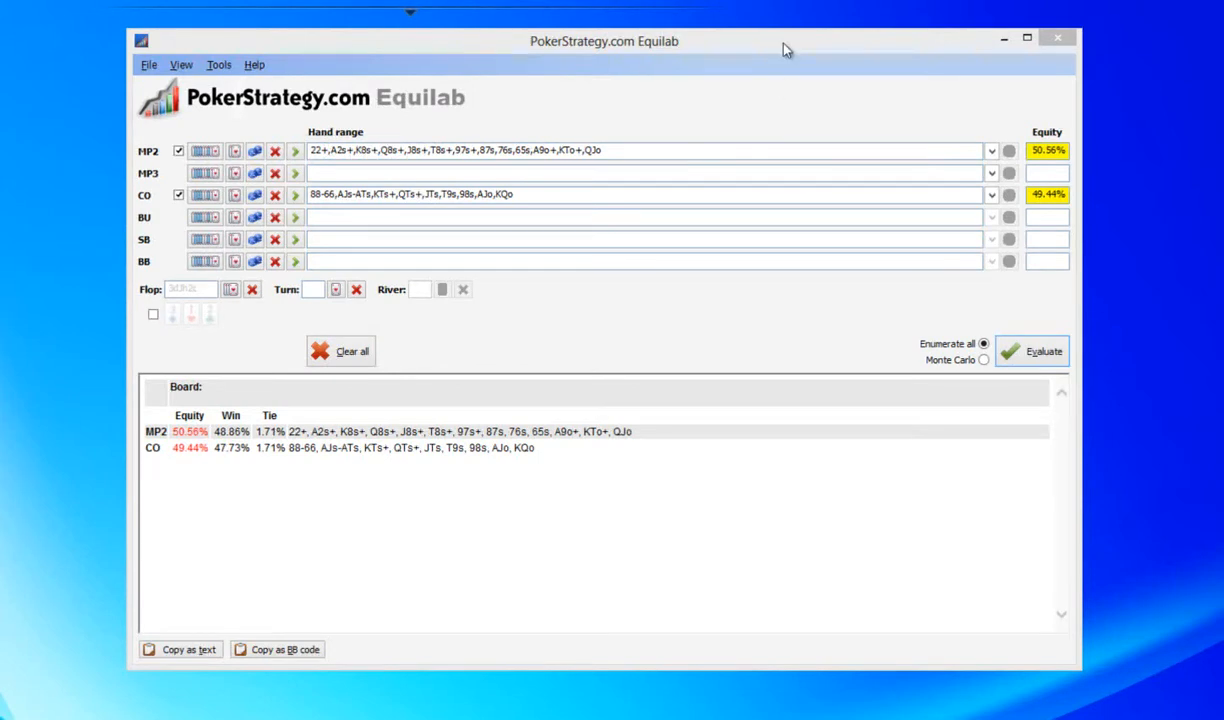
{"action": "mouse_move", "coordinate": [868, 194]}
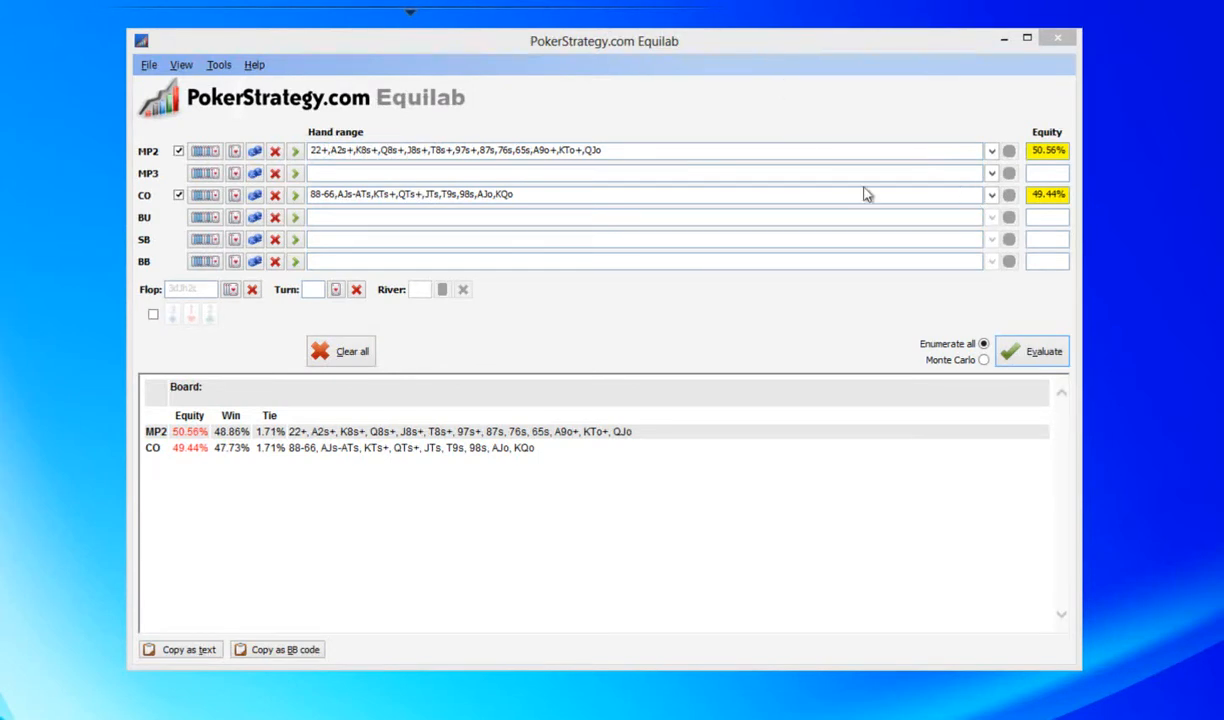
{"action": "mouse_move", "coordinate": [620, 138]}
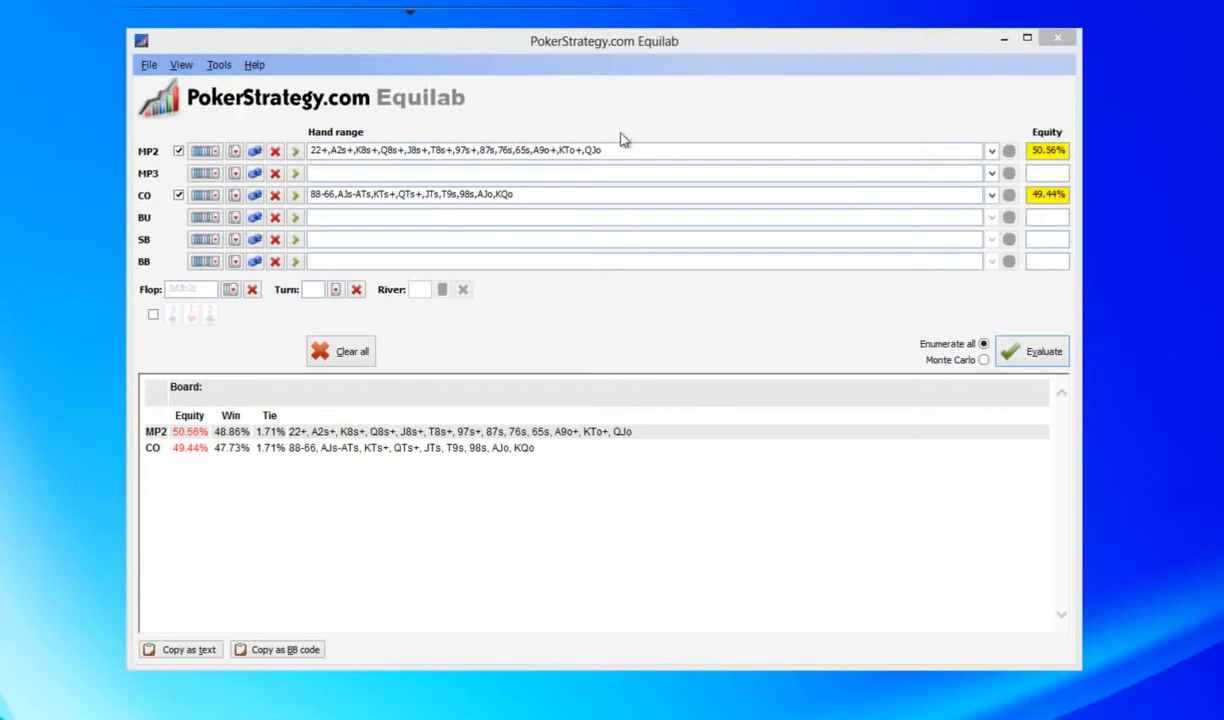
{"action": "mouse_move", "coordinate": [606, 240]}
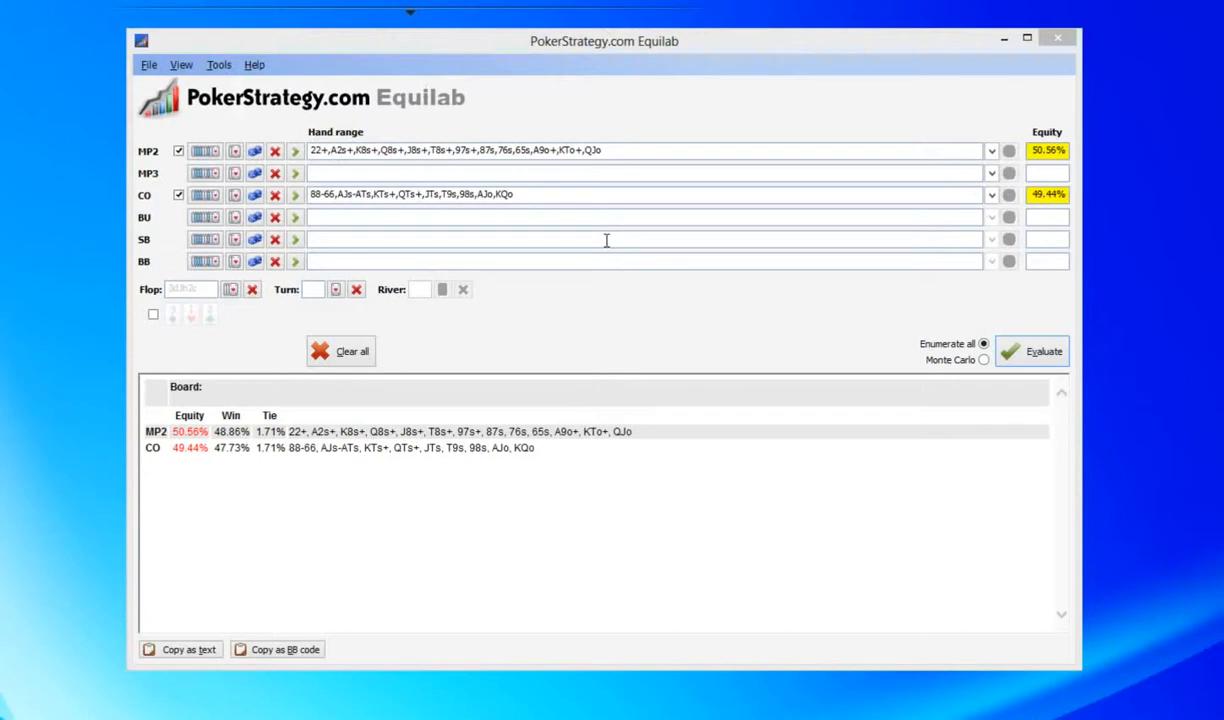
{"action": "mouse_move", "coordinate": [694, 54]}
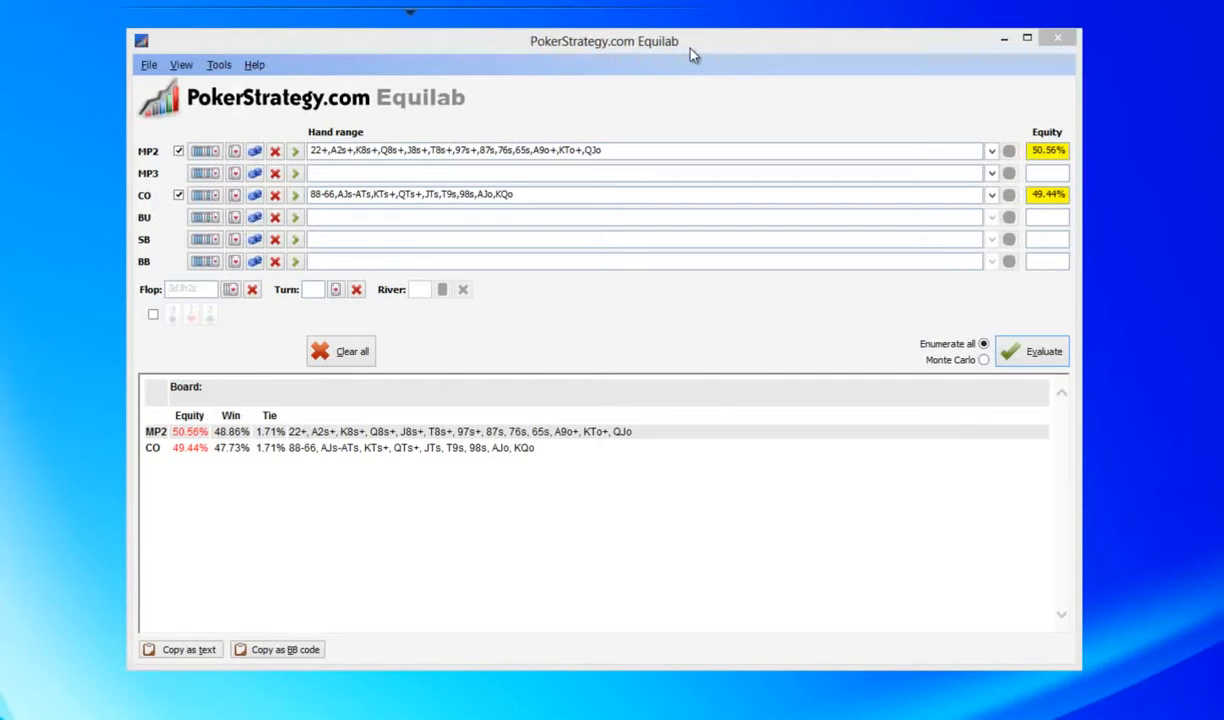
{"action": "mouse_move", "coordinate": [786, 150]}
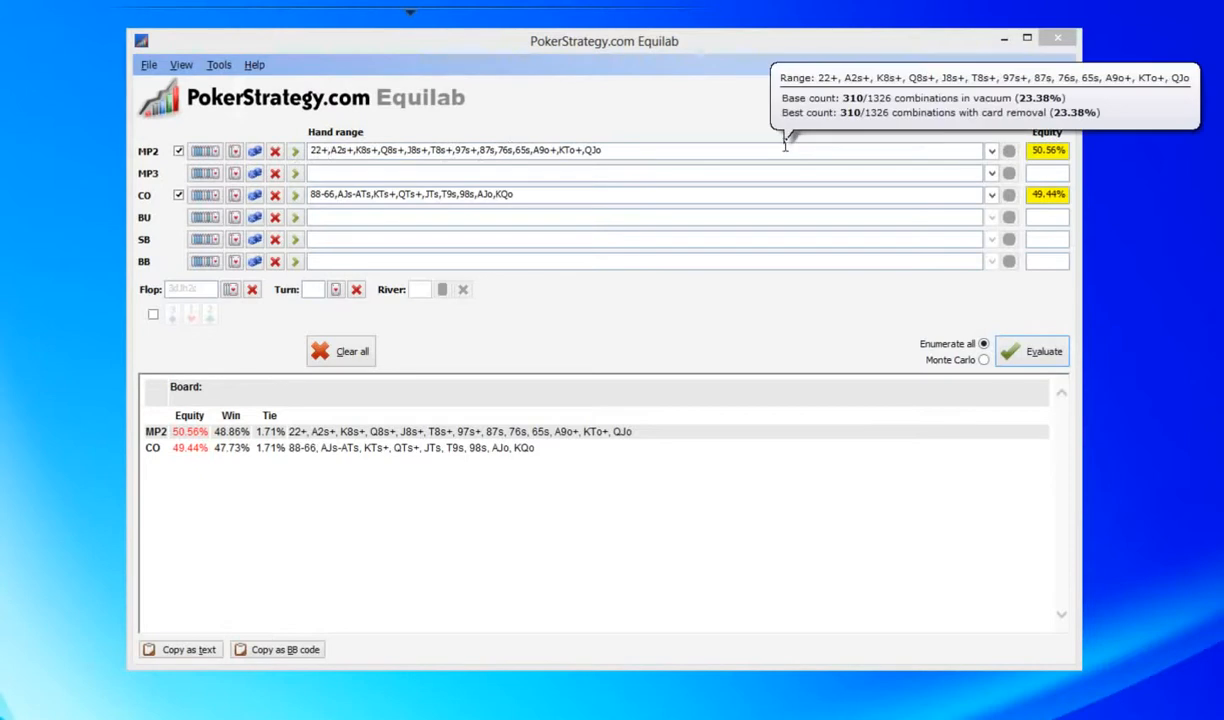
{"action": "mouse_move", "coordinate": [658, 80]}
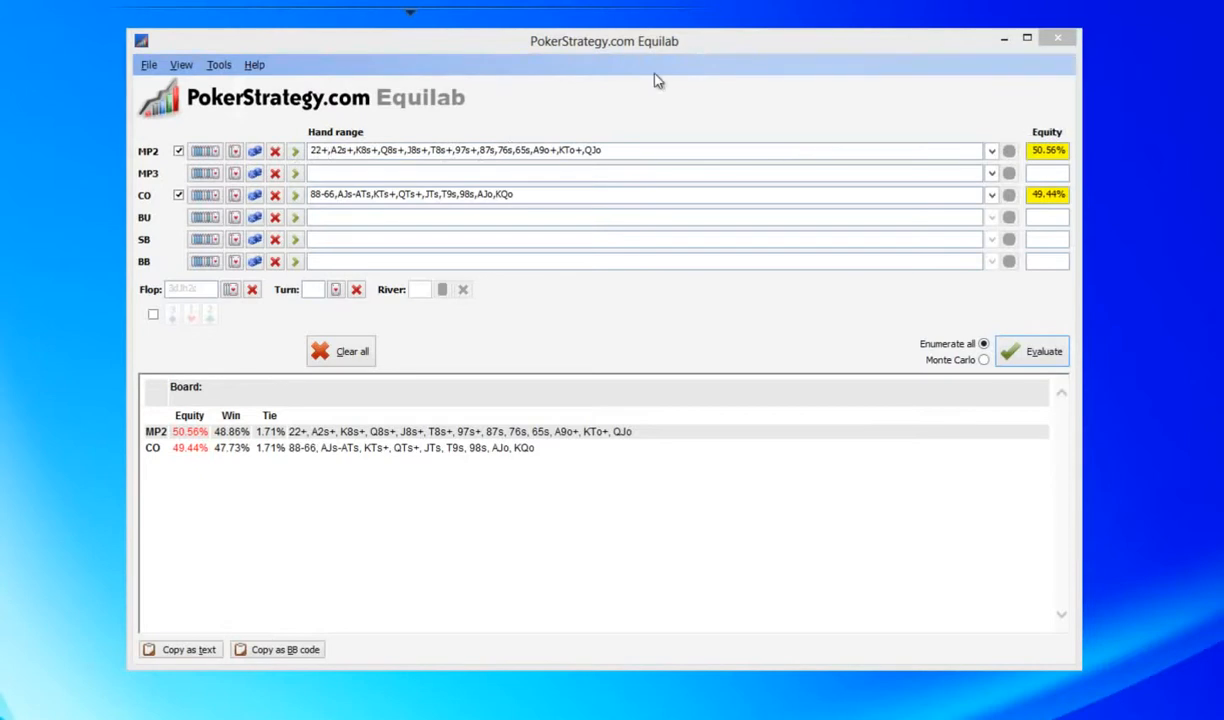
{"action": "mouse_move", "coordinate": [276, 142]}
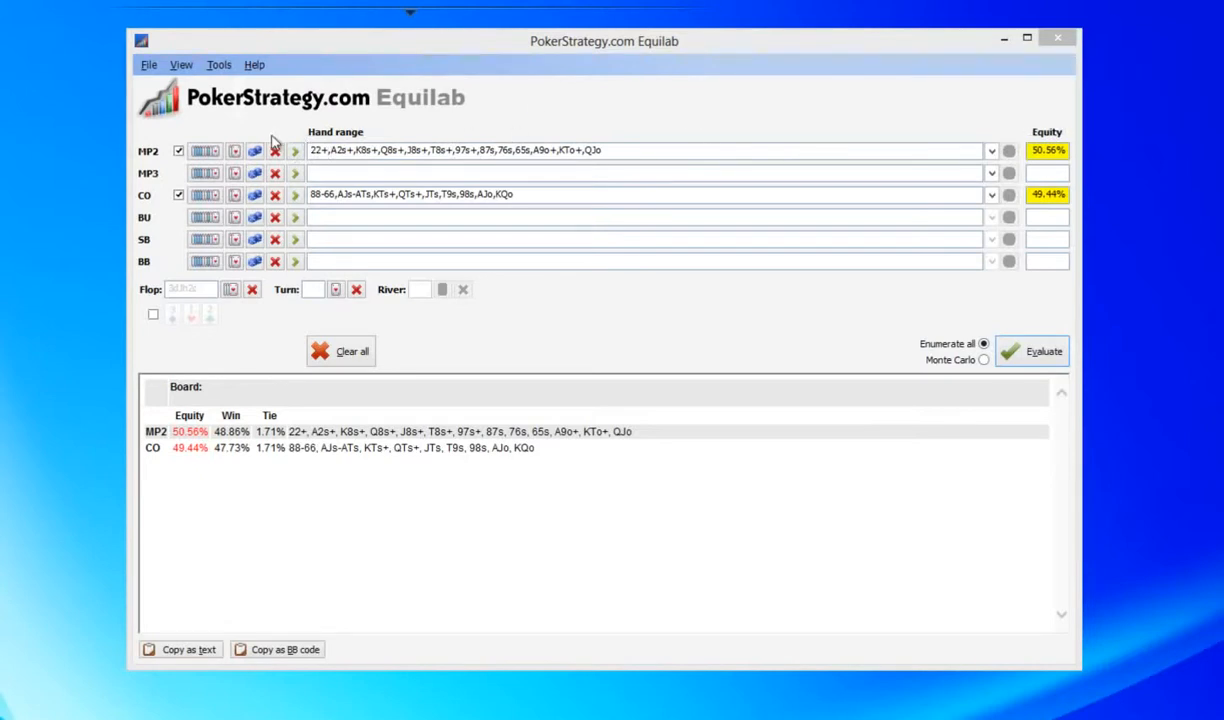
{"action": "mouse_move", "coordinate": [646, 150]}
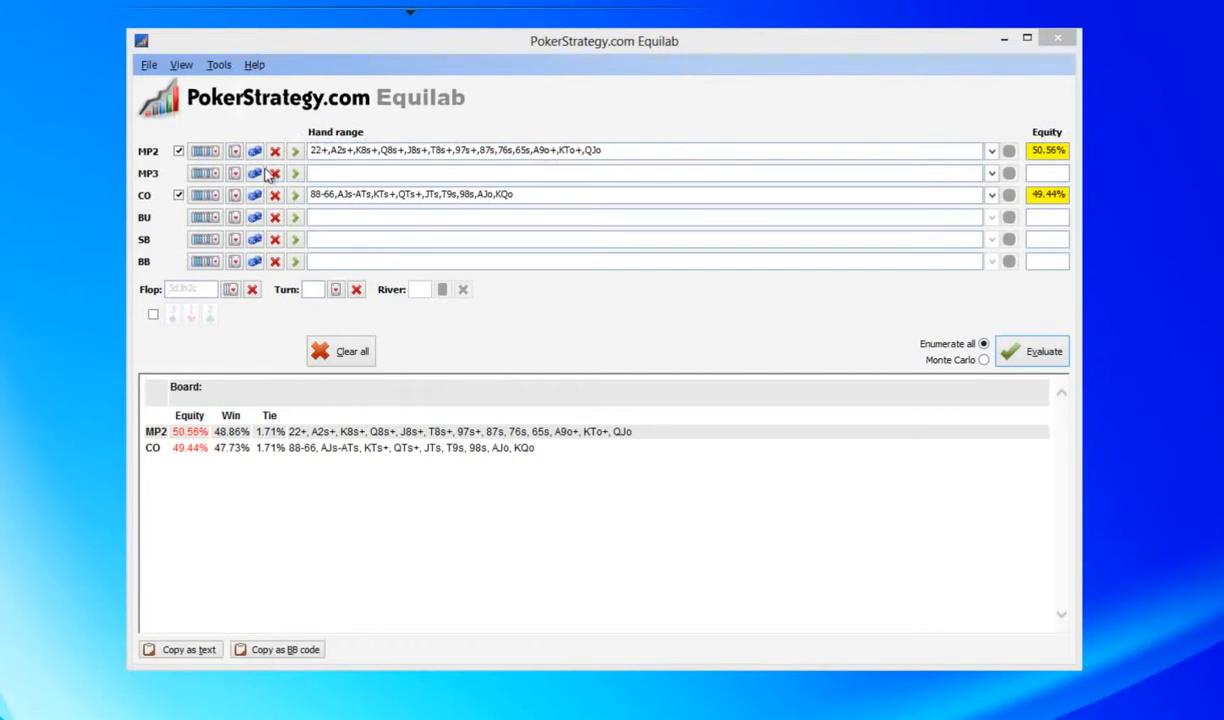
Step: Check MP2's and CO's ranges as card matrices and evaluate equities on the flop: MP2 50.24%, CO 49.76%
{"action": "left_click", "coordinate": [204, 150]}
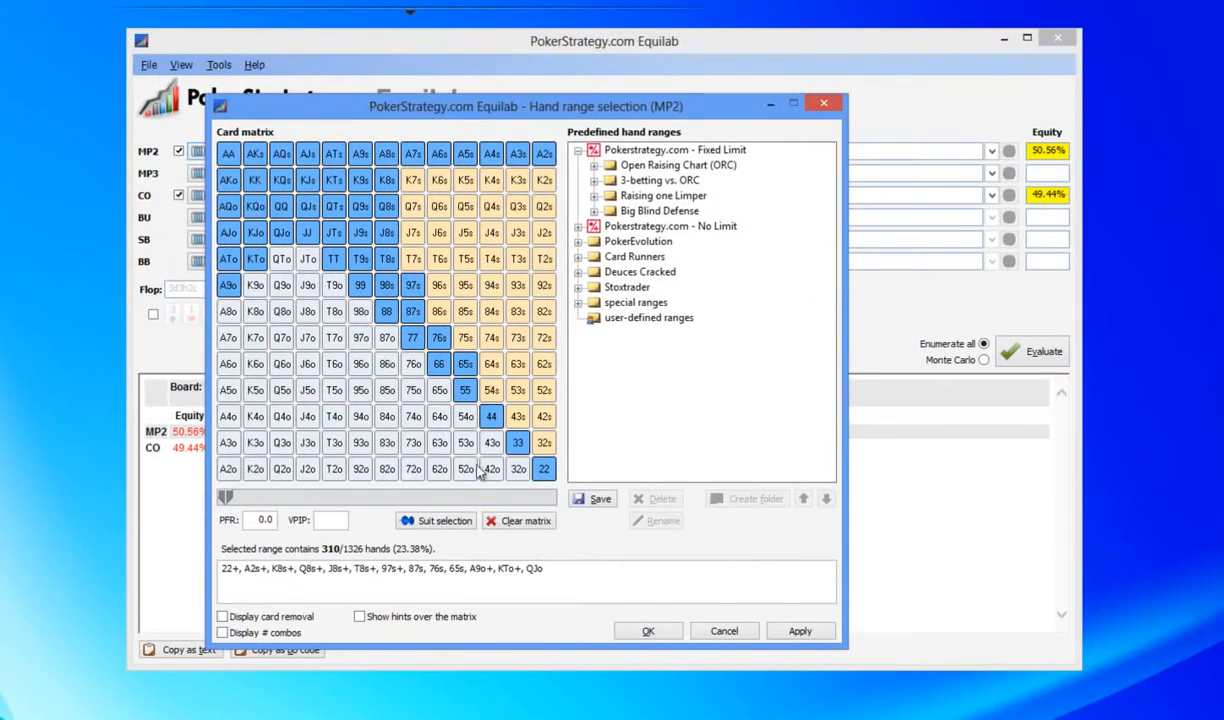
{"action": "mouse_move", "coordinate": [696, 638]}
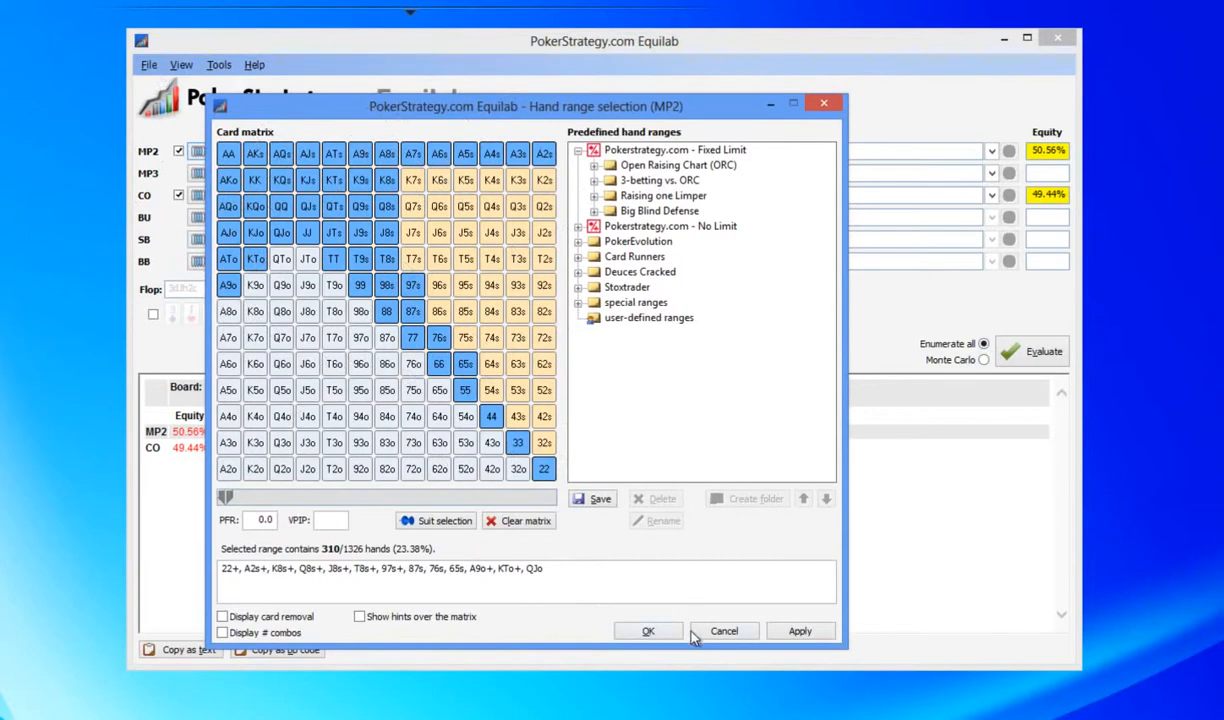
{"action": "mouse_move", "coordinate": [728, 638]}
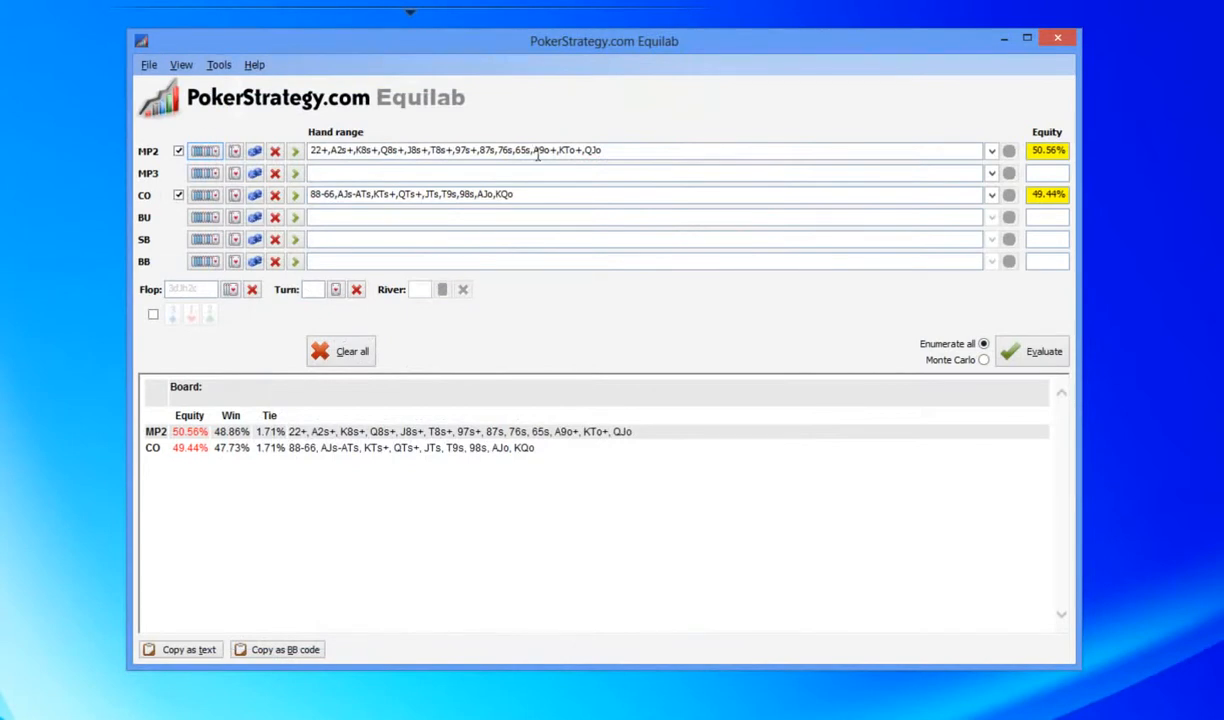
{"action": "mouse_move", "coordinate": [480, 152]}
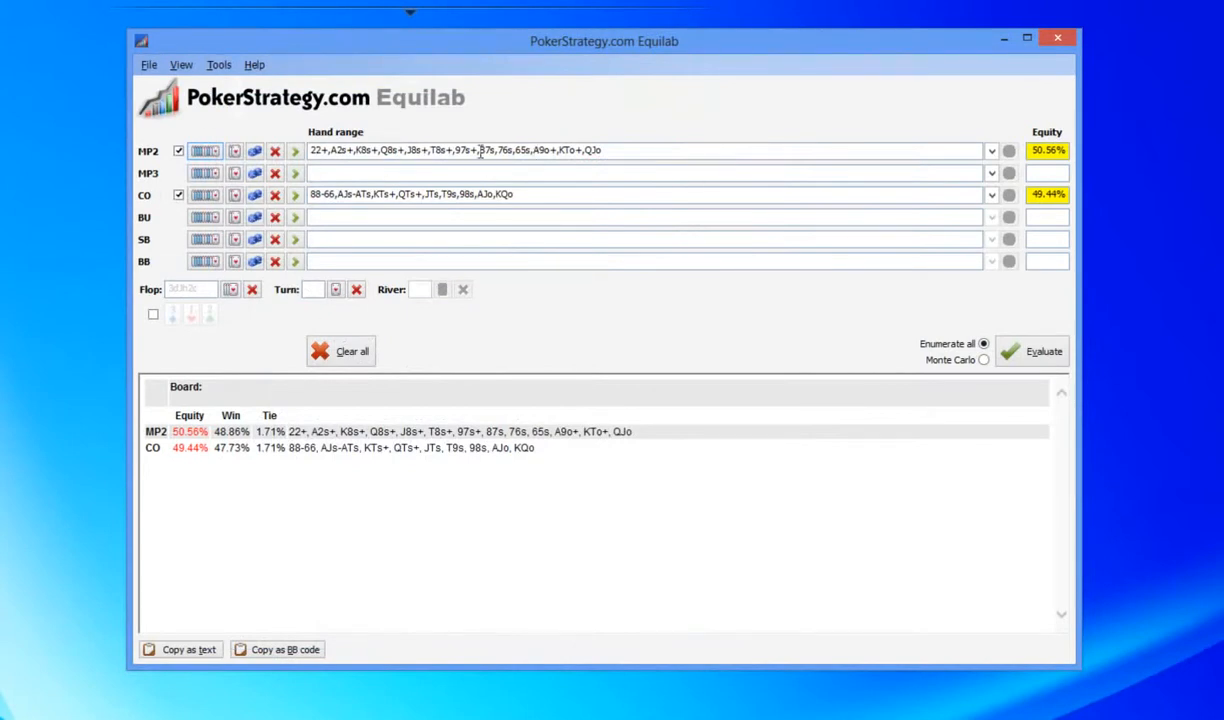
{"action": "left_click", "coordinate": [204, 194]}
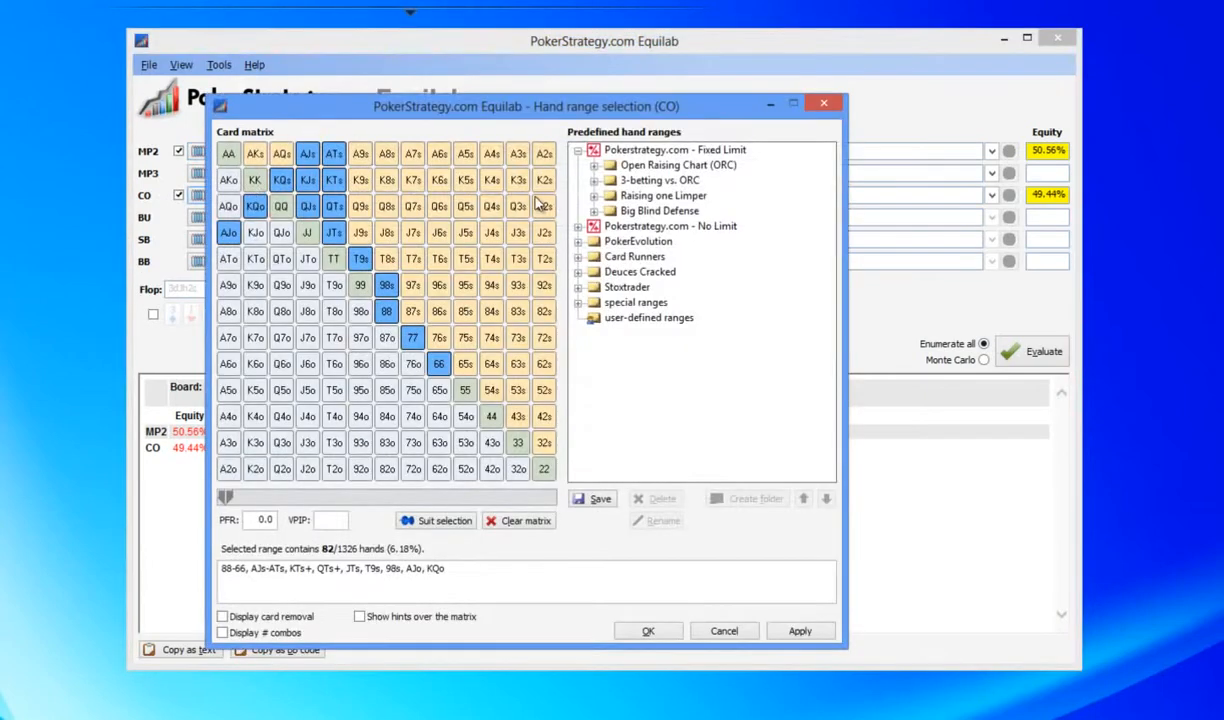
{"action": "mouse_move", "coordinate": [256, 236]}
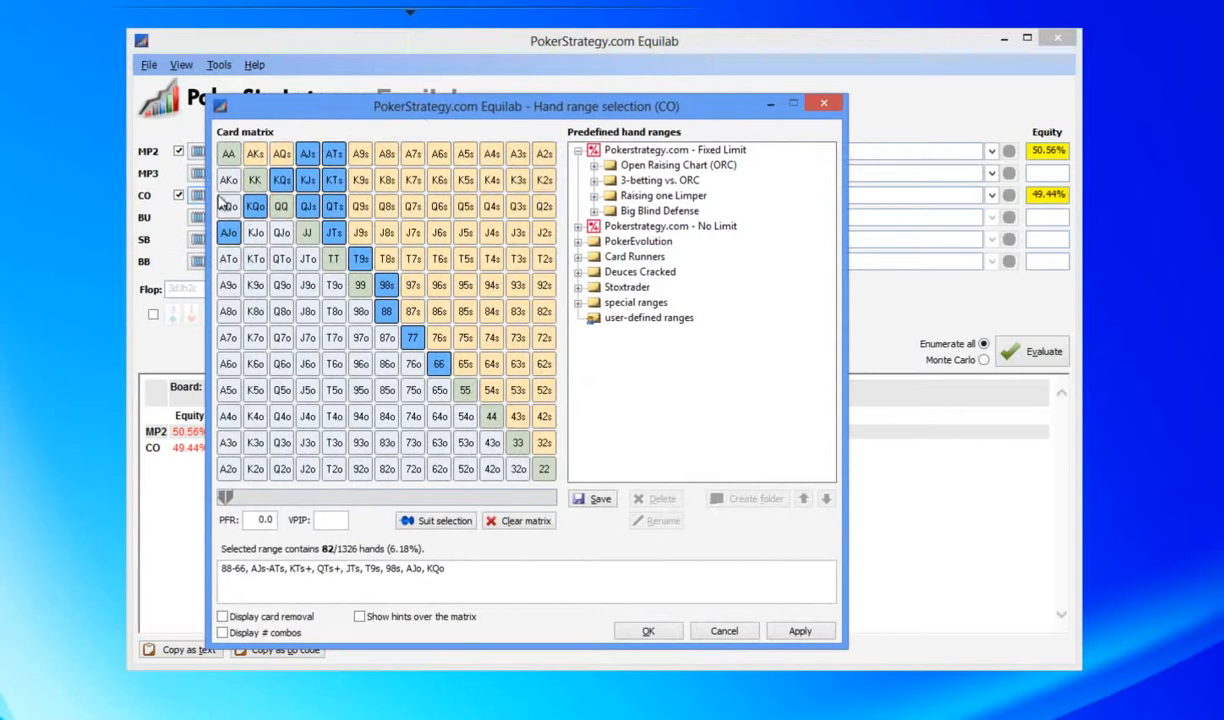
{"action": "mouse_move", "coordinate": [532, 132]}
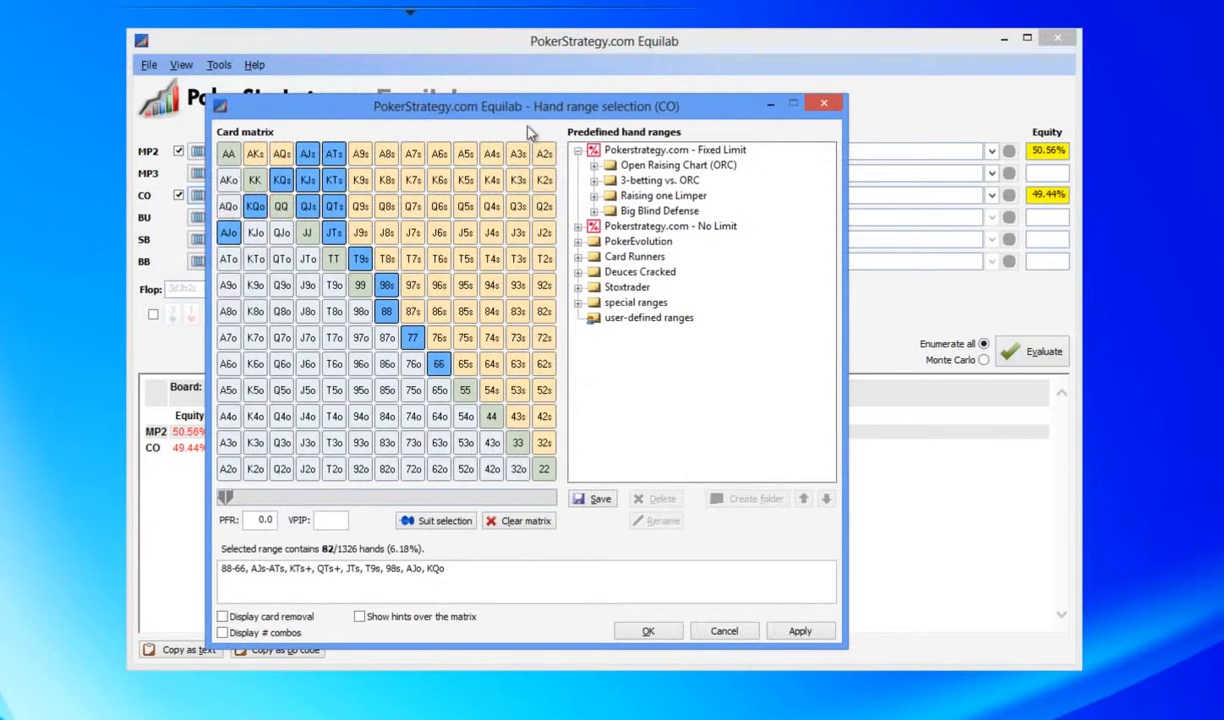
{"action": "mouse_move", "coordinate": [56, 108]}
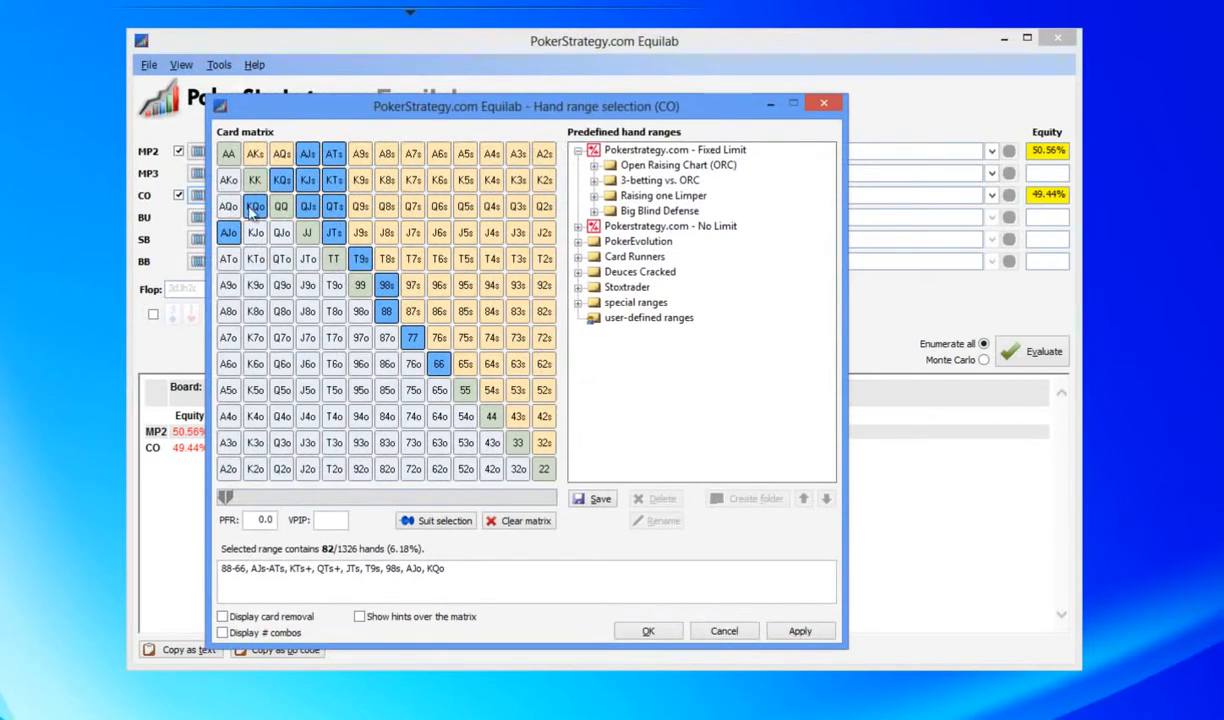
{"action": "mouse_move", "coordinate": [212, 248]}
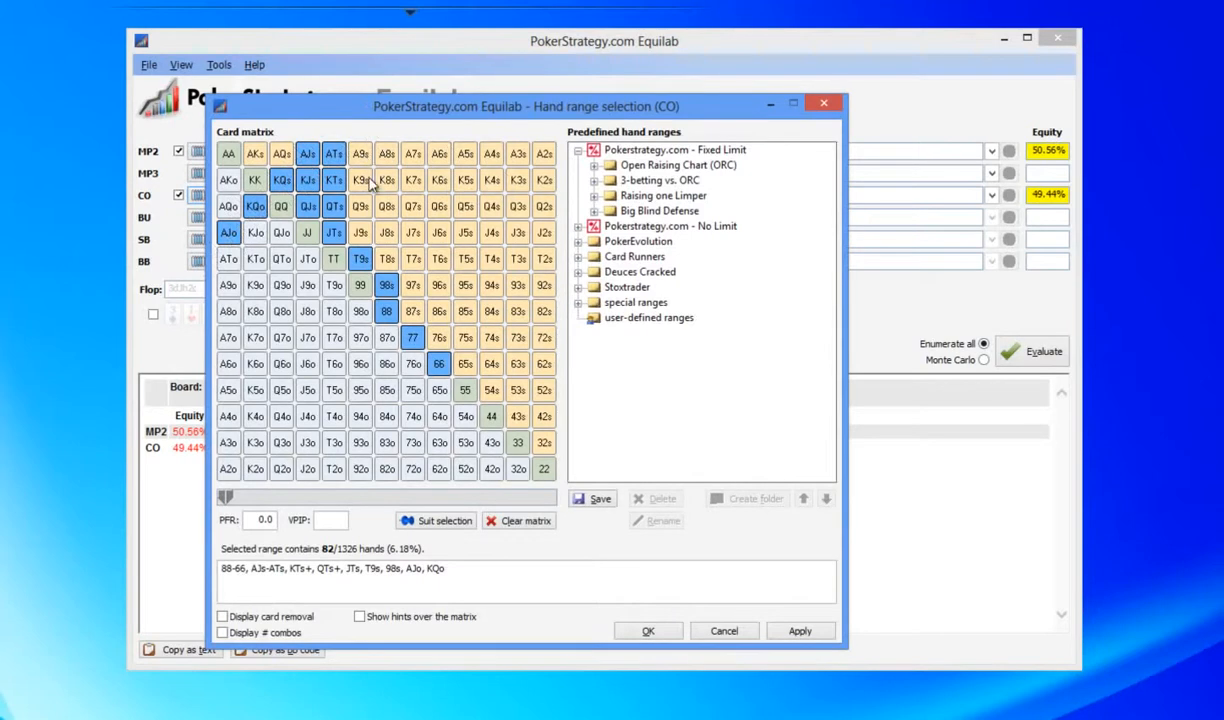
{"action": "mouse_move", "coordinate": [232, 272]}
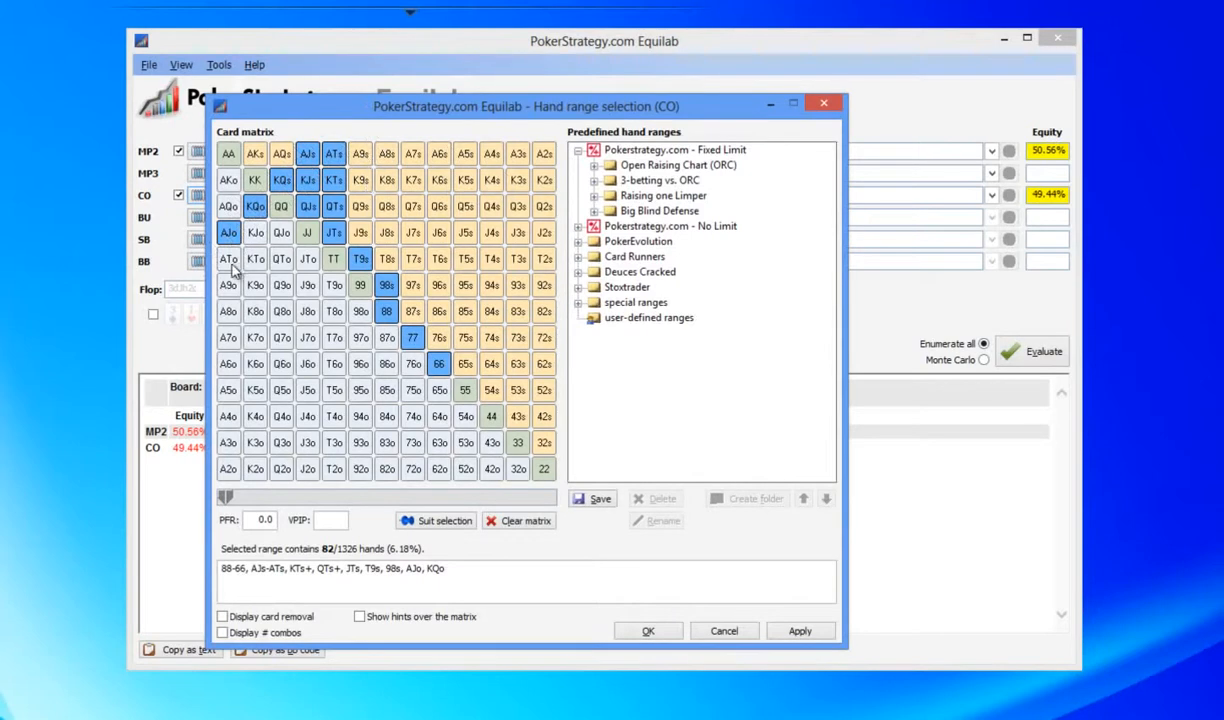
{"action": "mouse_move", "coordinate": [456, 236]}
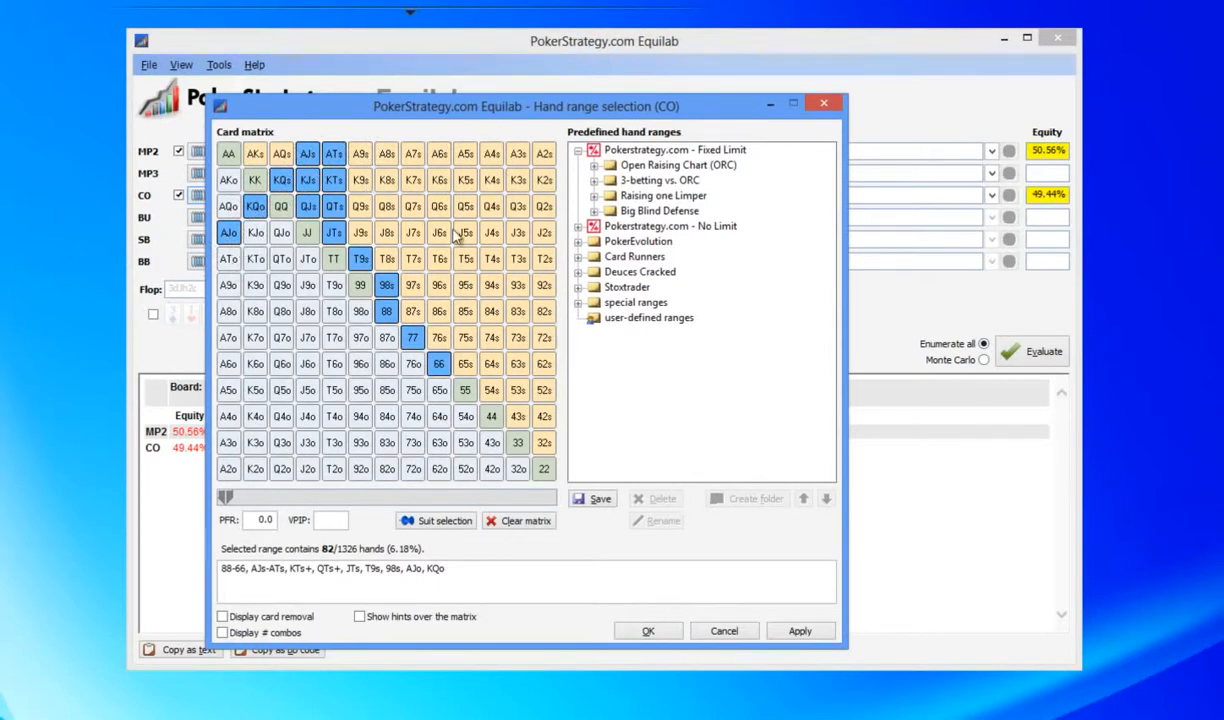
{"action": "mouse_move", "coordinate": [358, 280]}
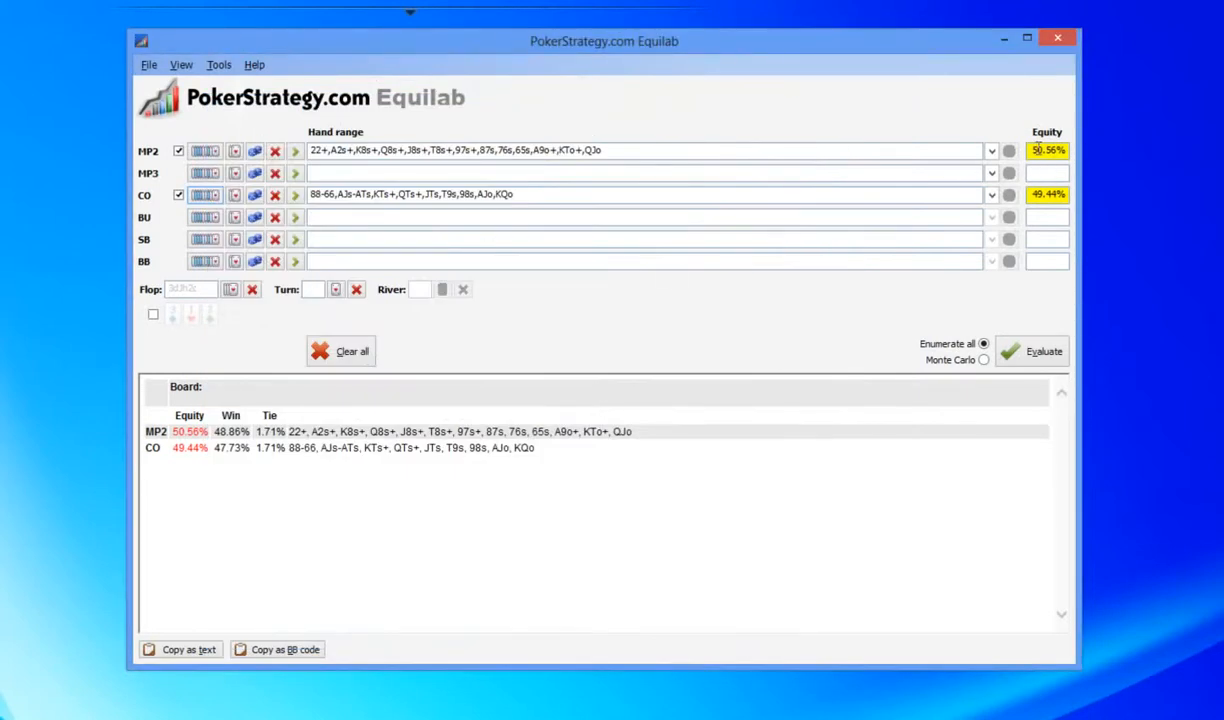
{"action": "mouse_move", "coordinate": [1040, 190]}
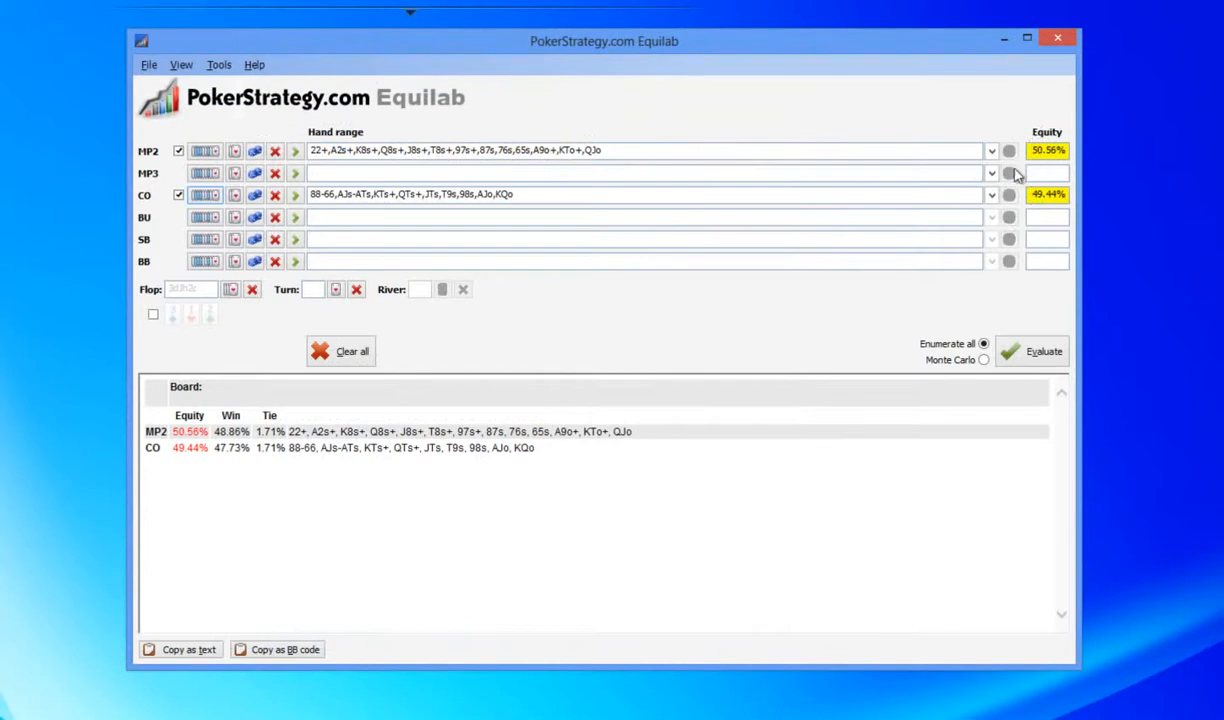
{"action": "mouse_move", "coordinate": [168, 344]}
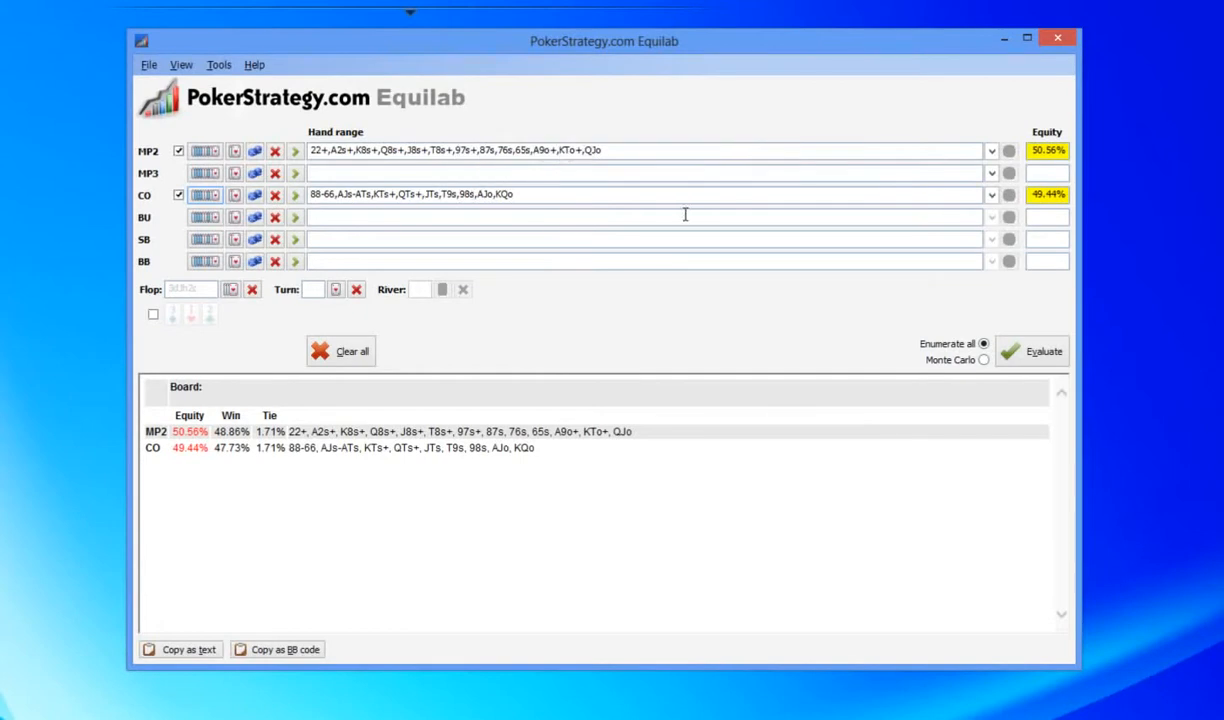
{"action": "mouse_move", "coordinate": [656, 194]}
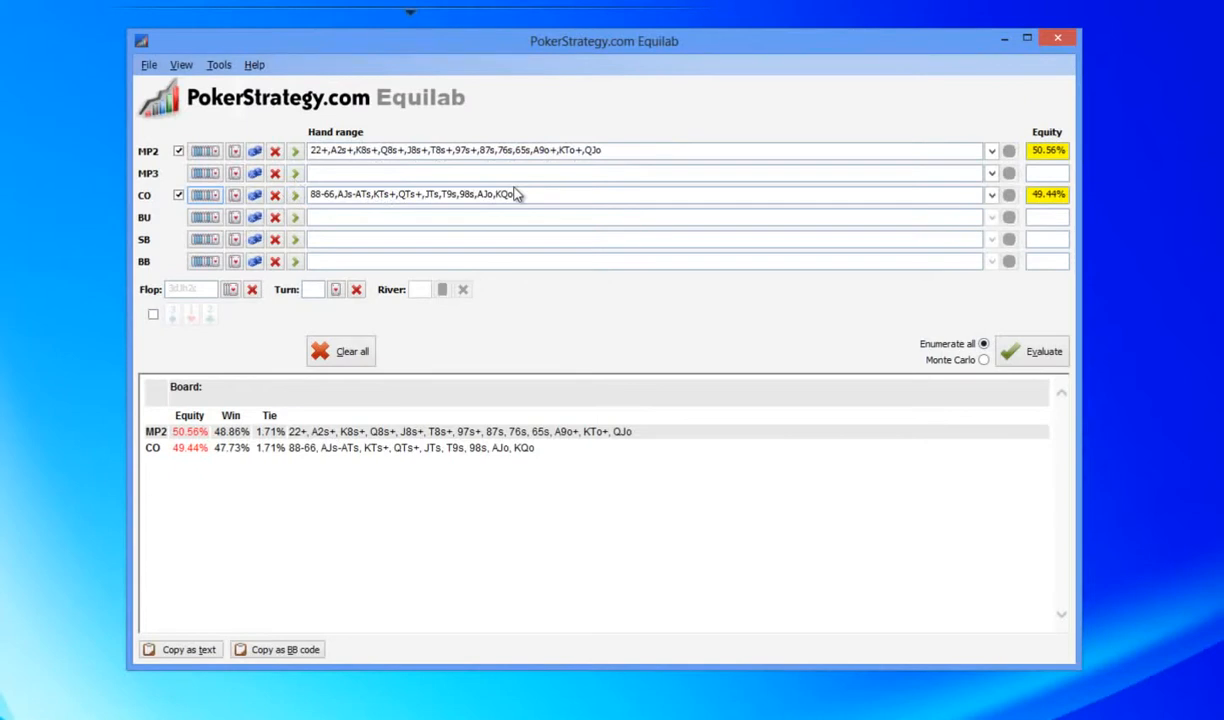
{"action": "mouse_move", "coordinate": [352, 150]}
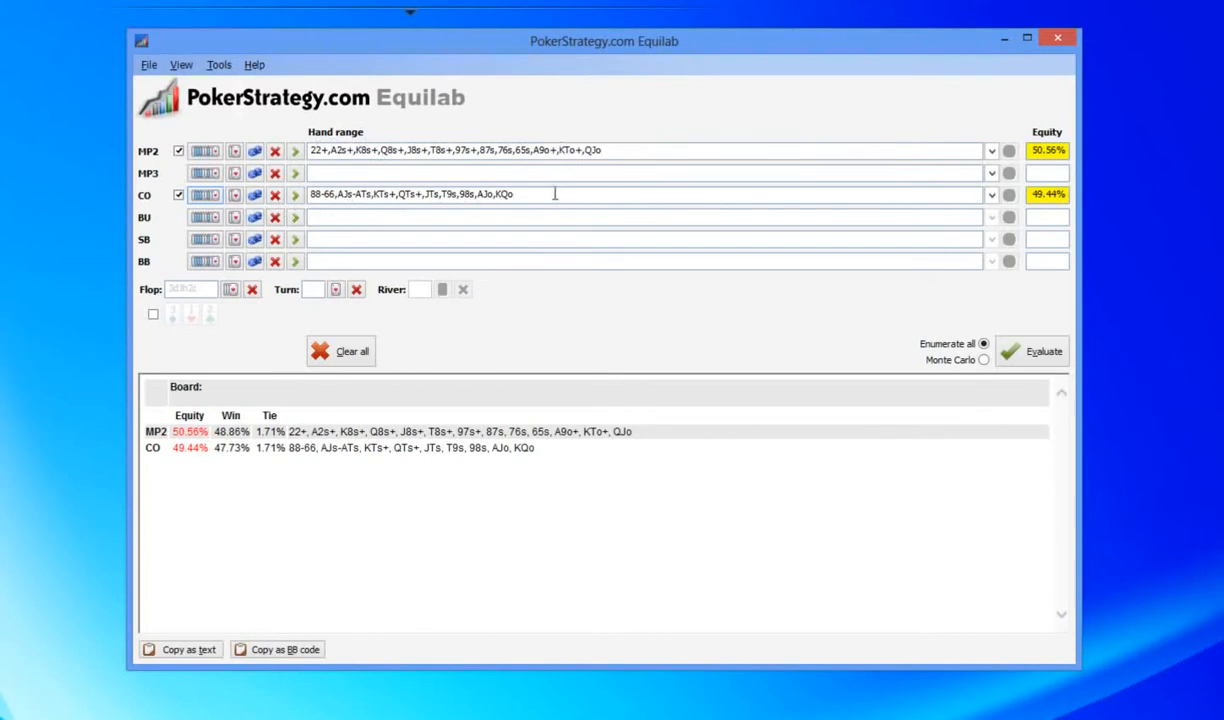
{"action": "left_click", "coordinate": [152, 312]}
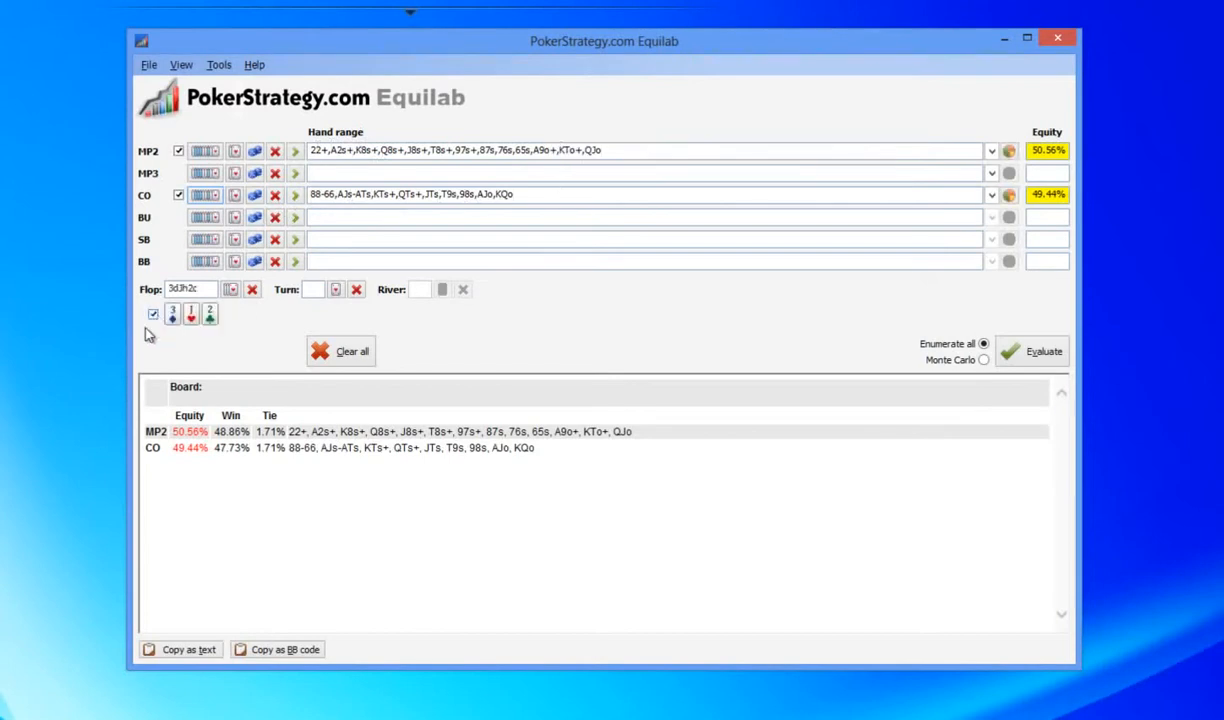
{"action": "mouse_move", "coordinate": [192, 336]}
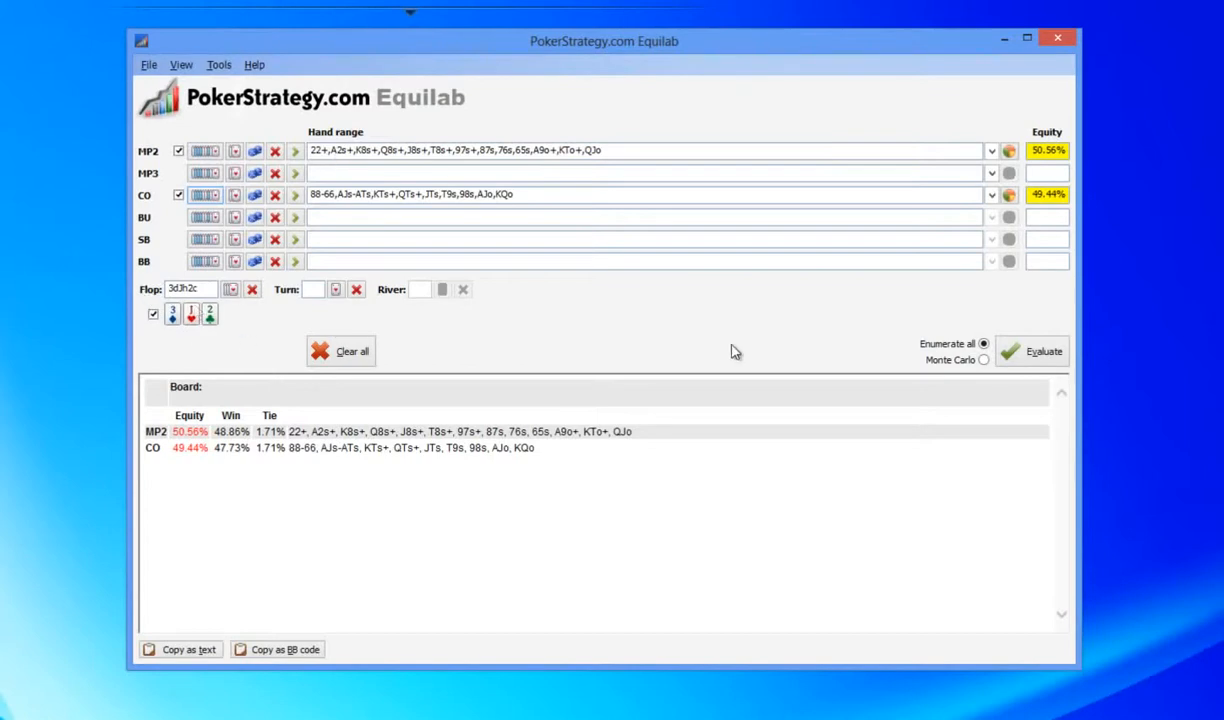
{"action": "mouse_move", "coordinate": [490, 372]}
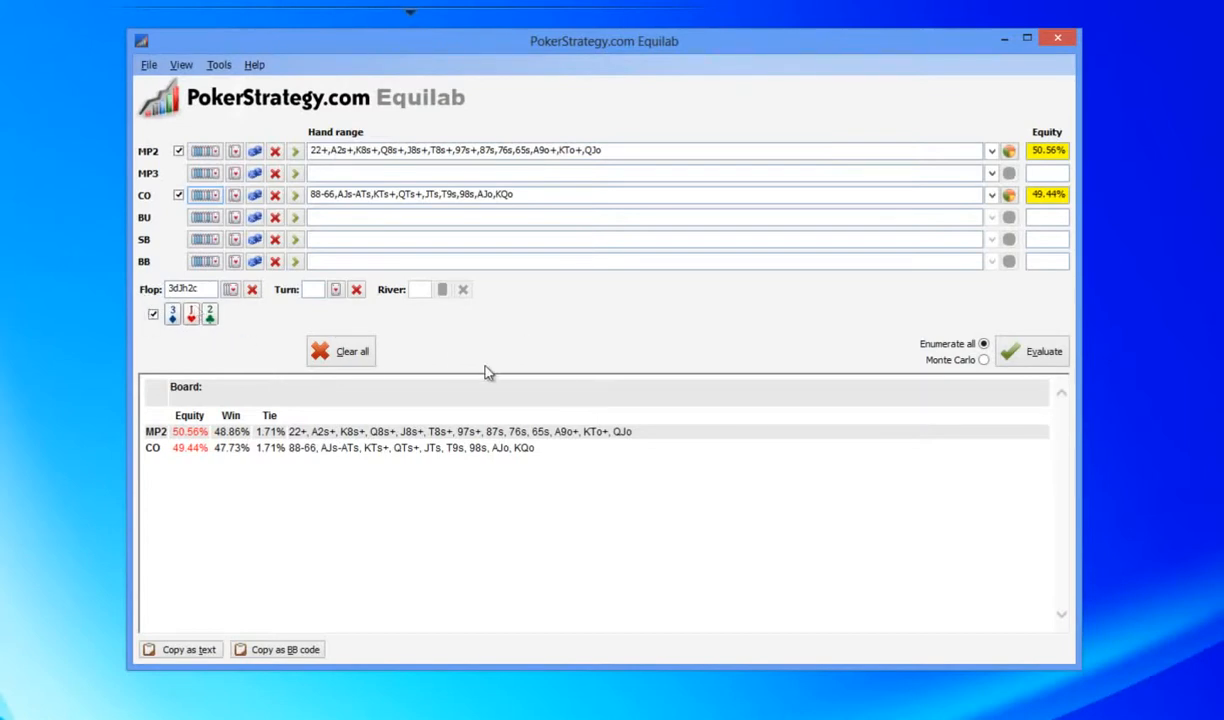
{"action": "mouse_move", "coordinate": [1108, 364]}
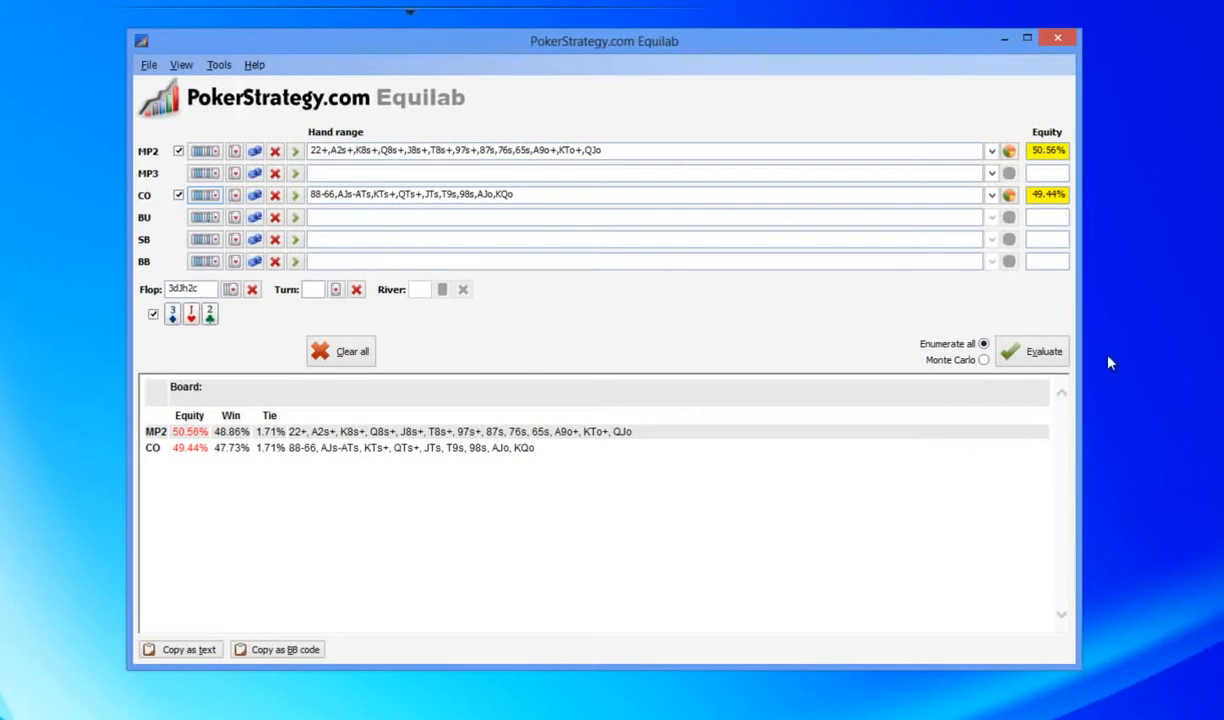
{"action": "left_click", "coordinate": [1032, 352]}
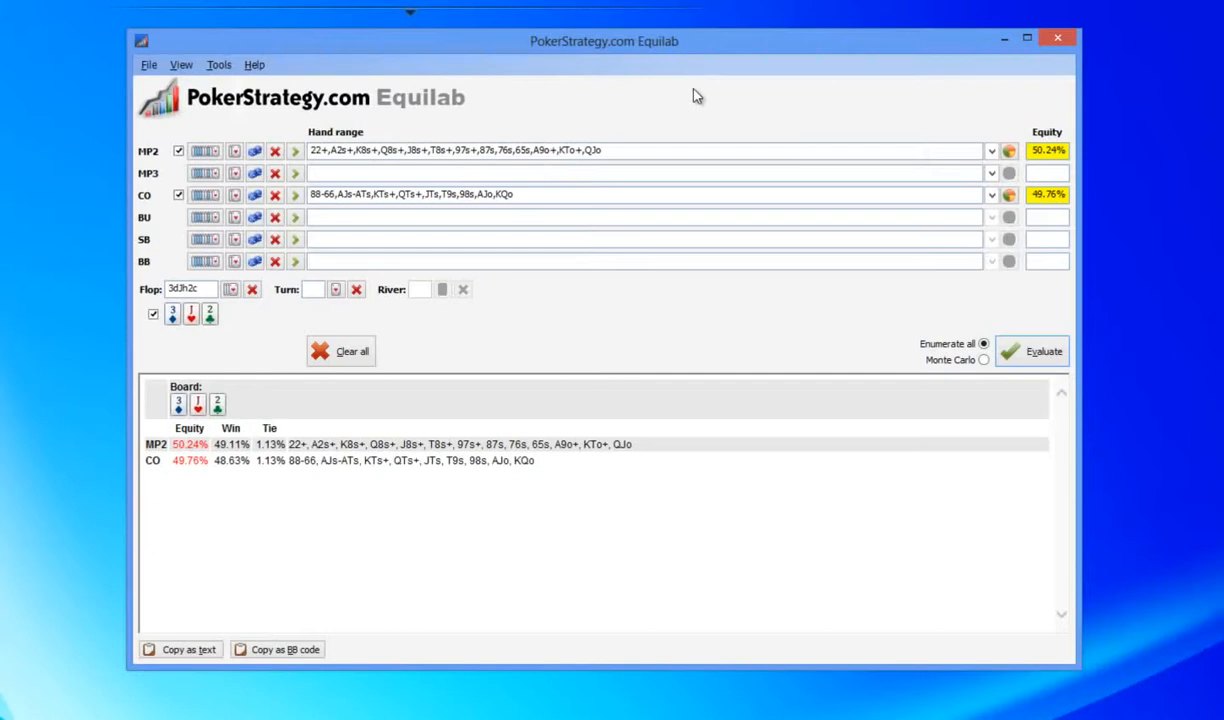
{"action": "mouse_move", "coordinate": [192, 342]}
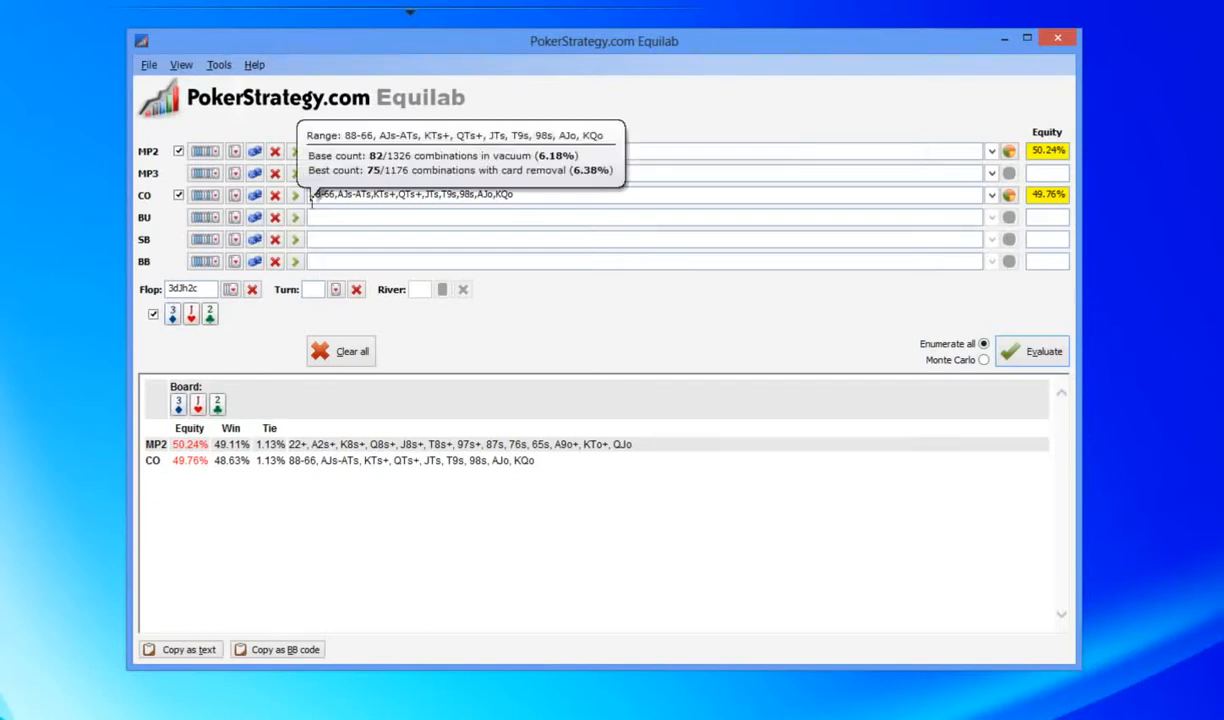
{"action": "mouse_move", "coordinate": [450, 152]}
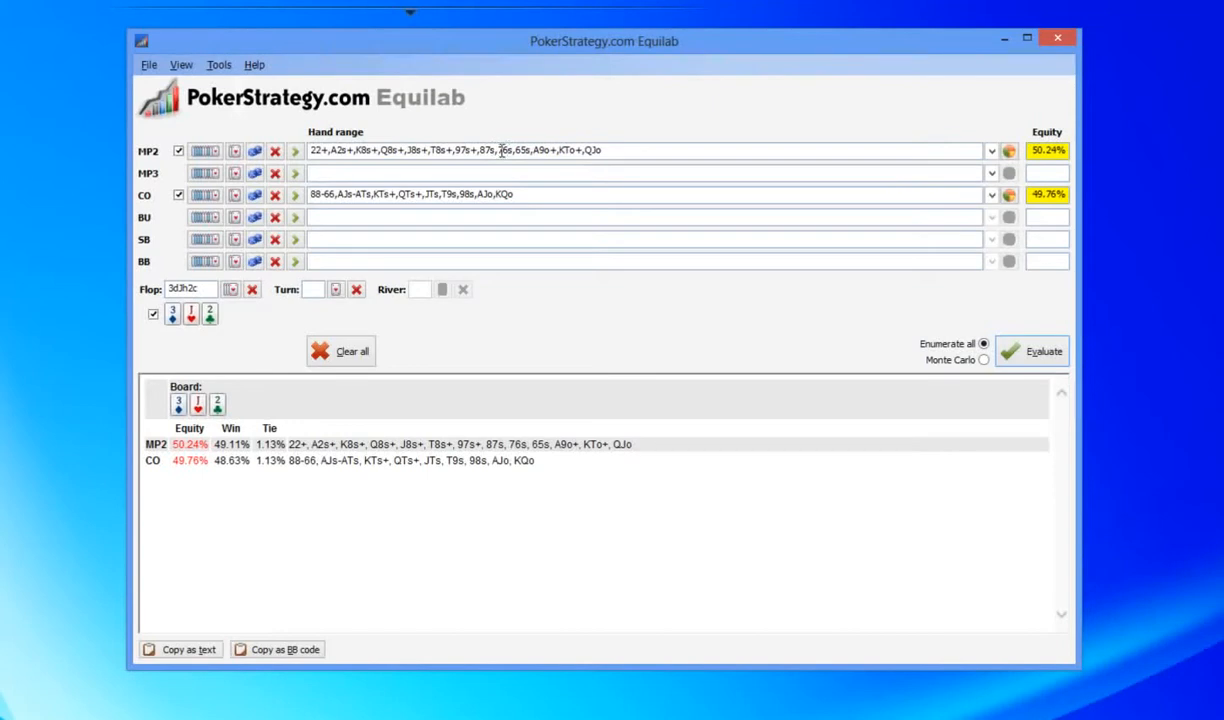
{"action": "mouse_move", "coordinate": [500, 150]}
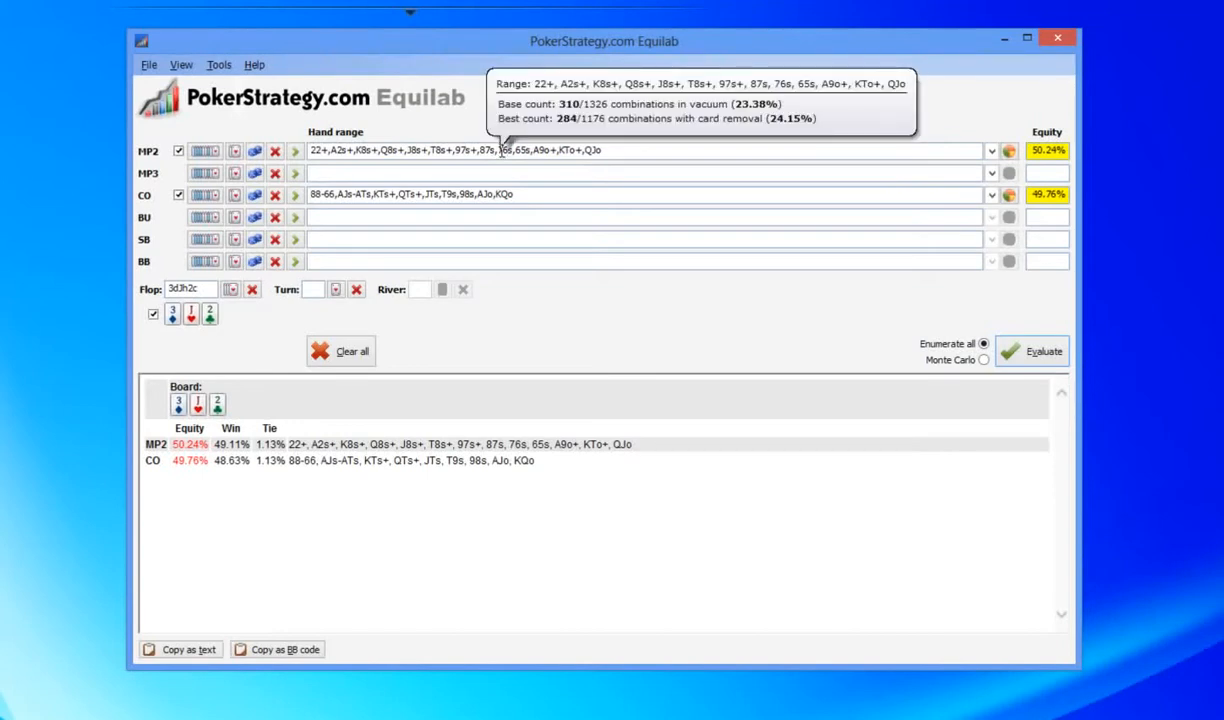
{"action": "mouse_move", "coordinate": [556, 48]}
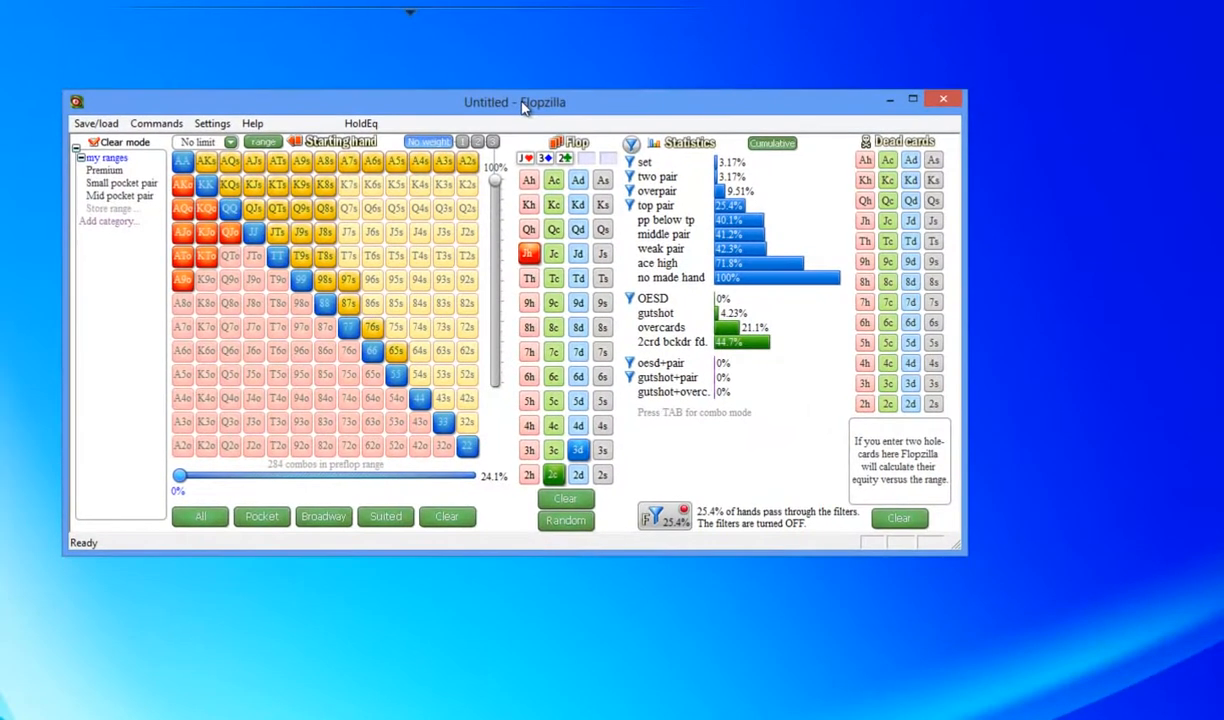
Step: Switch the hand statistics display between cumulative and absolute
{"action": "left_click", "coordinate": [770, 144]}
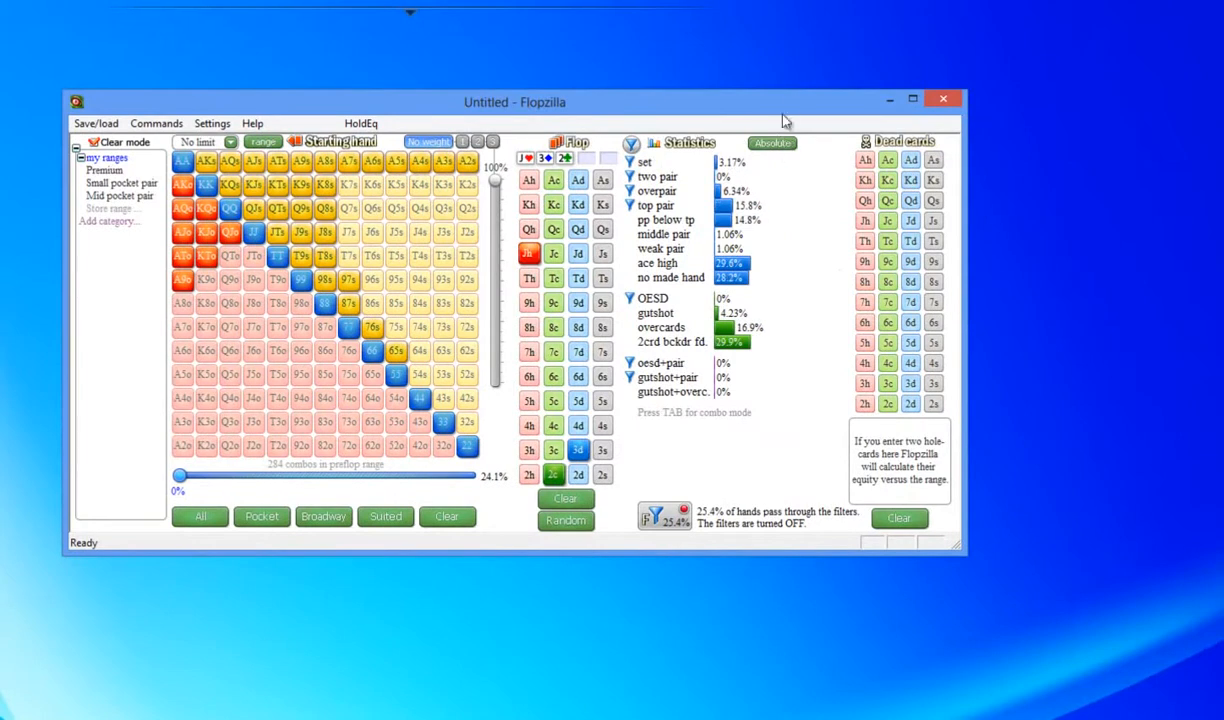
{"action": "mouse_move", "coordinate": [786, 122]}
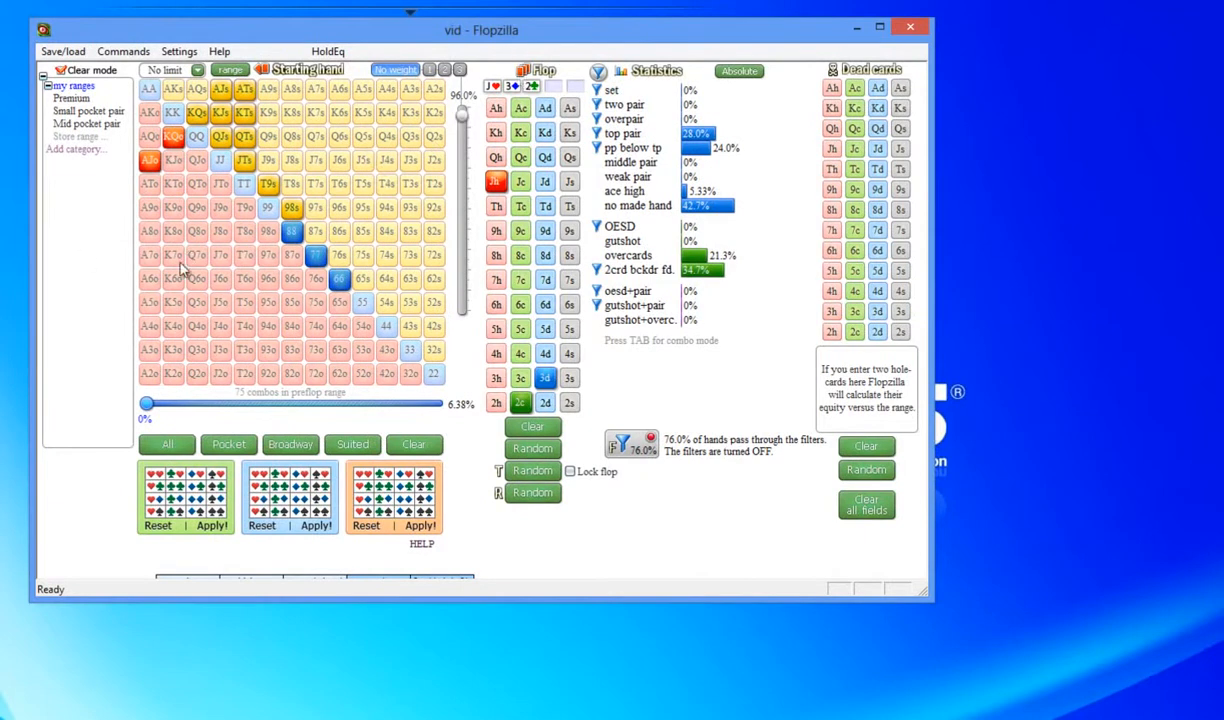
{"action": "mouse_move", "coordinate": [222, 76]}
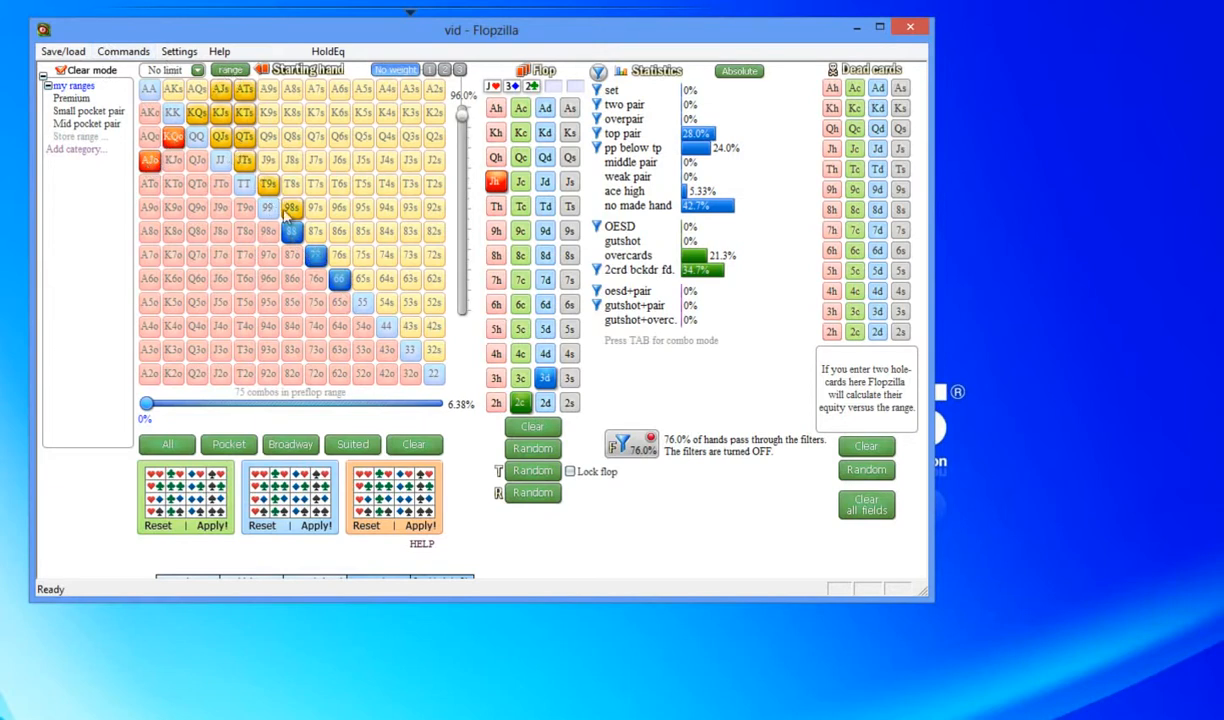
{"action": "mouse_move", "coordinate": [358, 292]}
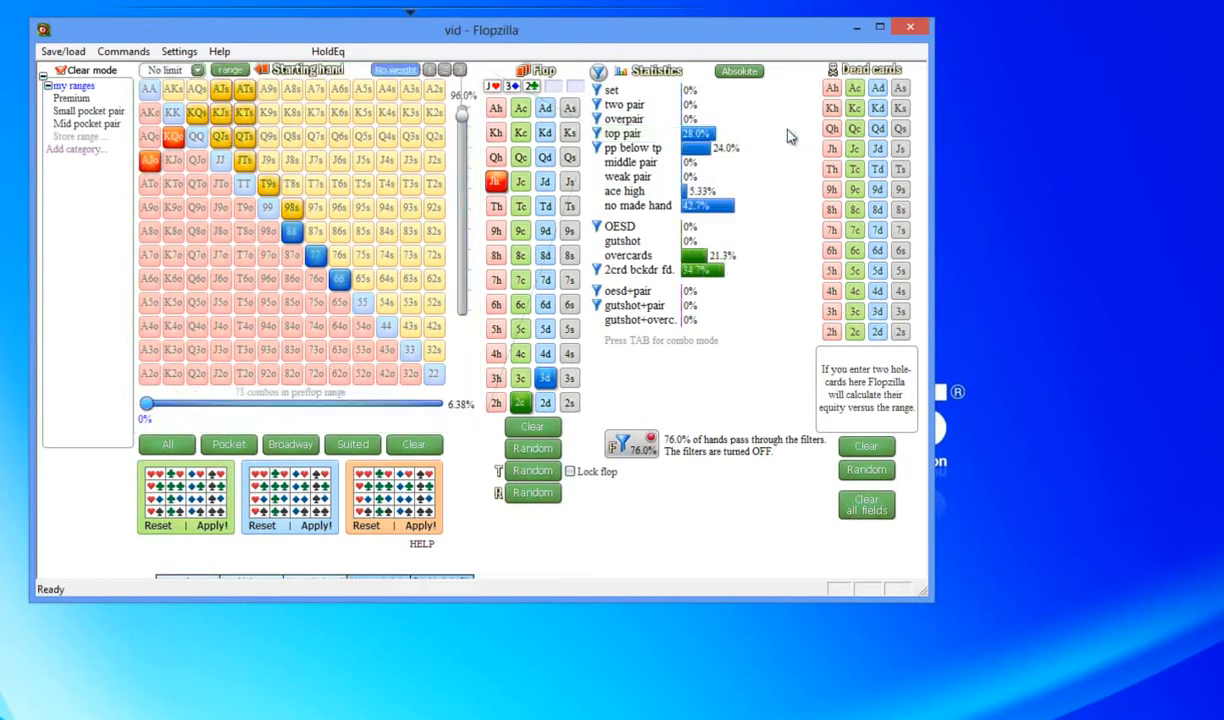
{"action": "mouse_move", "coordinate": [1118, 160]}
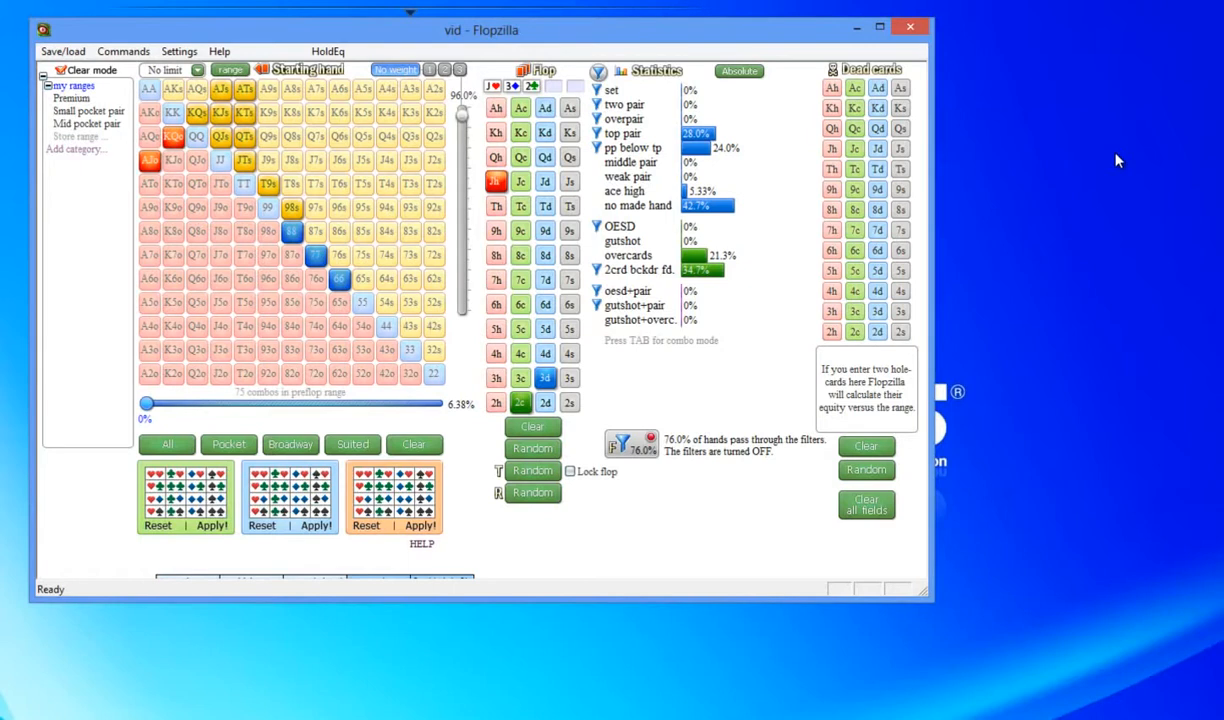
{"action": "mouse_move", "coordinate": [1184, 184]}
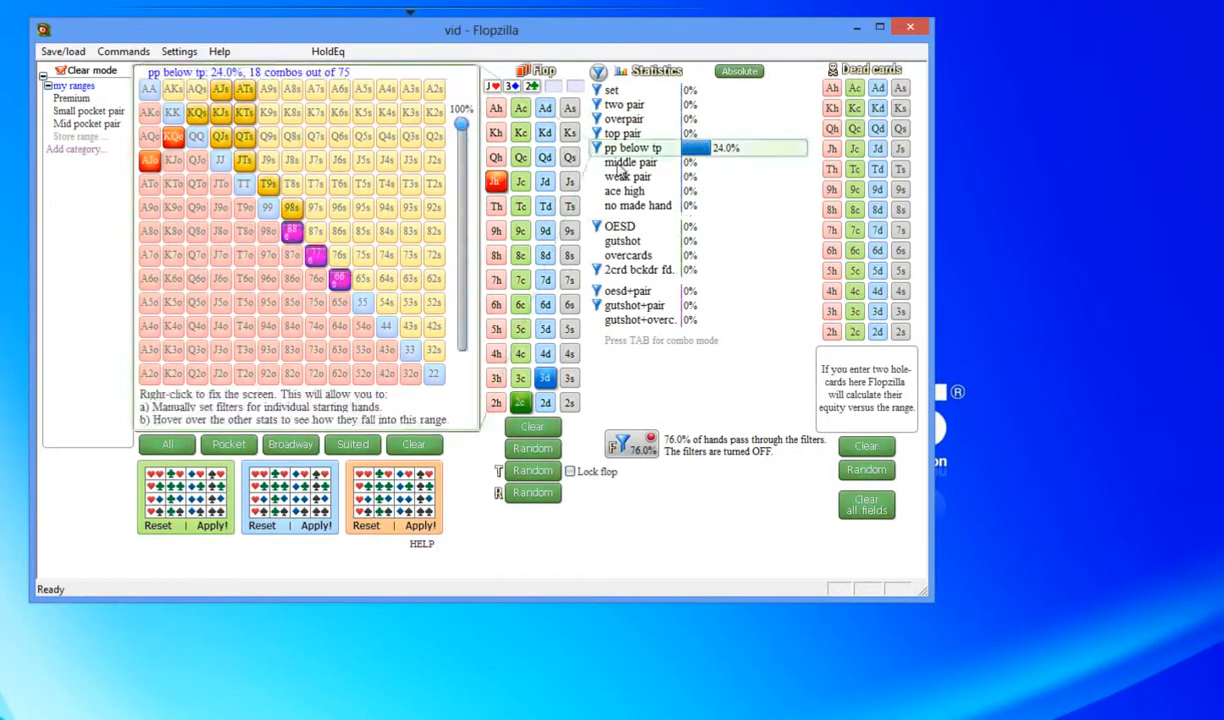
Step: Mark additional starting hands in the manual filter grid, giving top pair 10.7% and no made hand 20.0%
{"action": "left_click", "coordinate": [624, 132]}
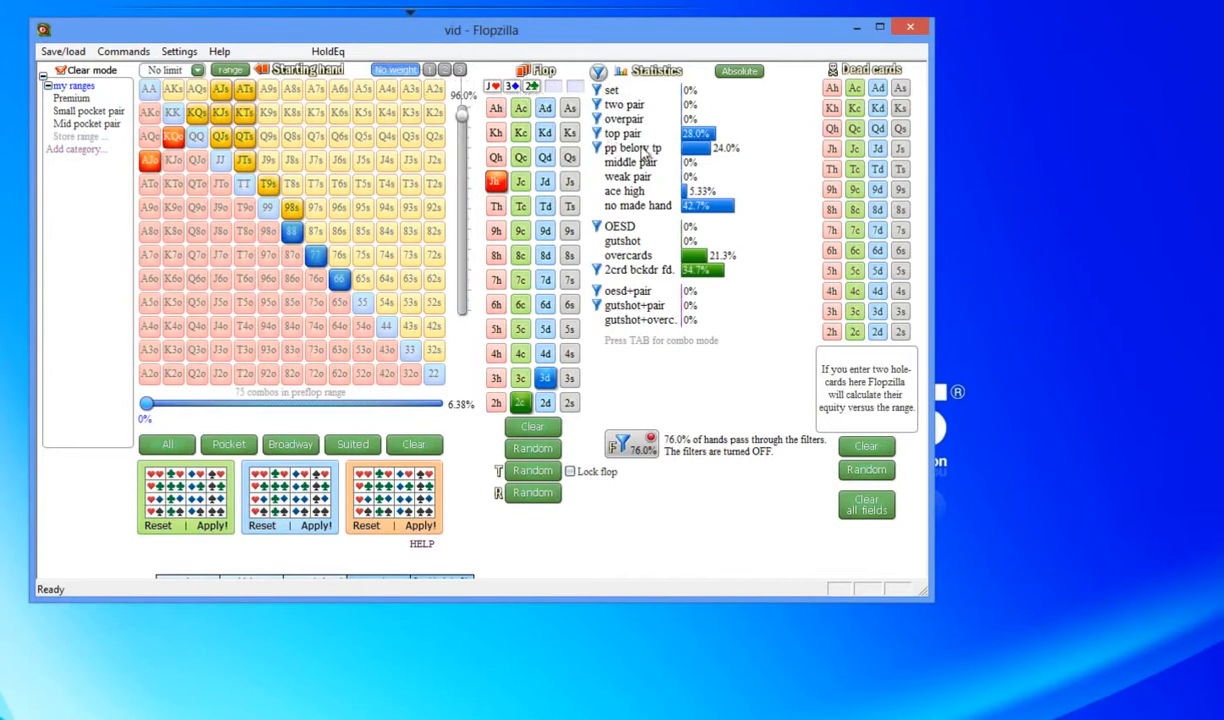
{"action": "mouse_move", "coordinate": [690, 170]}
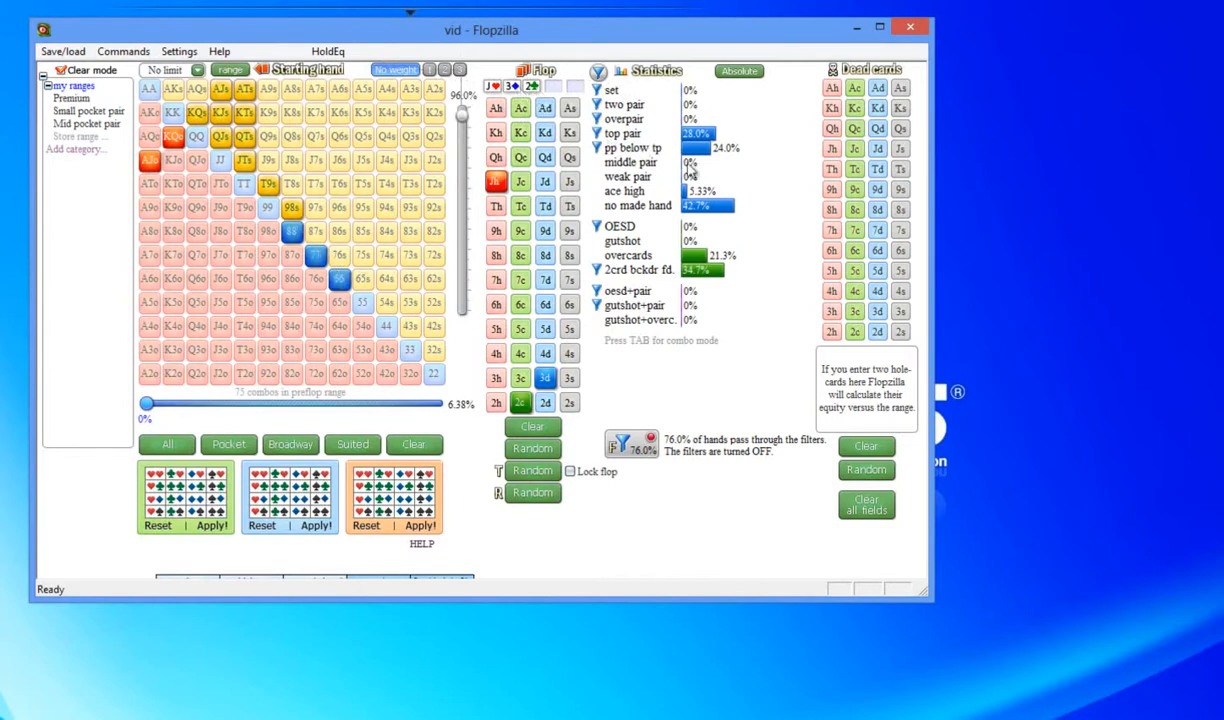
{"action": "mouse_move", "coordinate": [822, 220]}
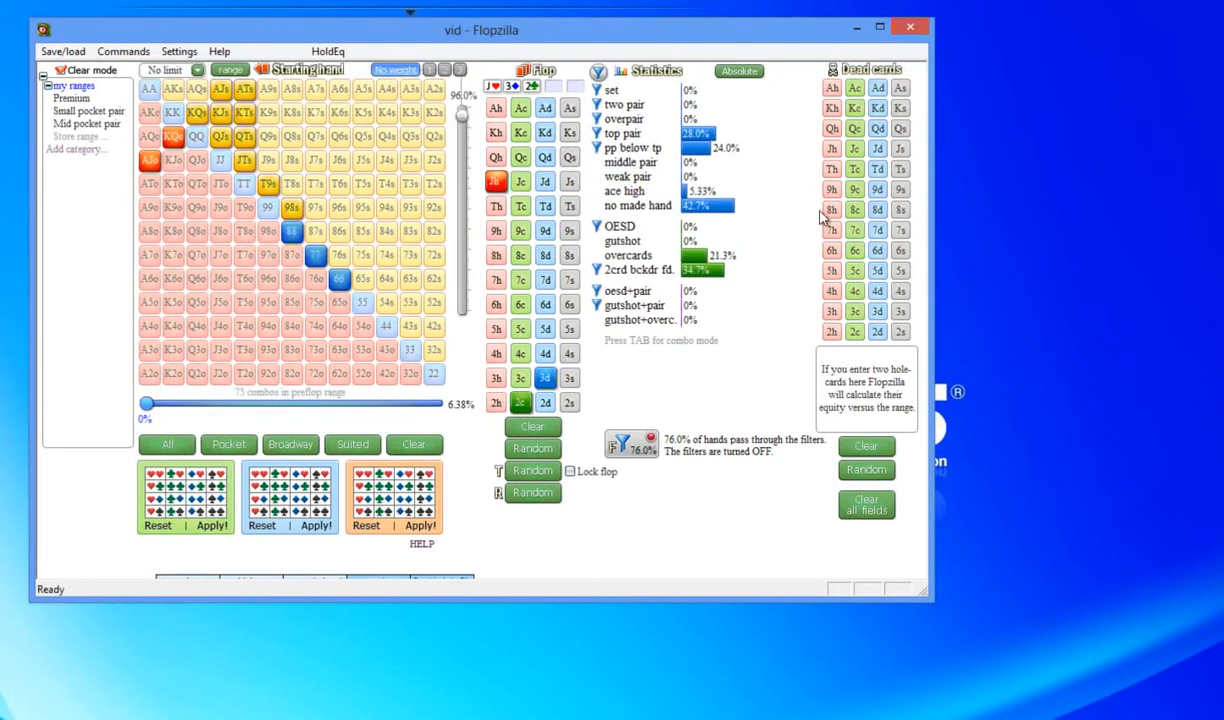
{"action": "mouse_move", "coordinate": [778, 264]}
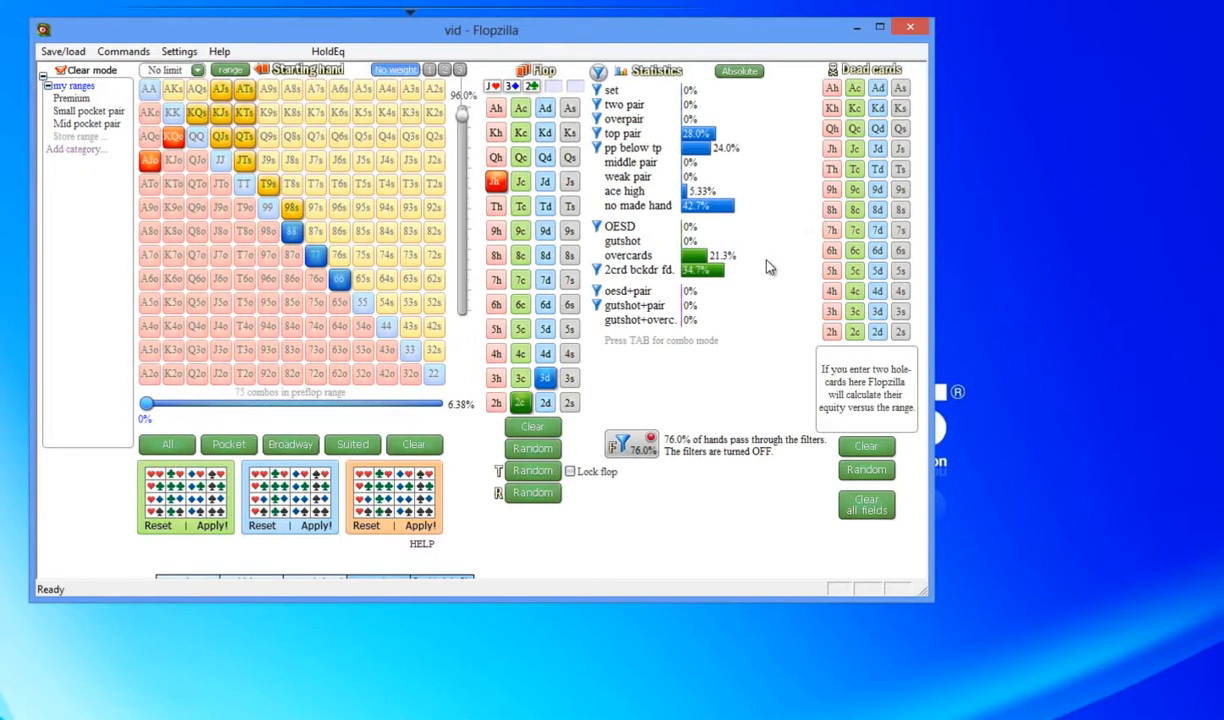
{"action": "mouse_move", "coordinate": [770, 262]}
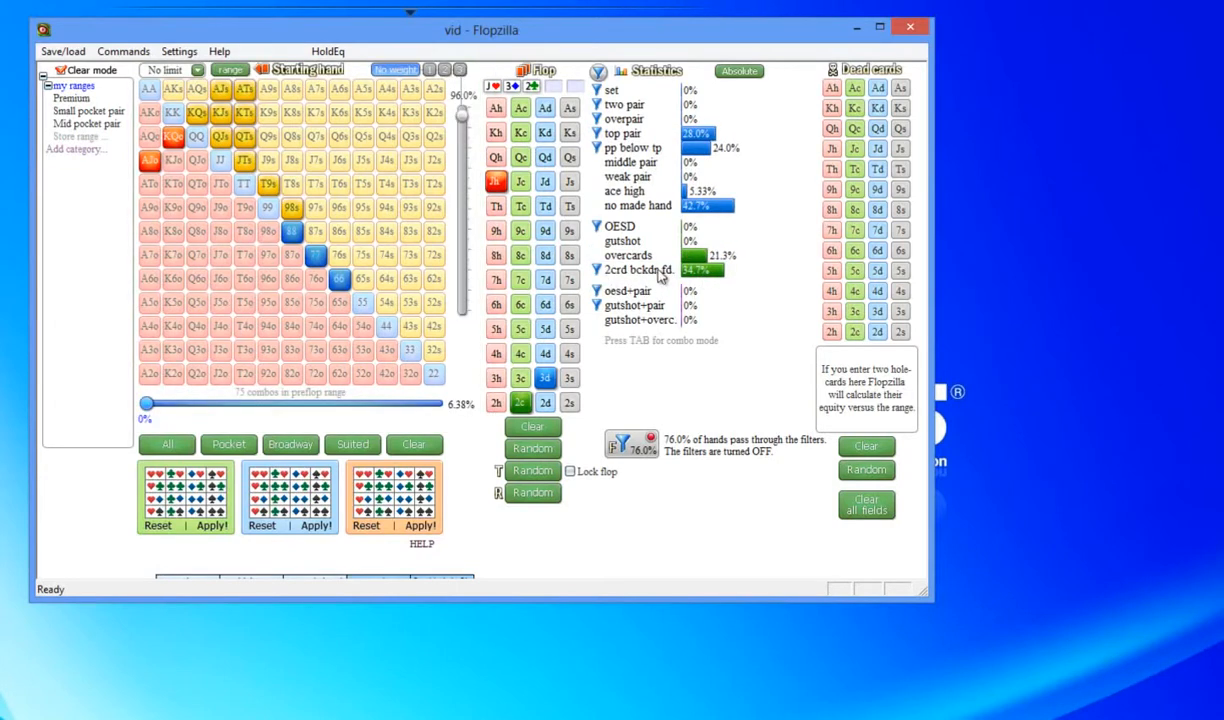
{"action": "mouse_move", "coordinate": [668, 276]}
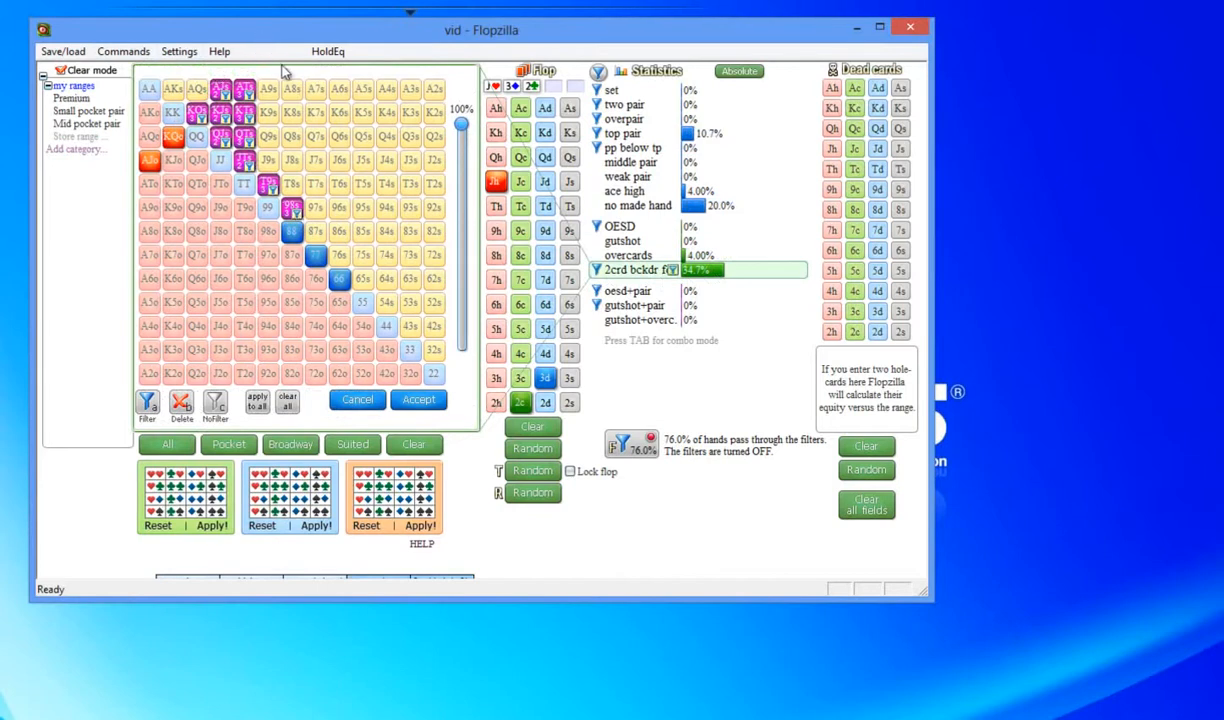
{"action": "mouse_move", "coordinate": [284, 104]}
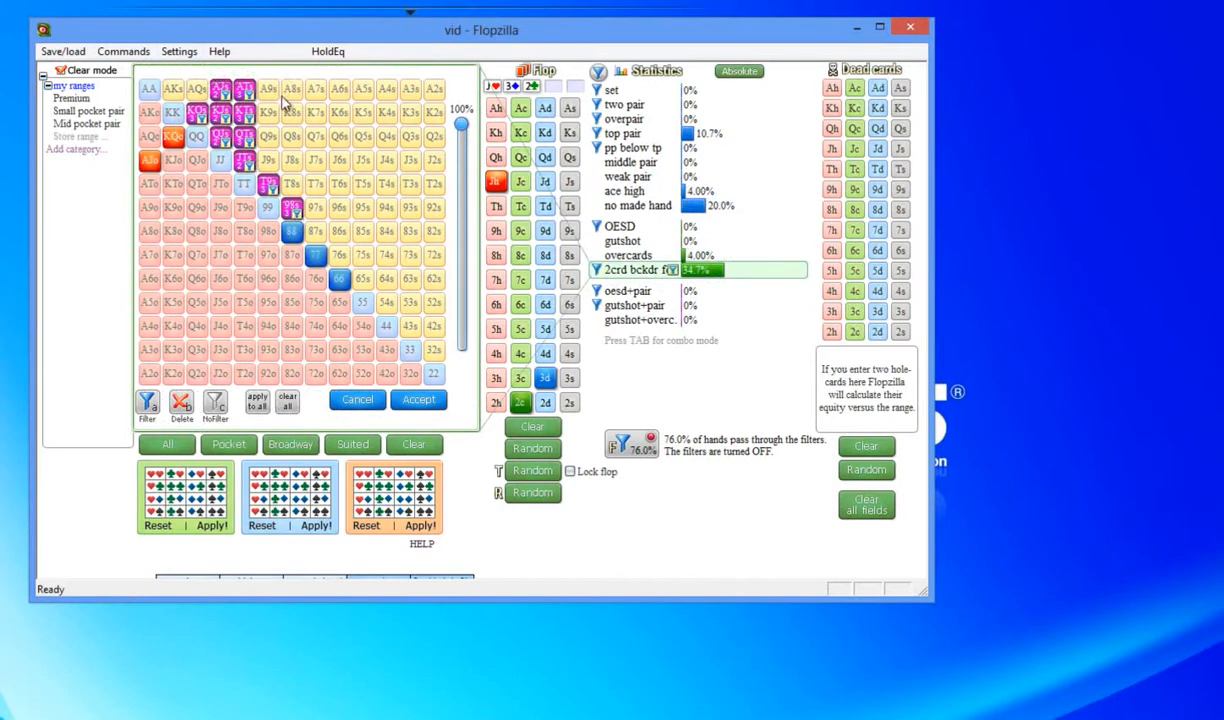
{"action": "mouse_move", "coordinate": [240, 376]}
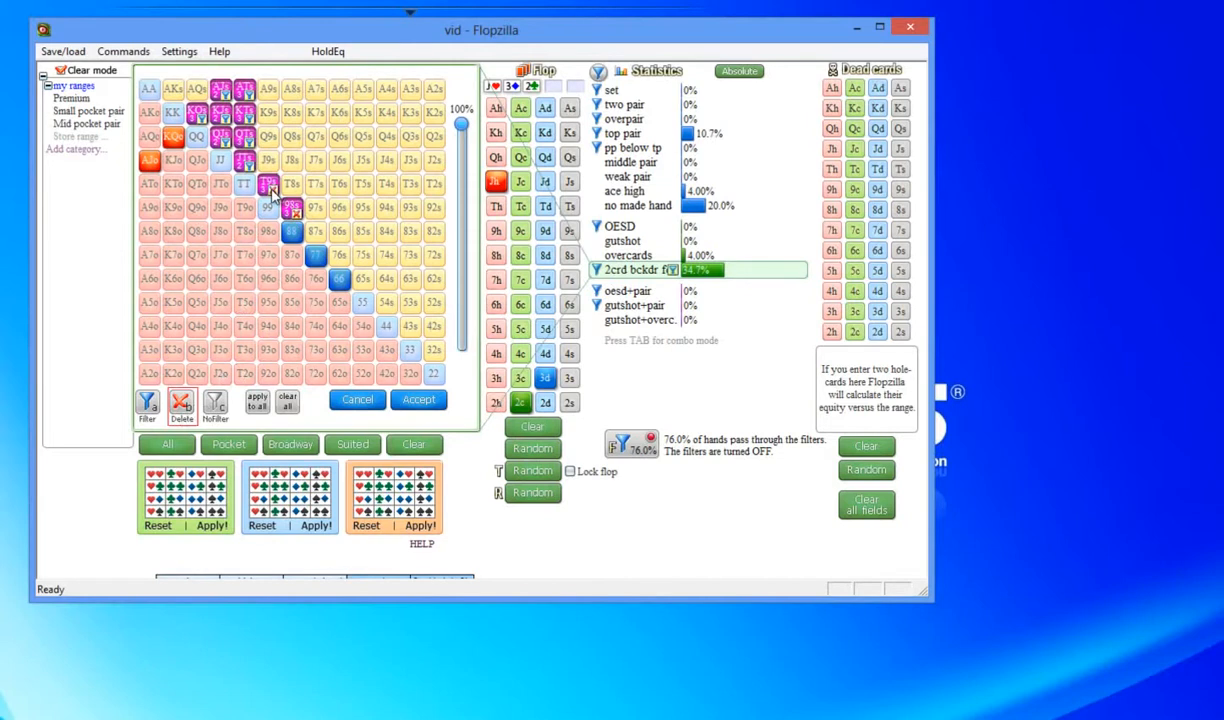
{"action": "left_click", "coordinate": [268, 208]}
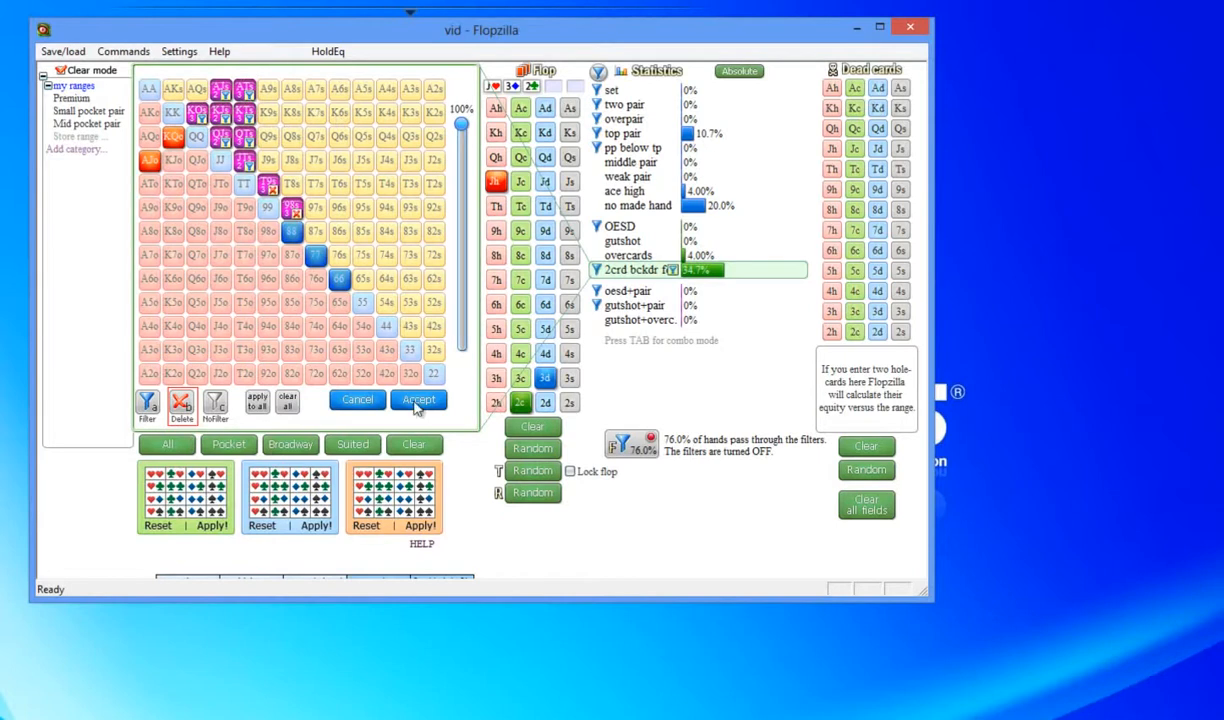
Step: Apply the manual hand filter so 66.0% of the calling range passes with filters on
{"action": "left_click", "coordinate": [420, 400]}
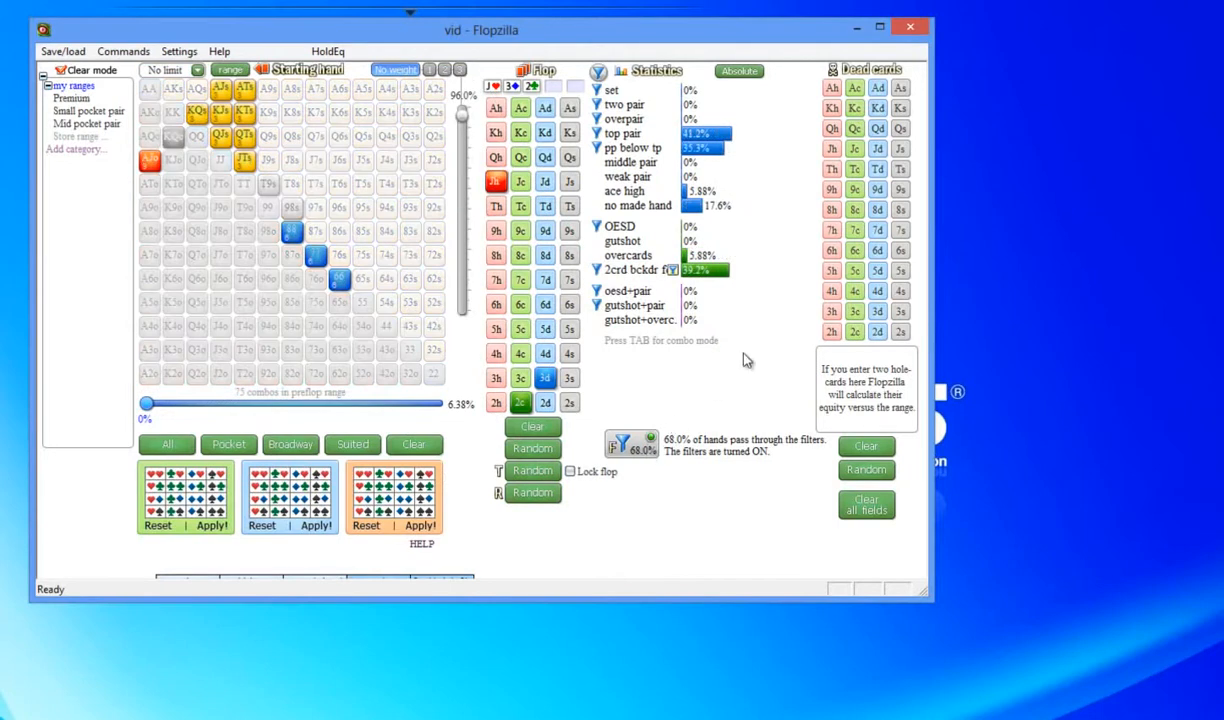
{"action": "mouse_move", "coordinate": [702, 378]}
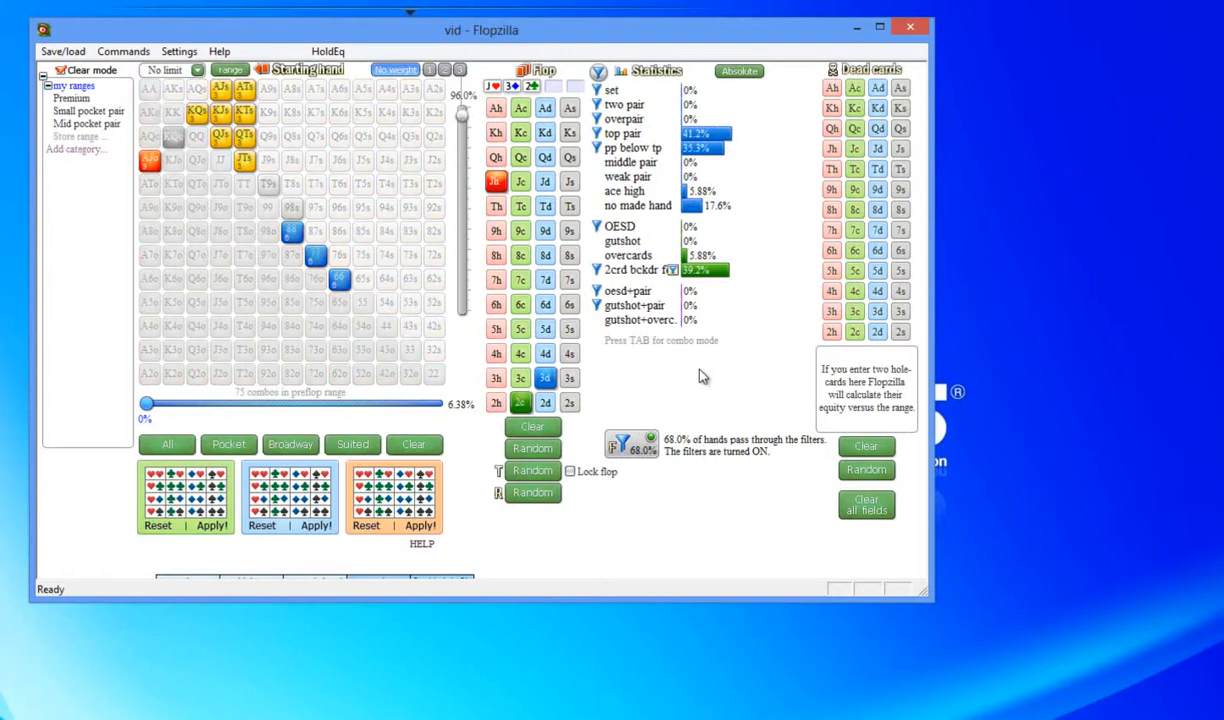
{"action": "mouse_move", "coordinate": [472, 386]}
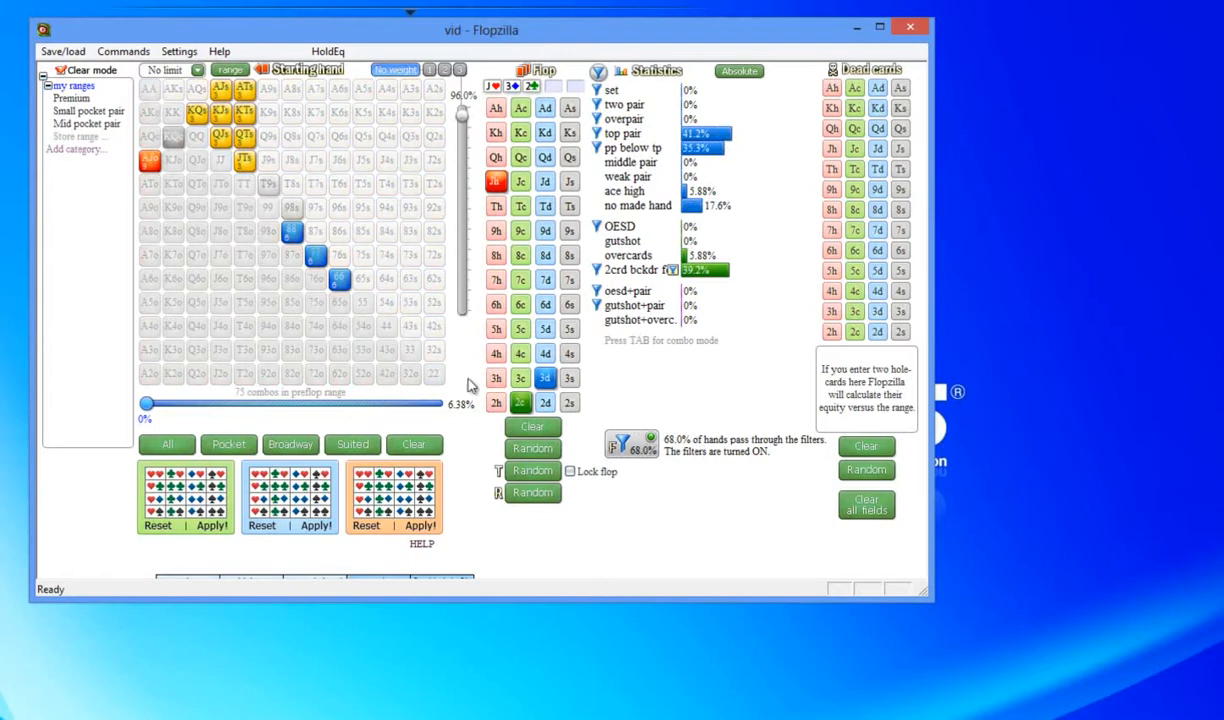
{"action": "mouse_move", "coordinate": [732, 396]}
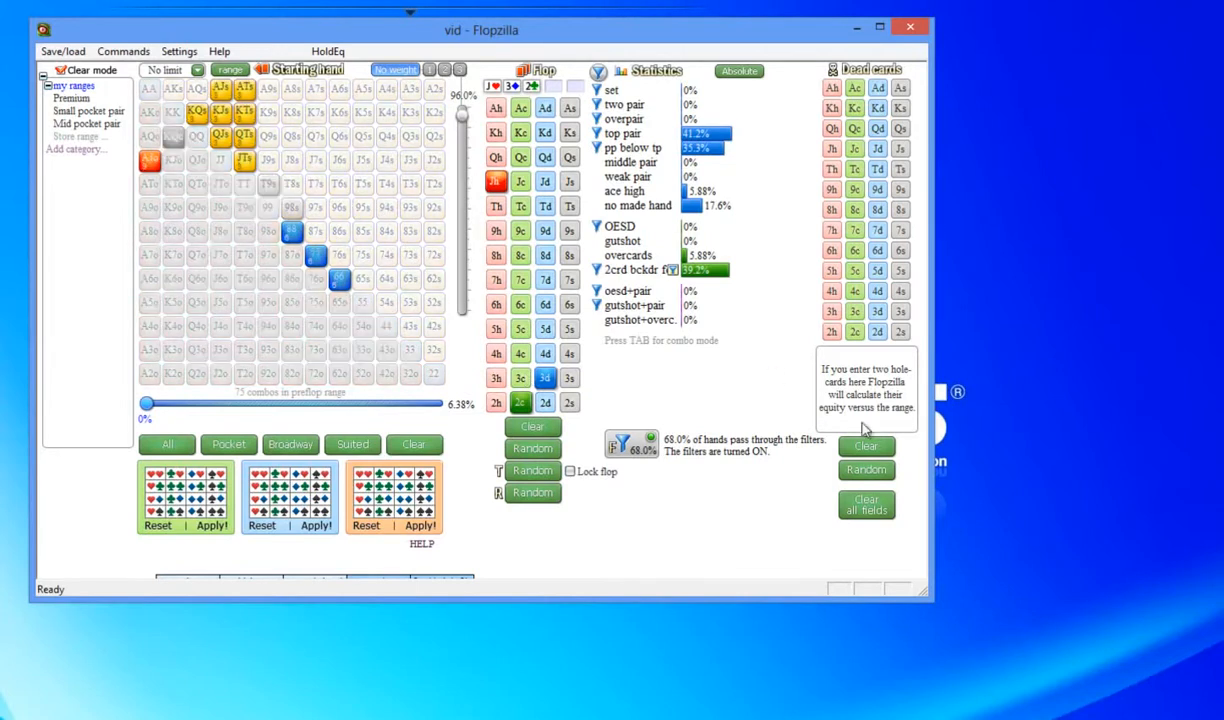
{"action": "mouse_move", "coordinate": [752, 380]}
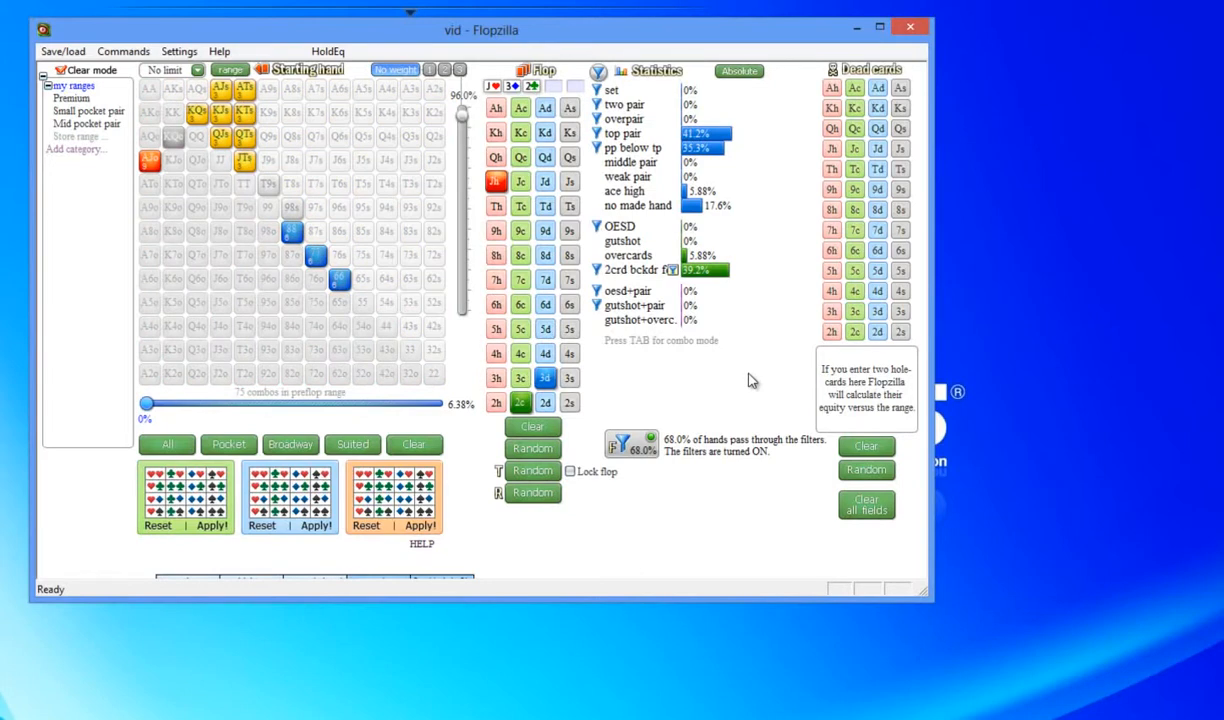
{"action": "mouse_move", "coordinate": [768, 344]}
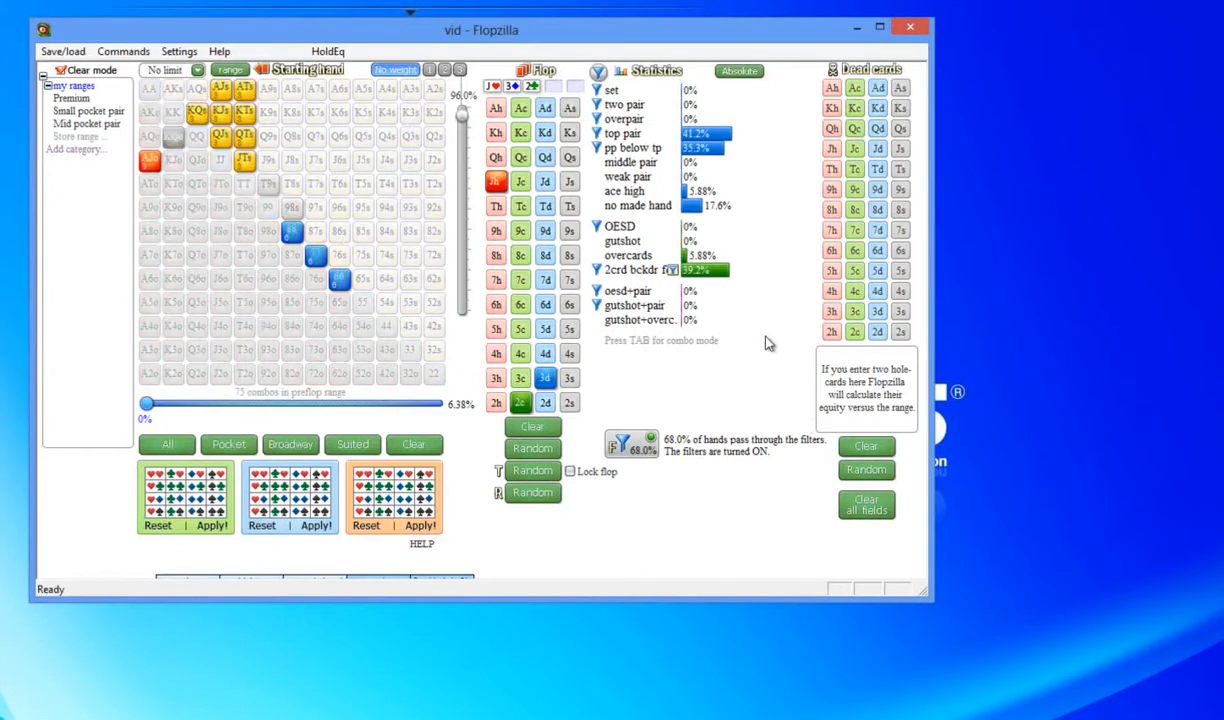
{"action": "mouse_move", "coordinate": [660, 376]}
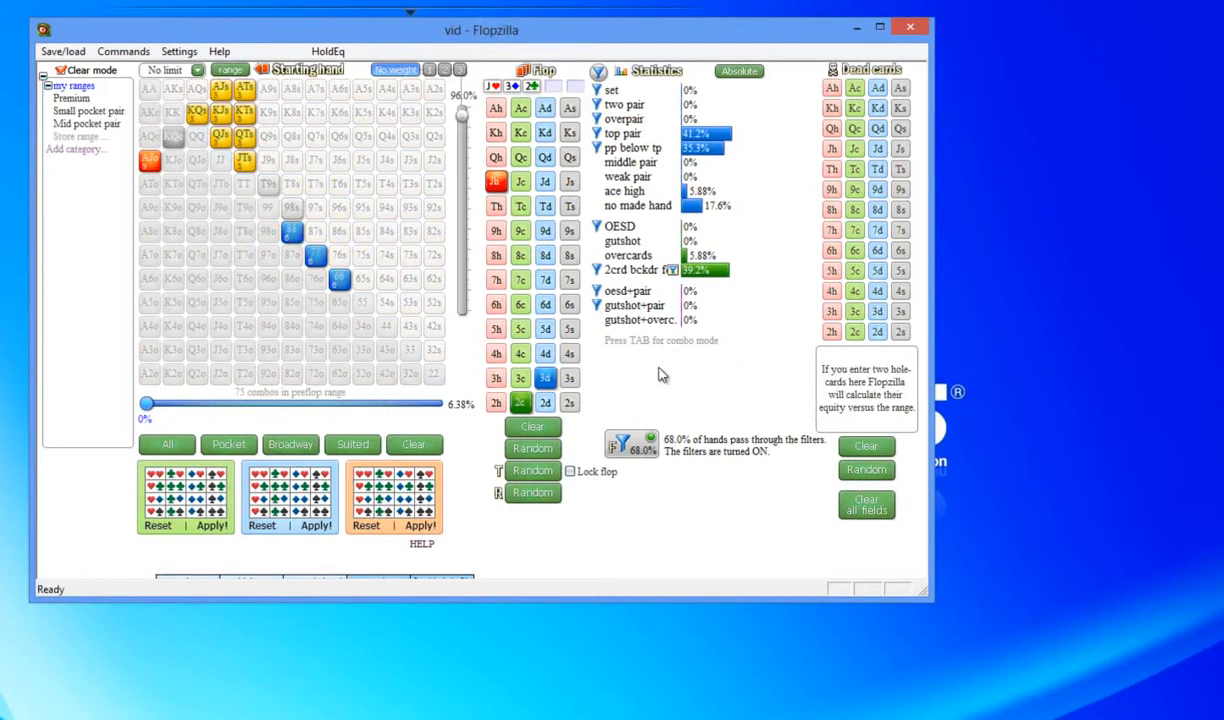
{"action": "mouse_move", "coordinate": [700, 368]}
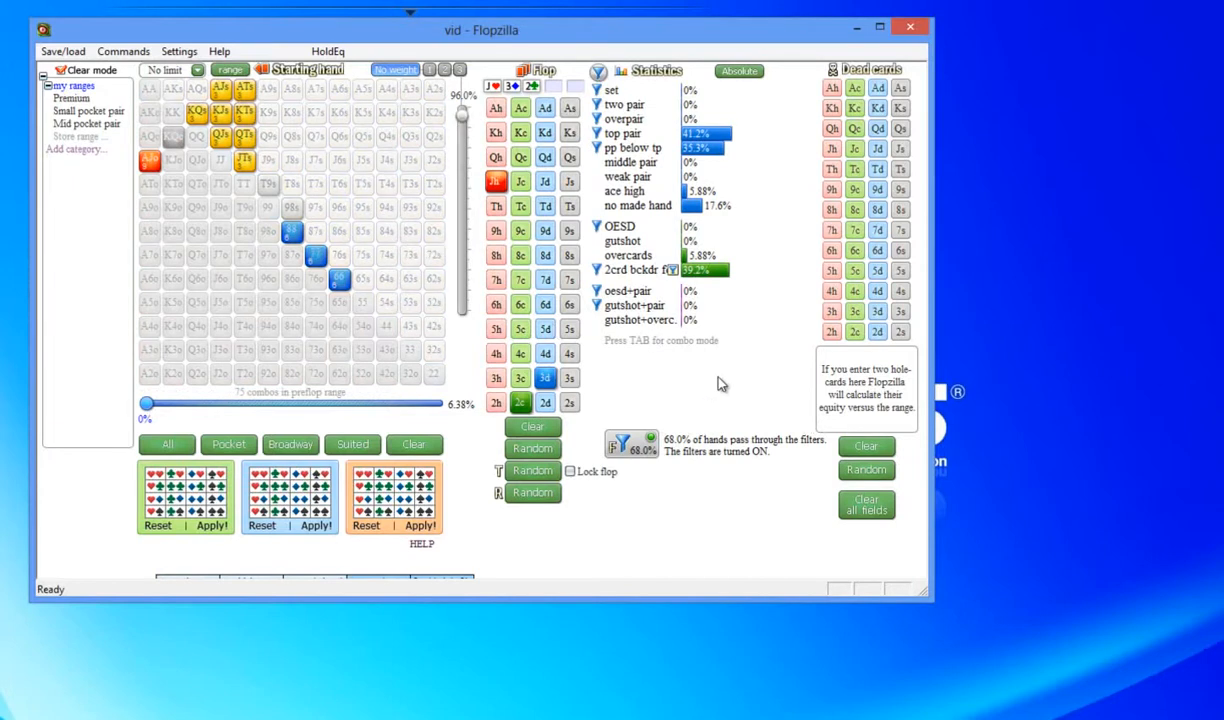
{"action": "mouse_move", "coordinate": [712, 380]}
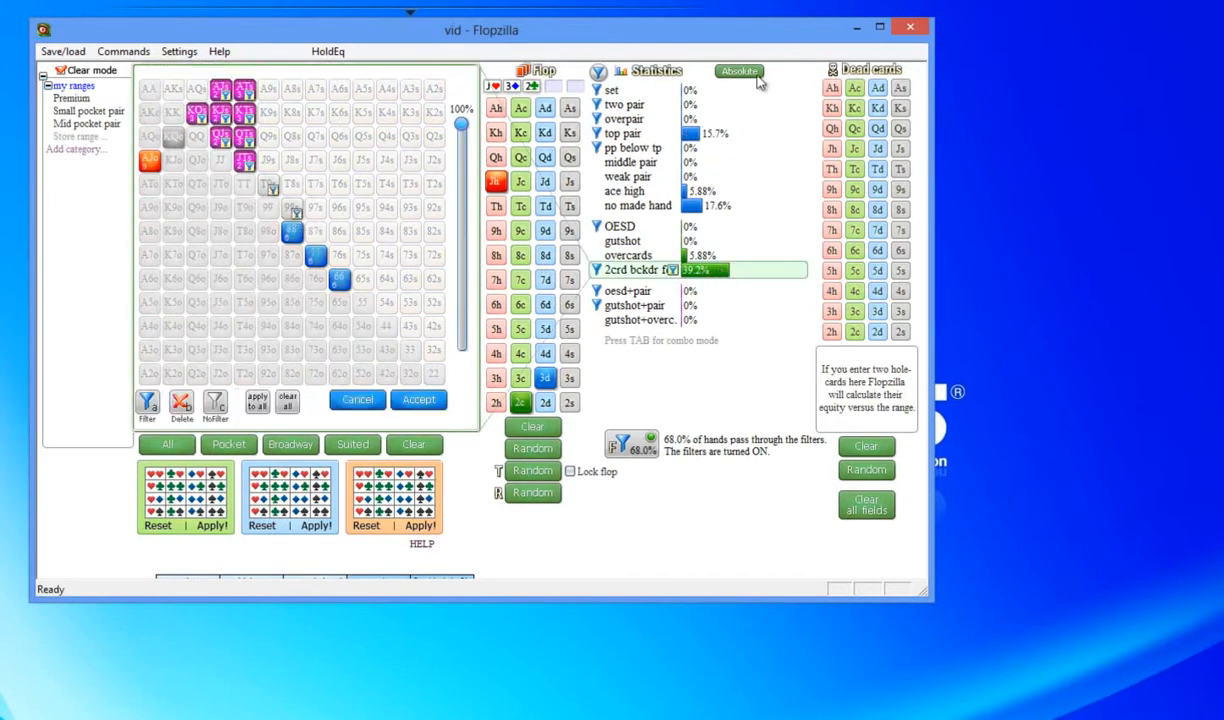
Step: Add overcard hands to the filter (94.7% passing), then switch the filters off
{"action": "left_click", "coordinate": [420, 400]}
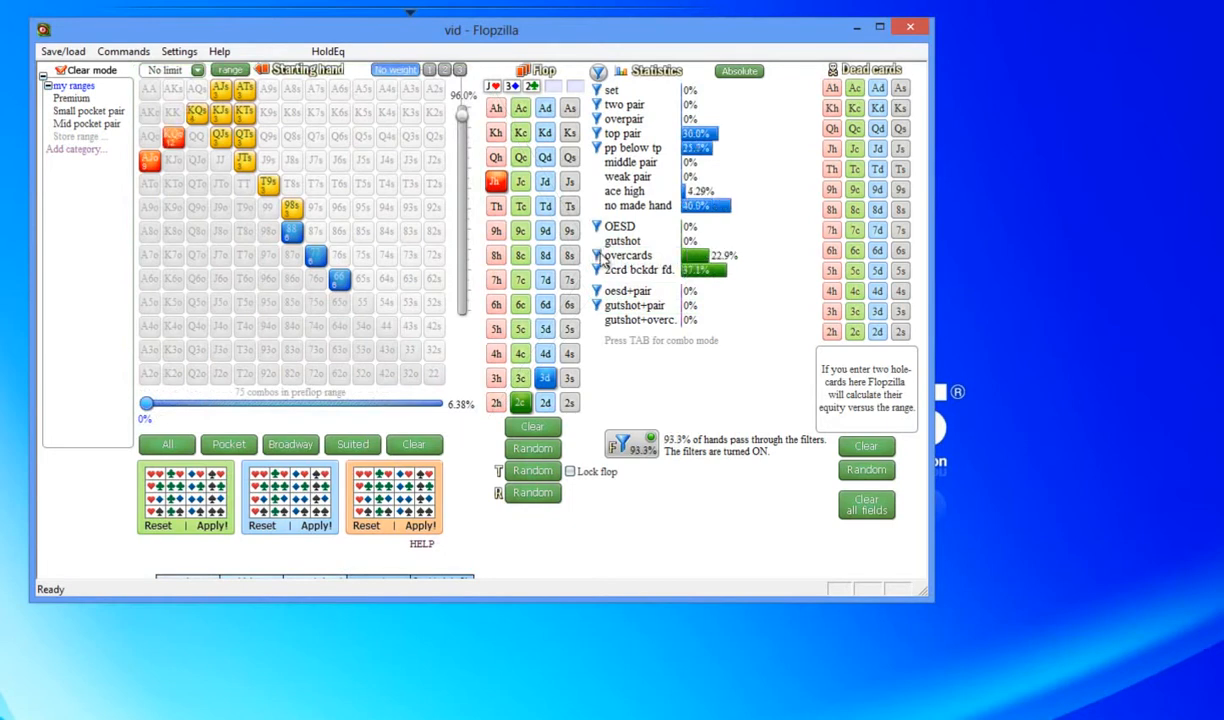
{"action": "mouse_move", "coordinate": [818, 244]}
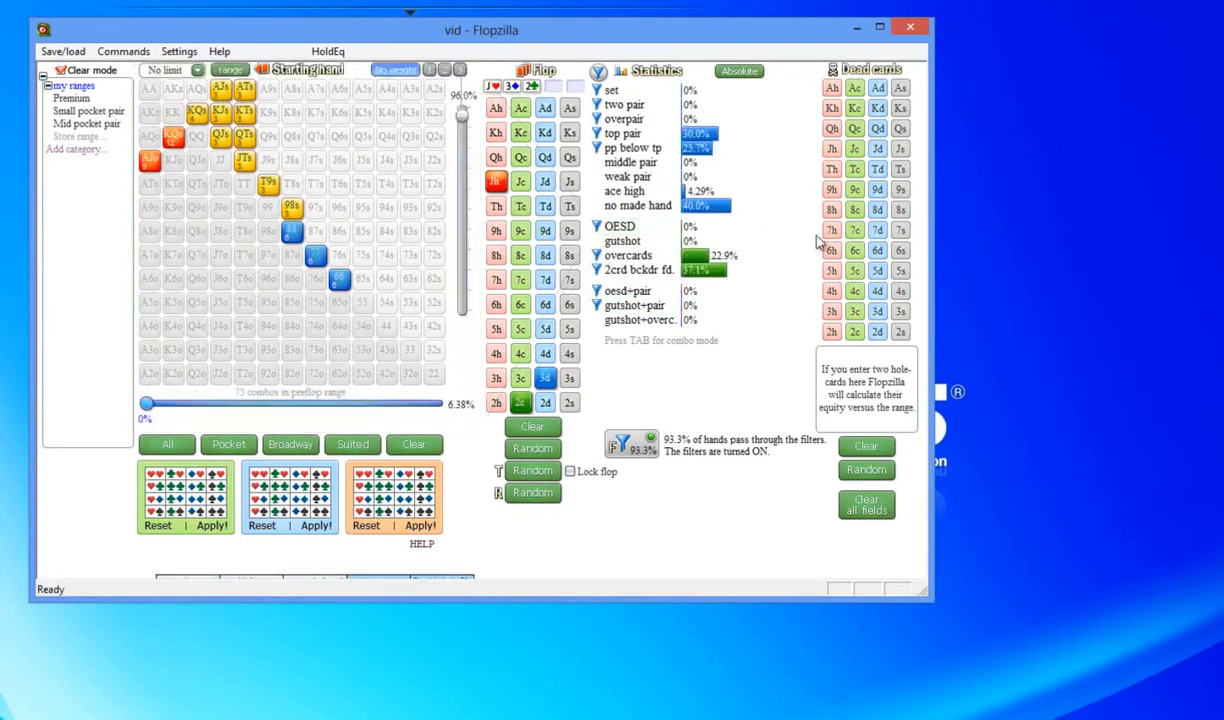
{"action": "mouse_move", "coordinate": [796, 248]}
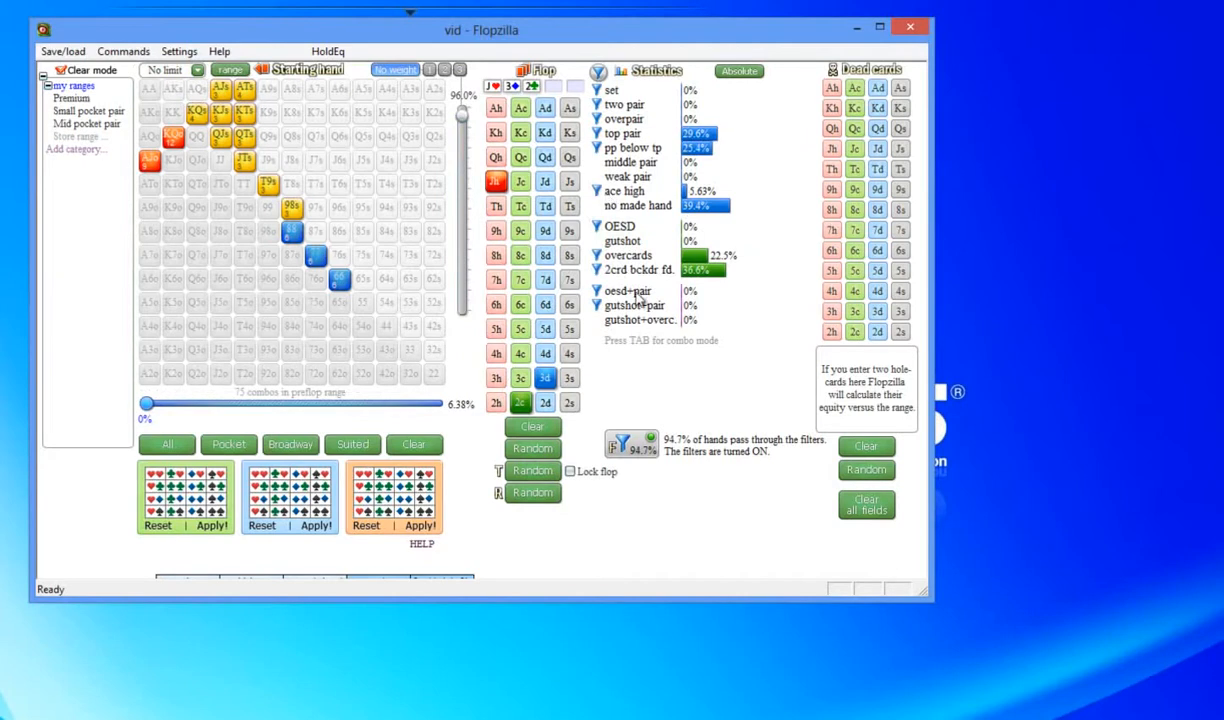
{"action": "left_click", "coordinate": [626, 444]}
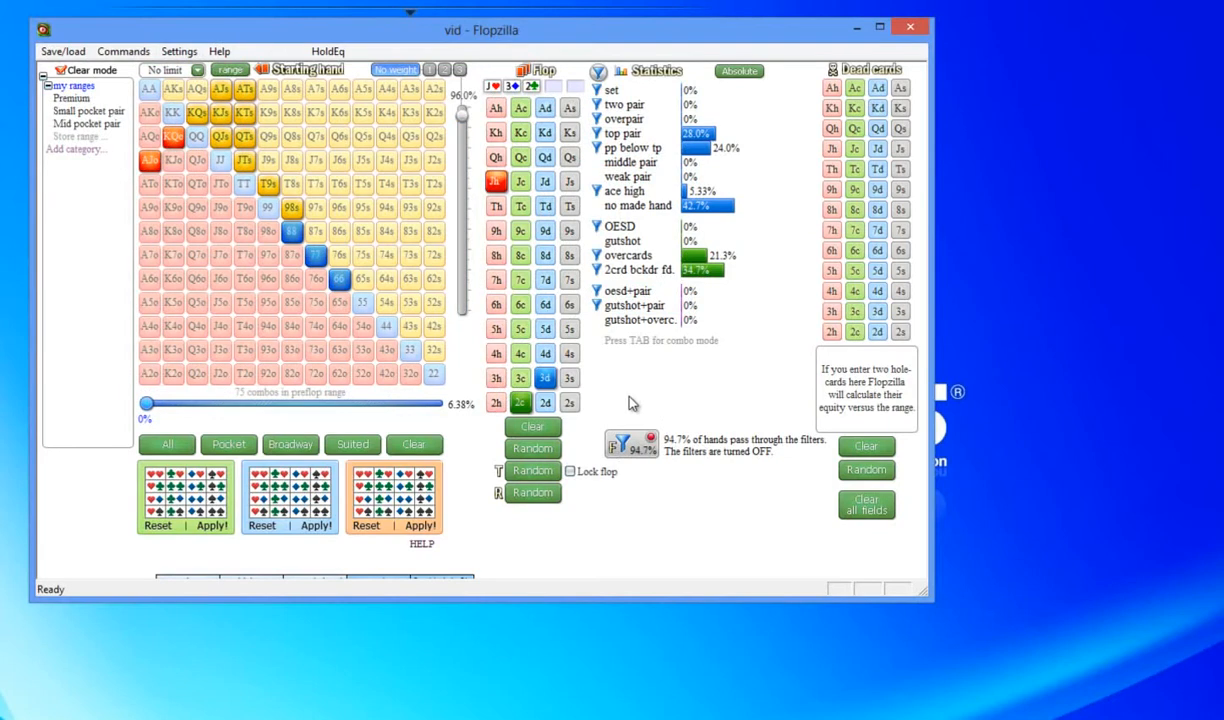
{"action": "mouse_move", "coordinate": [588, 16]}
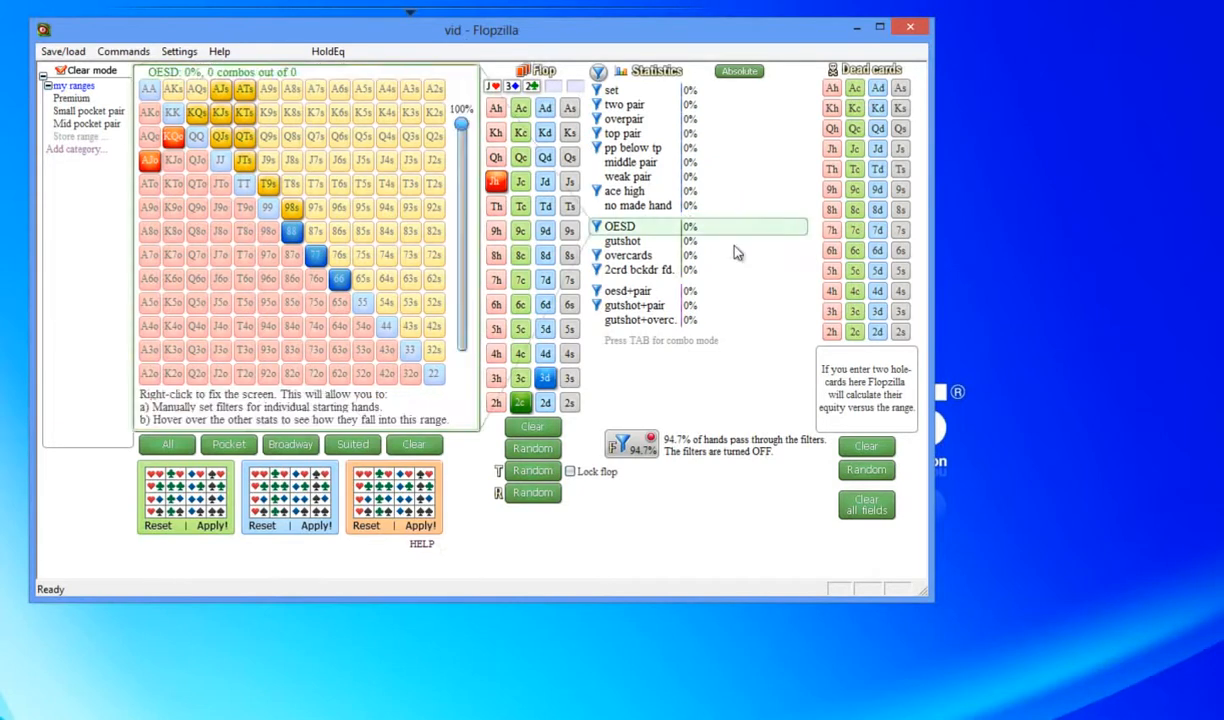
{"action": "left_click", "coordinate": [620, 444]}
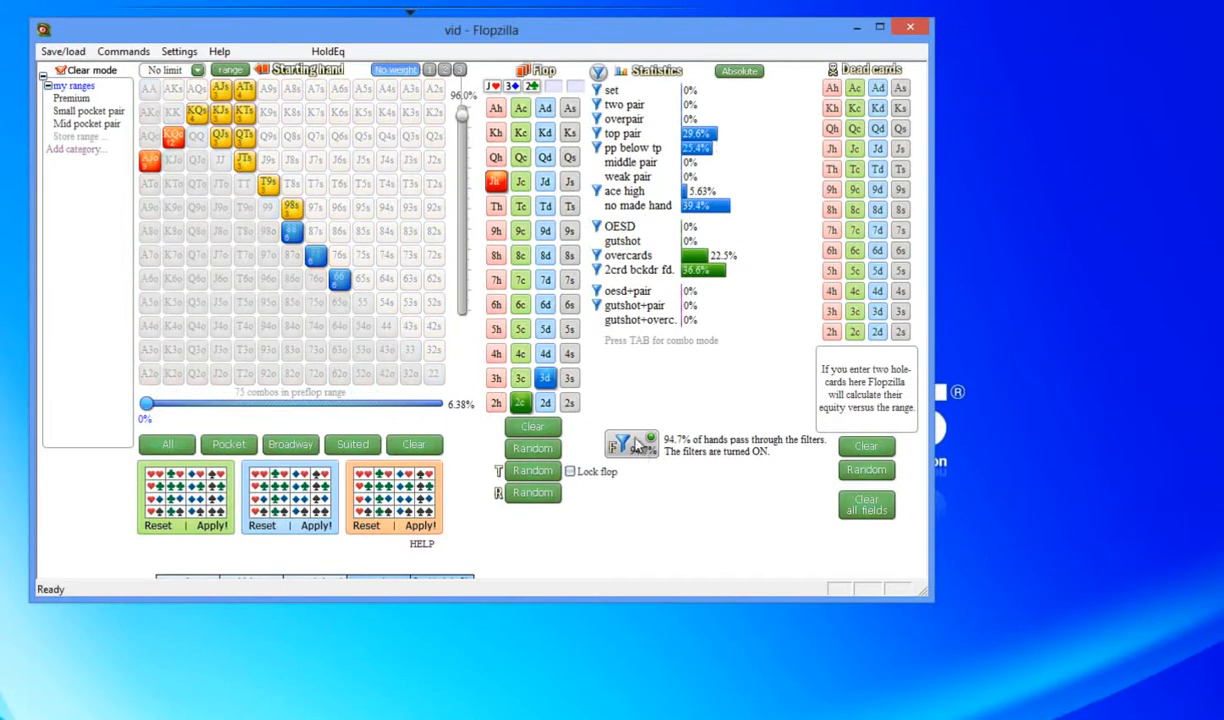
{"action": "left_click", "coordinate": [630, 444]}
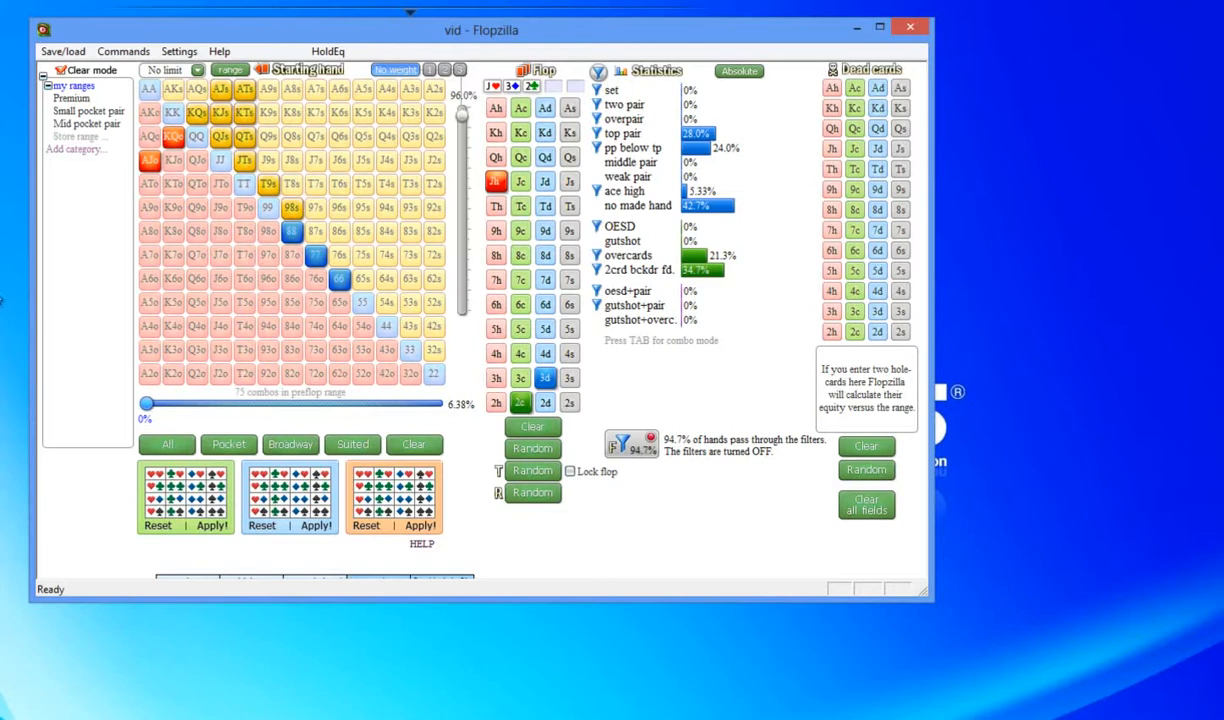
{"action": "mouse_move", "coordinate": [18, 304]}
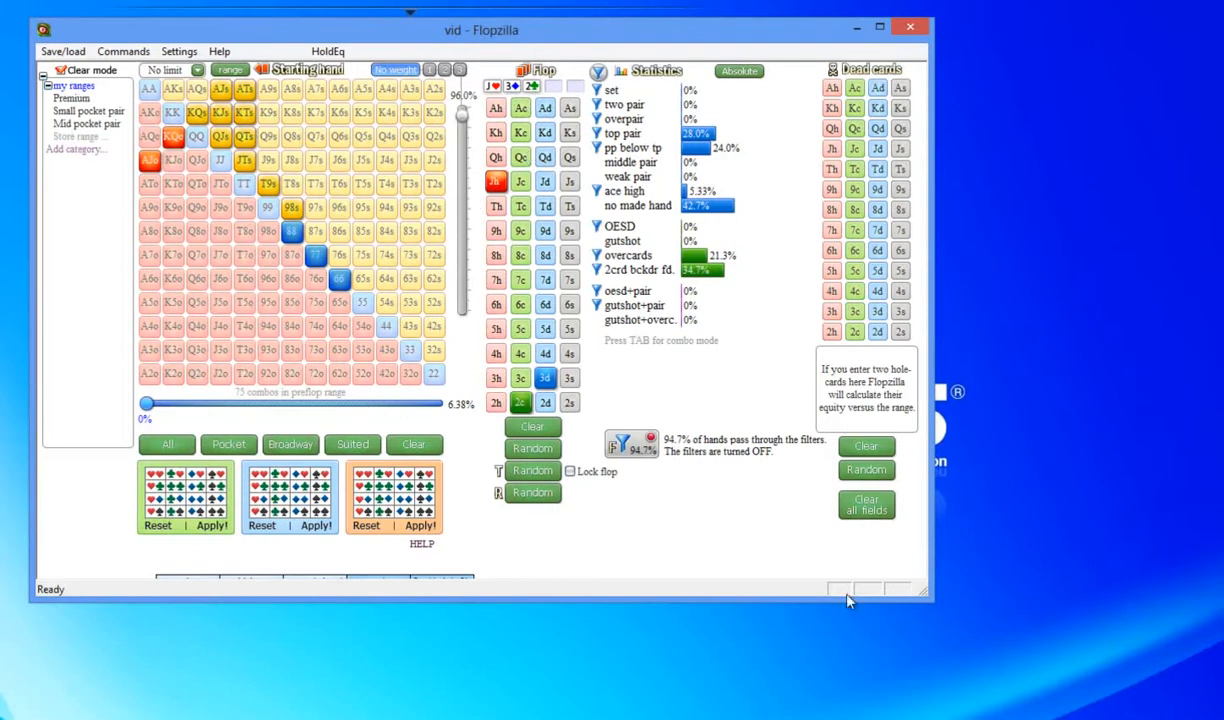
{"action": "mouse_move", "coordinate": [436, 68]}
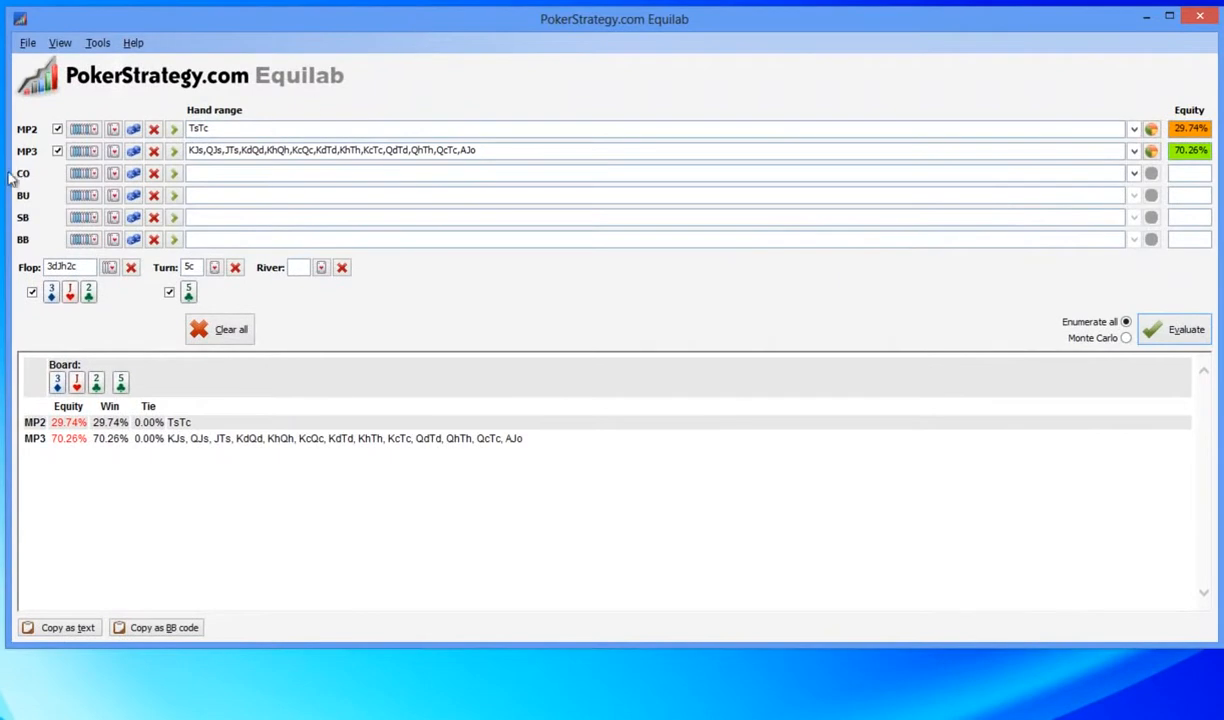
Step: Un-maximize the Equilab window and move it left, showing tens 29.74% versus 70.26%
{"action": "left_click_drag", "start_coordinate": [614, 18], "coordinate": [736, 18]}
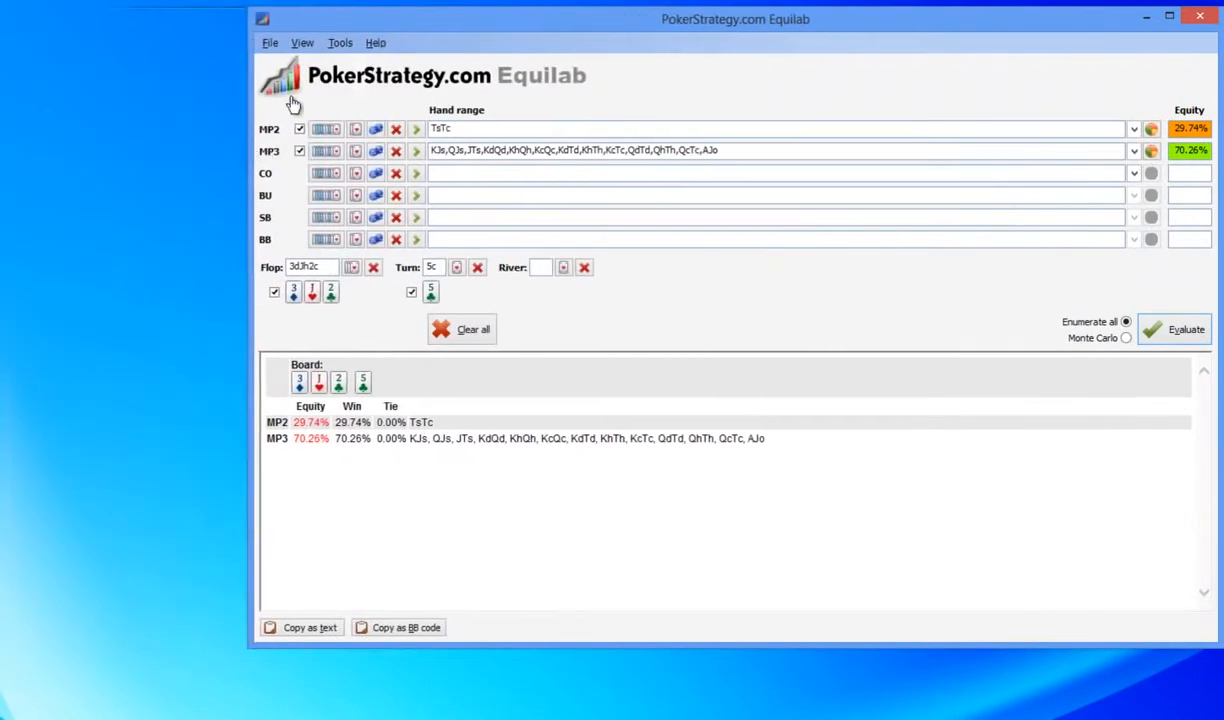
{"action": "left_click_drag", "start_coordinate": [736, 18], "coordinate": [508, 20]}
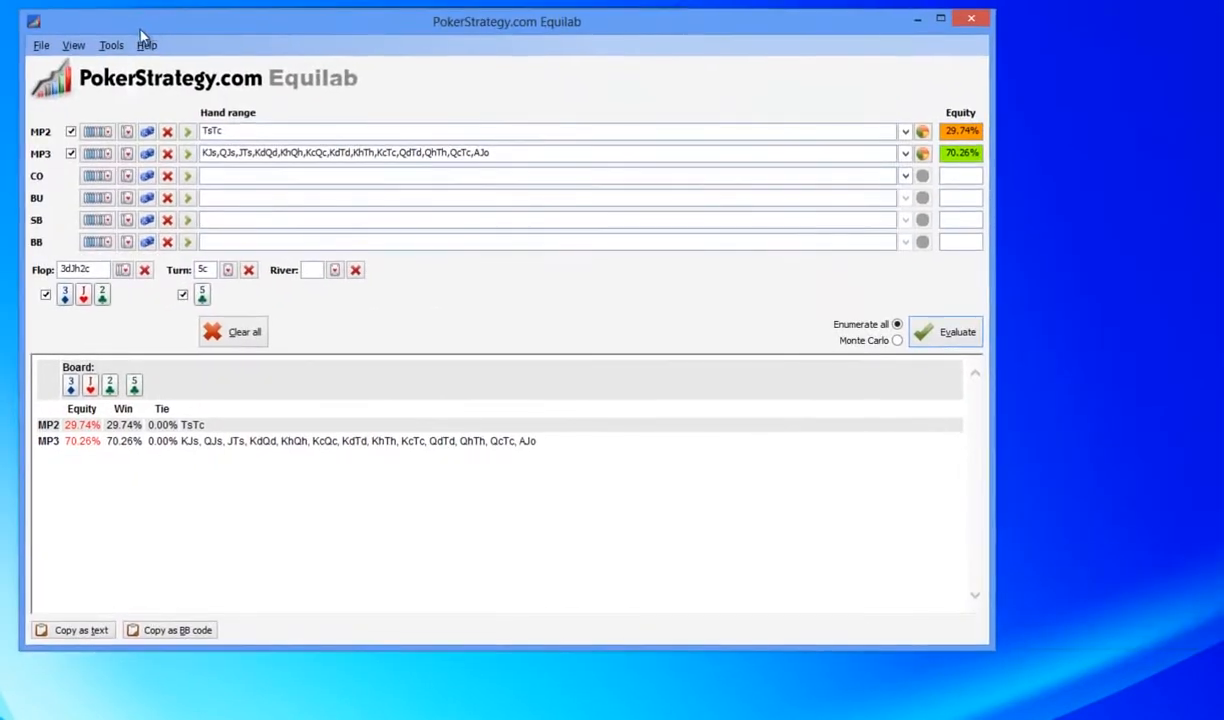
{"action": "mouse_move", "coordinate": [190, 288]}
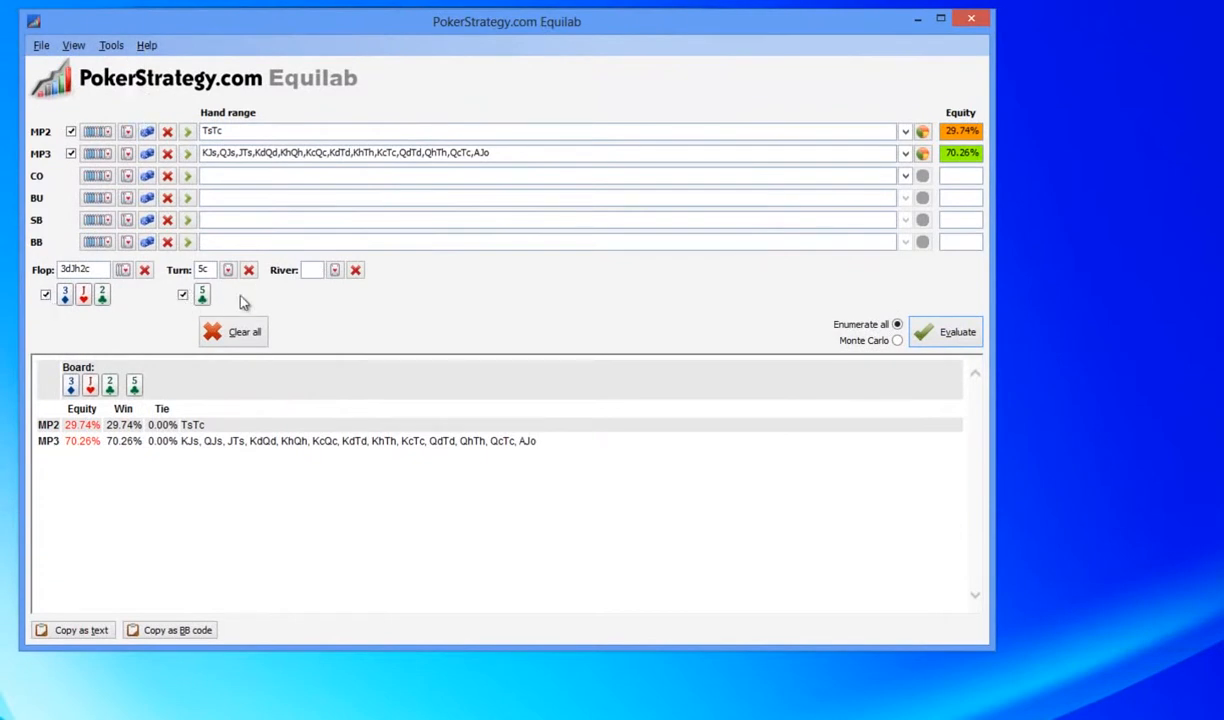
{"action": "mouse_move", "coordinate": [210, 304]}
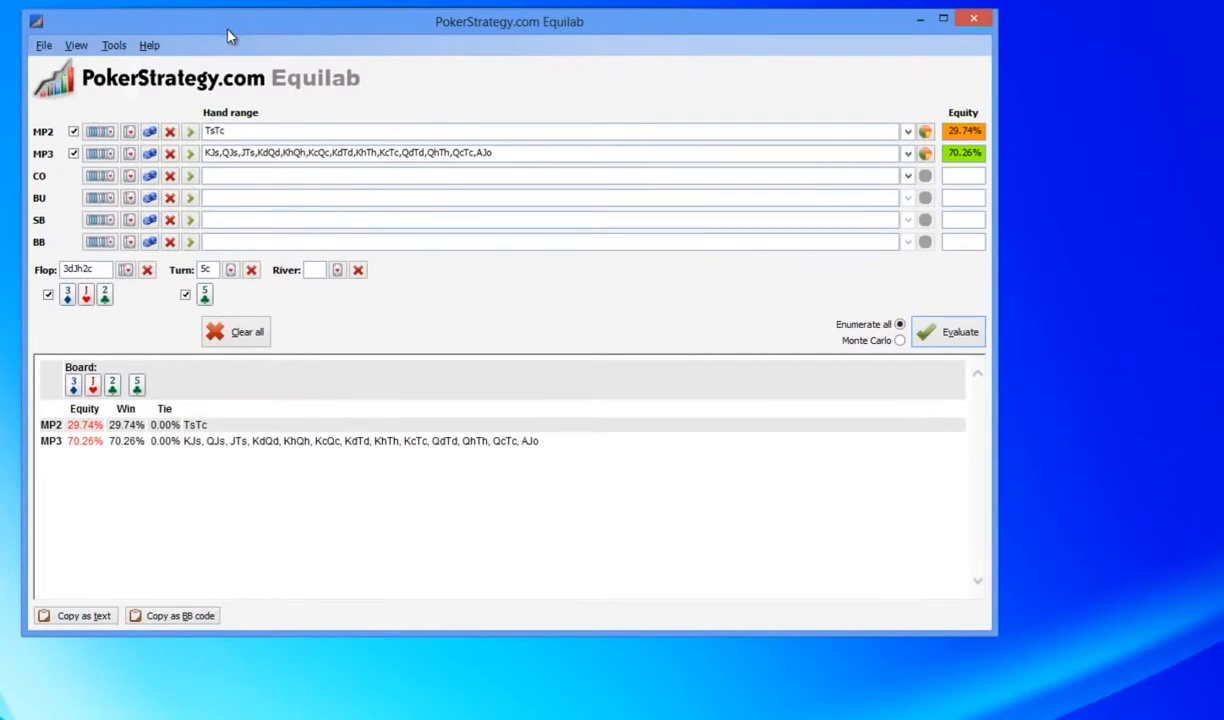
{"action": "mouse_move", "coordinate": [528, 40]}
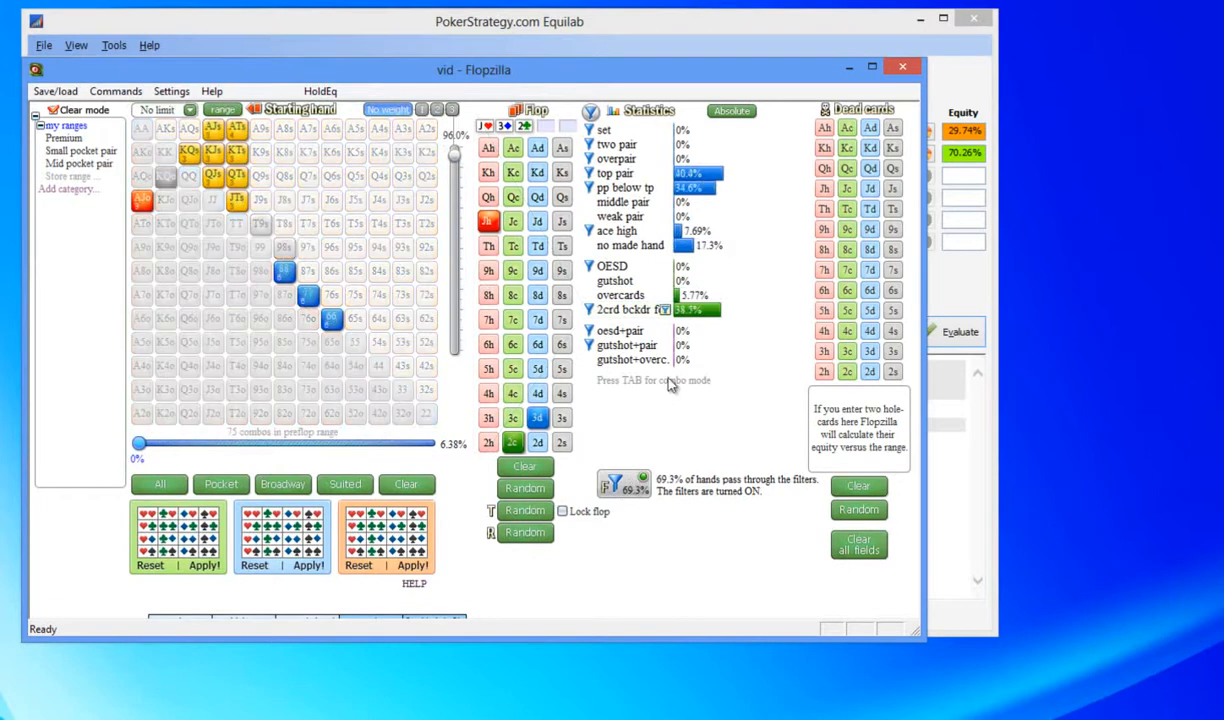
{"action": "mouse_move", "coordinate": [808, 288]}
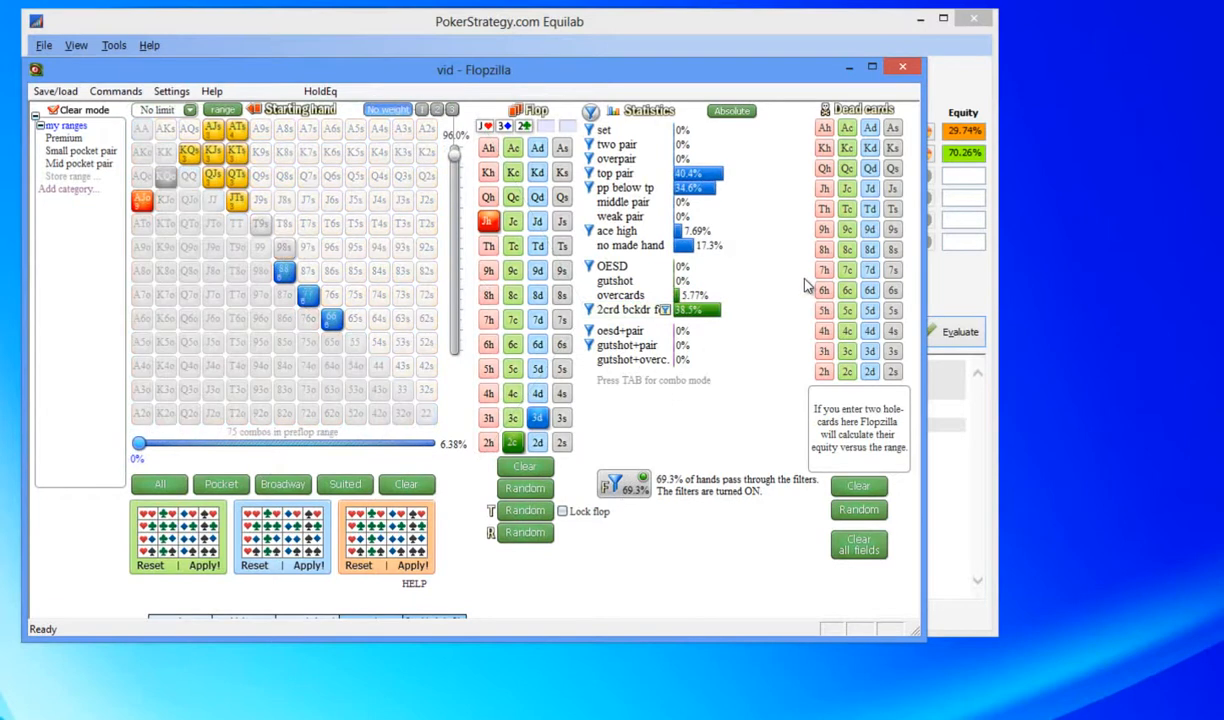
{"action": "mouse_move", "coordinate": [772, 248]}
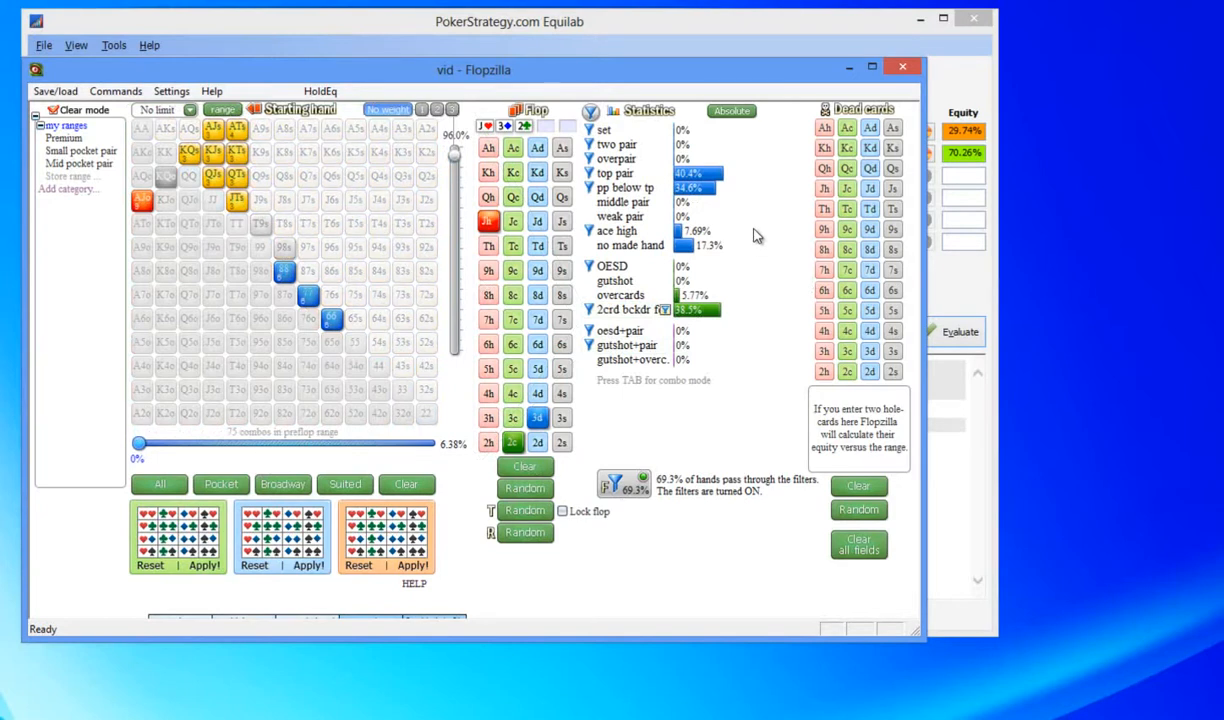
{"action": "mouse_move", "coordinate": [756, 198]}
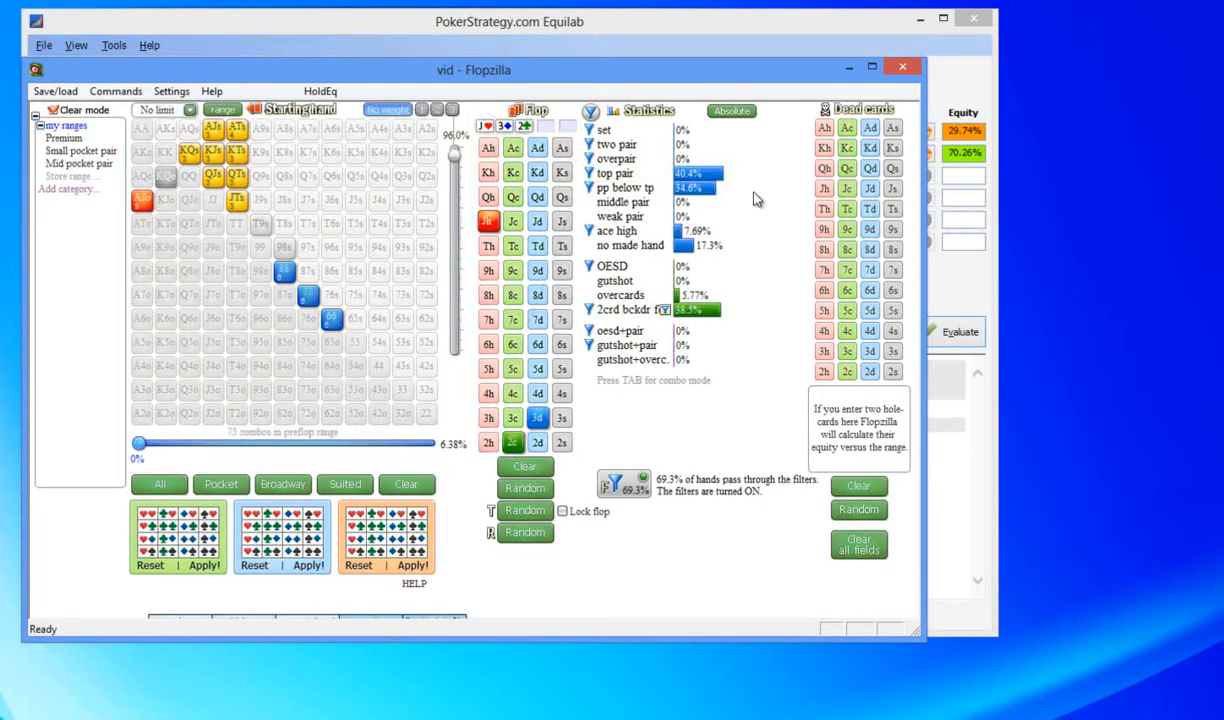
{"action": "mouse_move", "coordinate": [762, 192]}
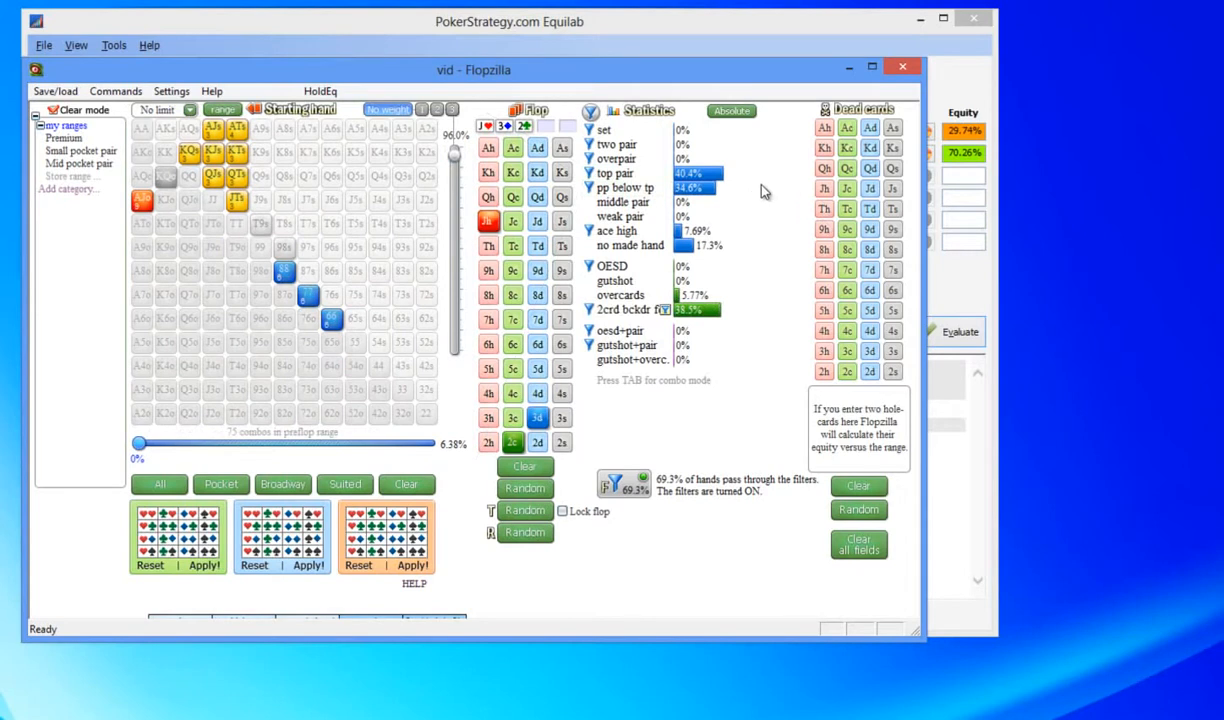
{"action": "mouse_move", "coordinate": [584, 288]}
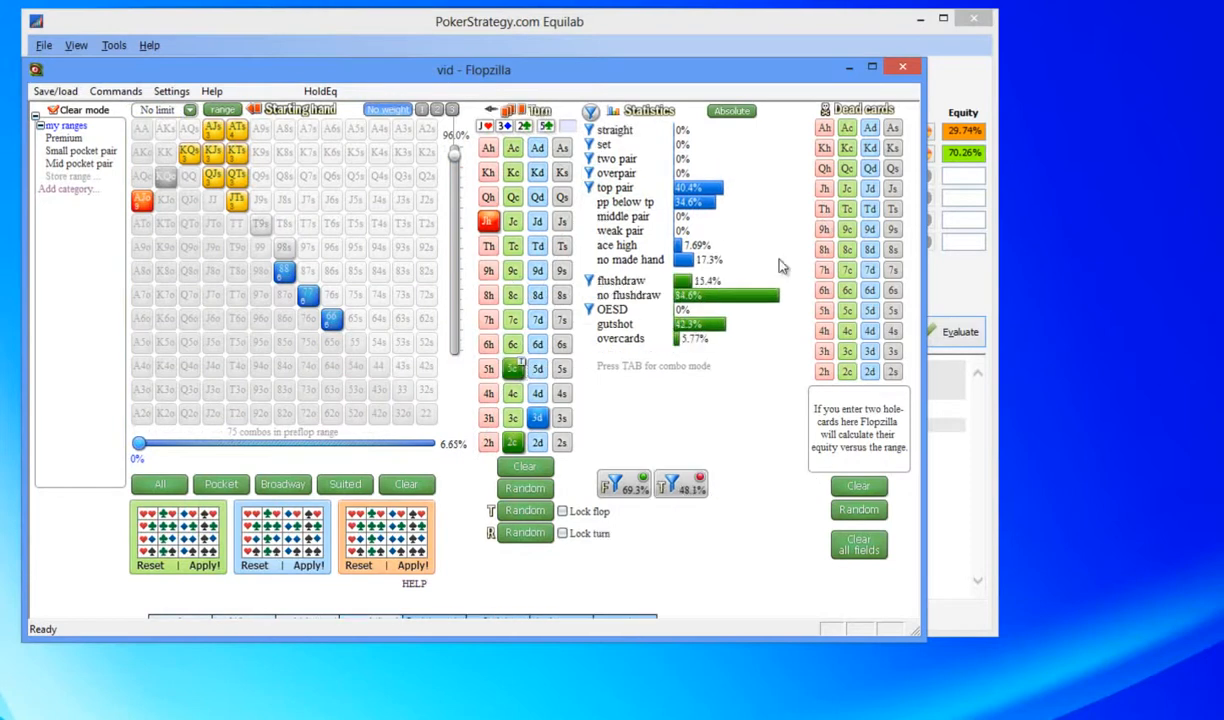
{"action": "mouse_move", "coordinate": [816, 250]}
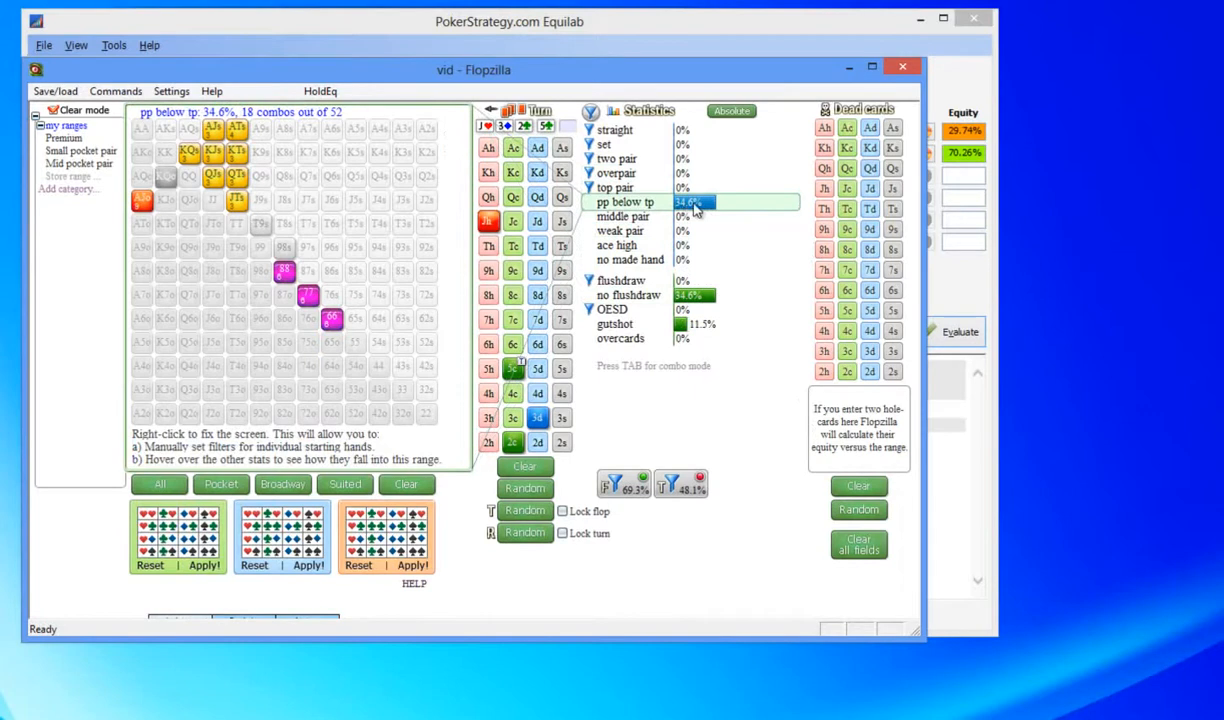
{"action": "mouse_move", "coordinate": [722, 206]}
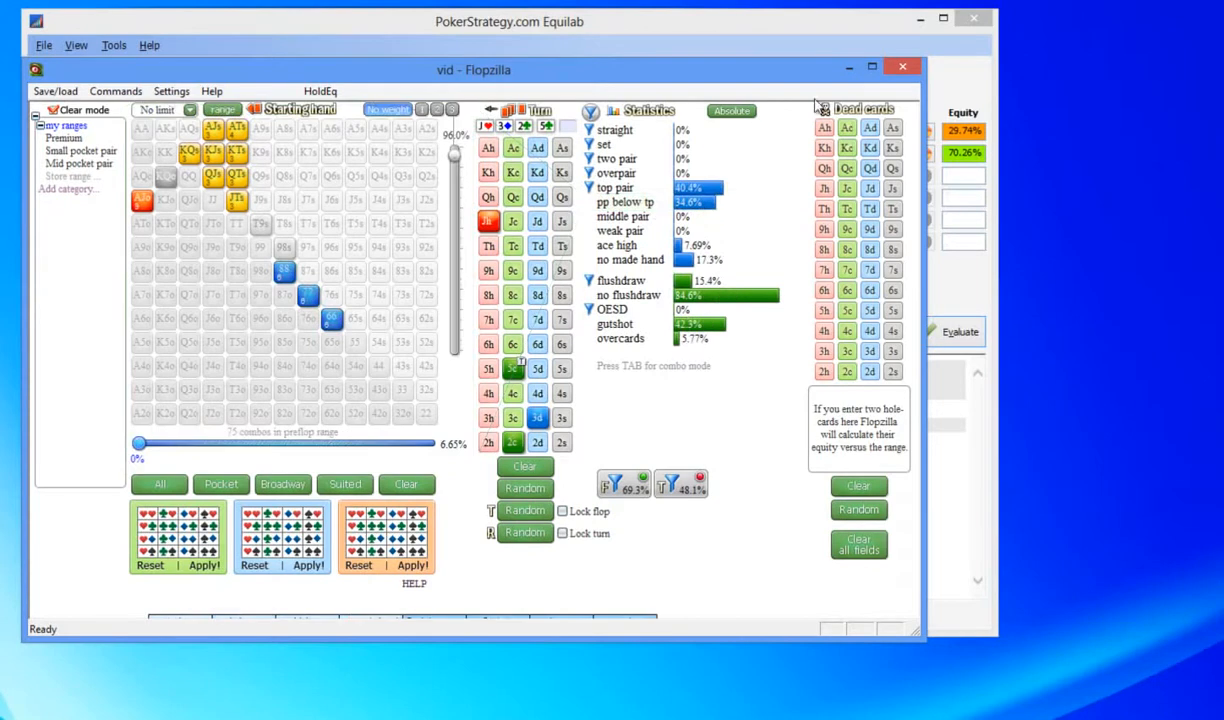
Step: Return to the Equilab window still showing tens at 29.74% versus 70.26%
{"action": "left_click", "coordinate": [902, 68]}
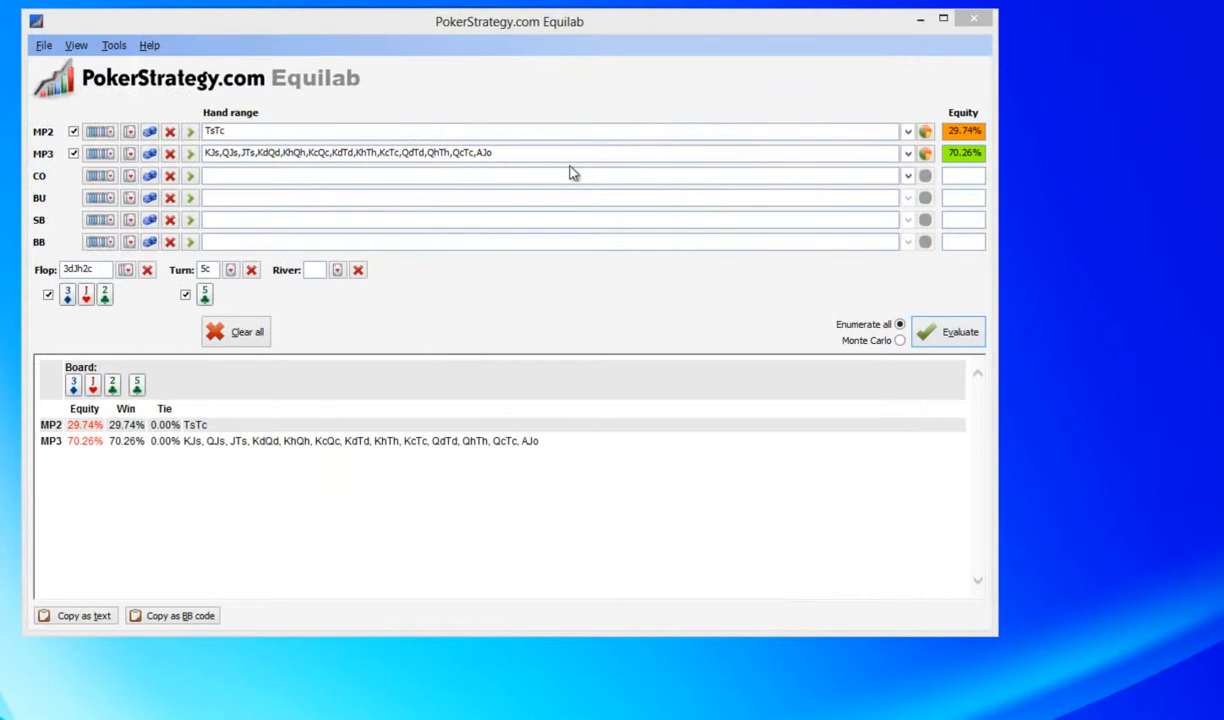
{"action": "mouse_move", "coordinate": [548, 168]}
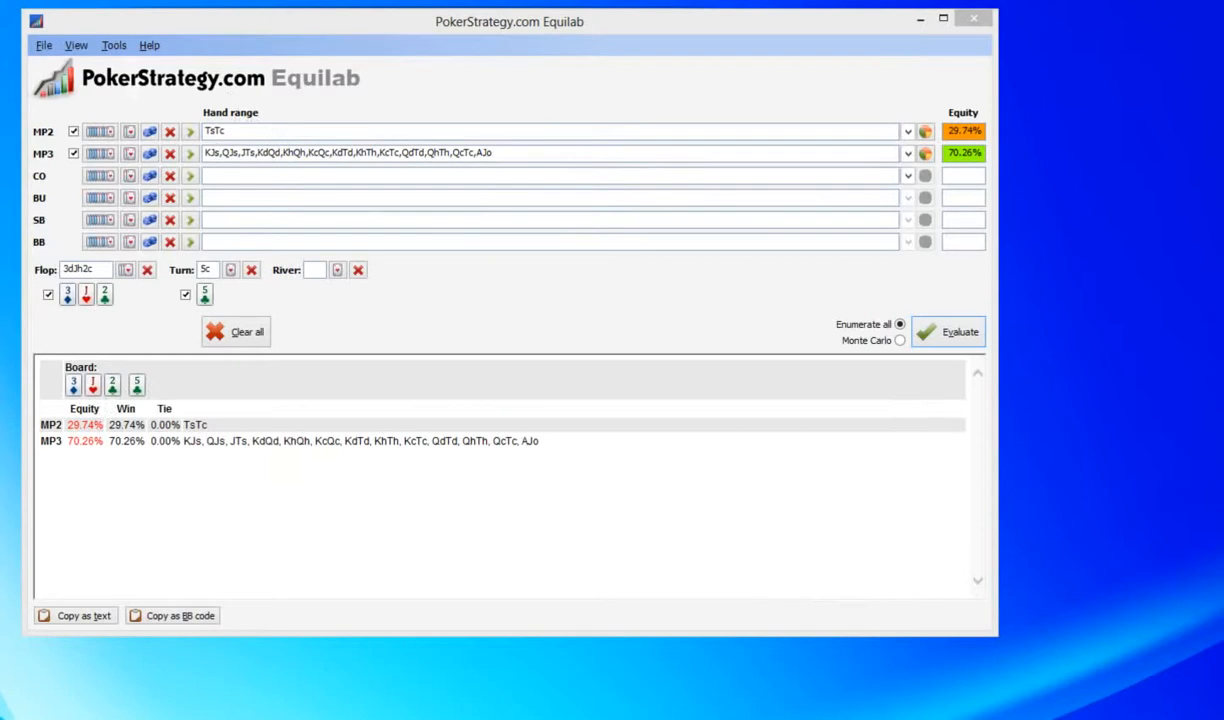
{"action": "mouse_move", "coordinate": [208, 198]}
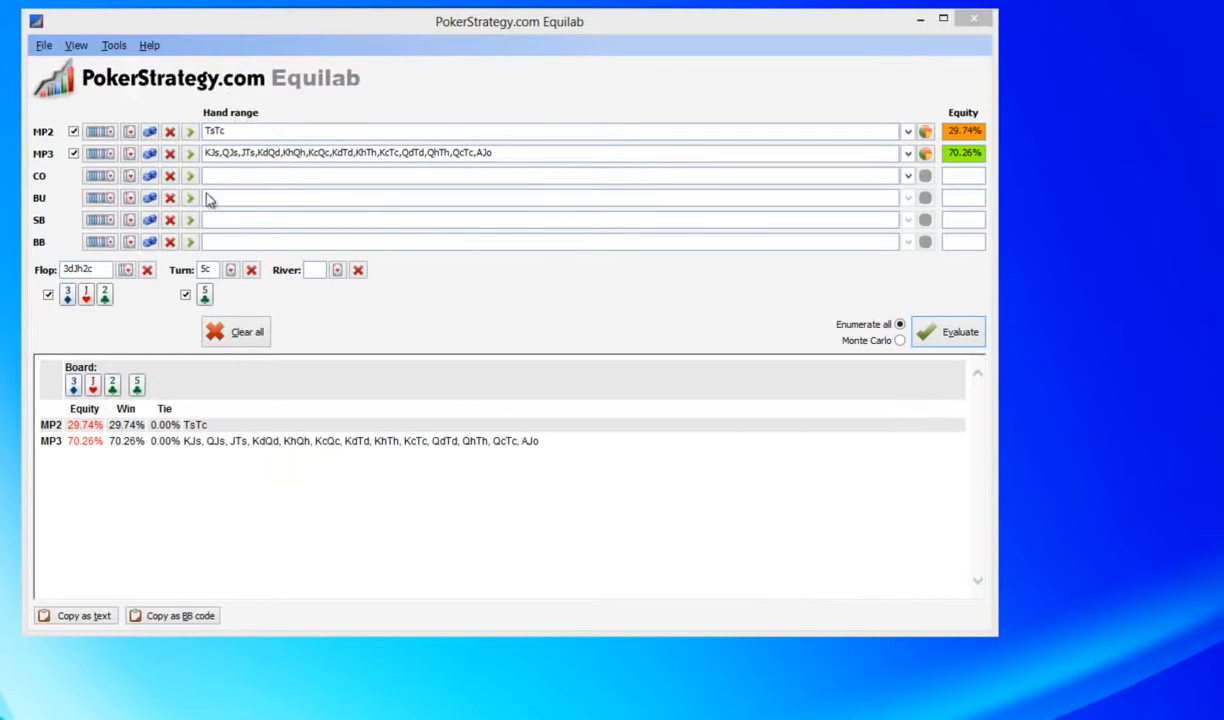
{"action": "mouse_move", "coordinate": [252, 170]}
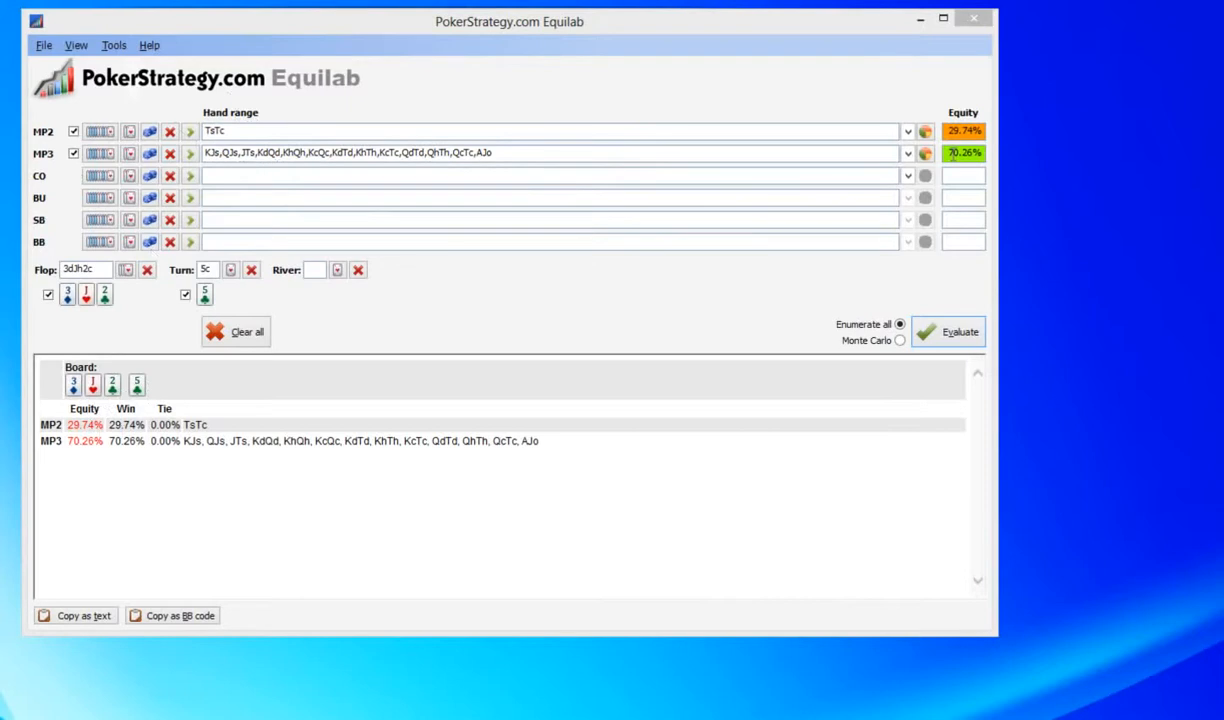
{"action": "mouse_move", "coordinate": [1028, 164]}
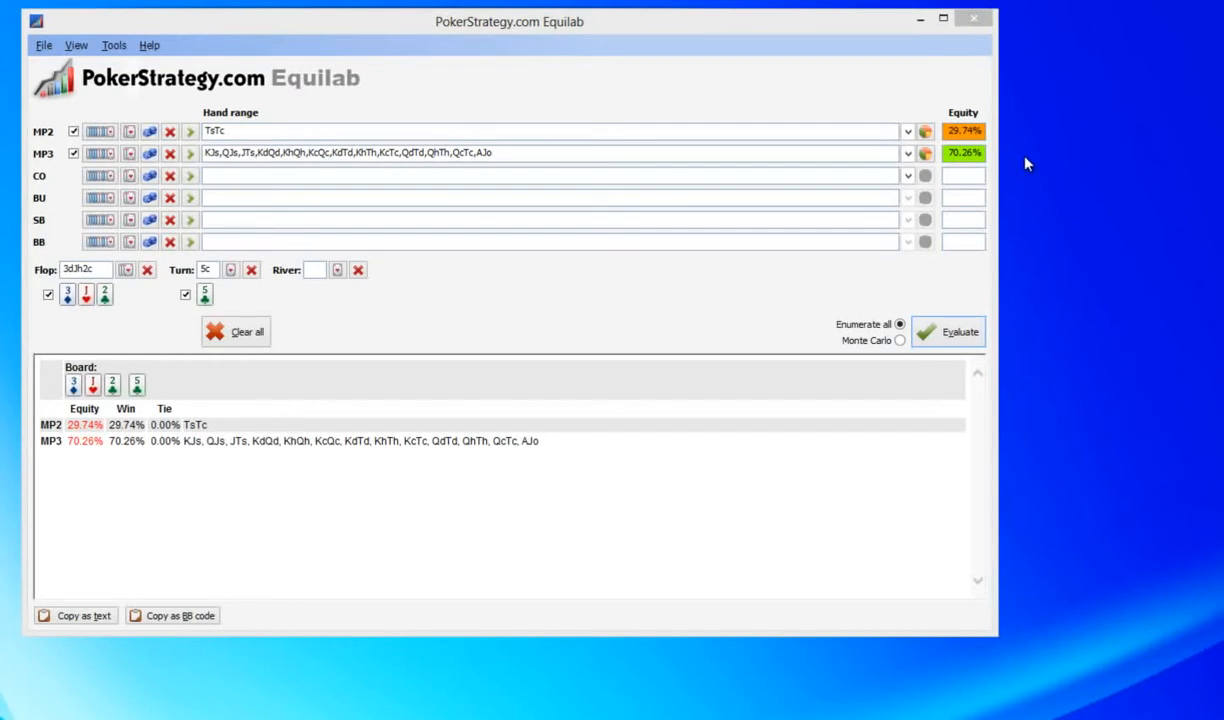
{"action": "mouse_move", "coordinate": [222, 80]}
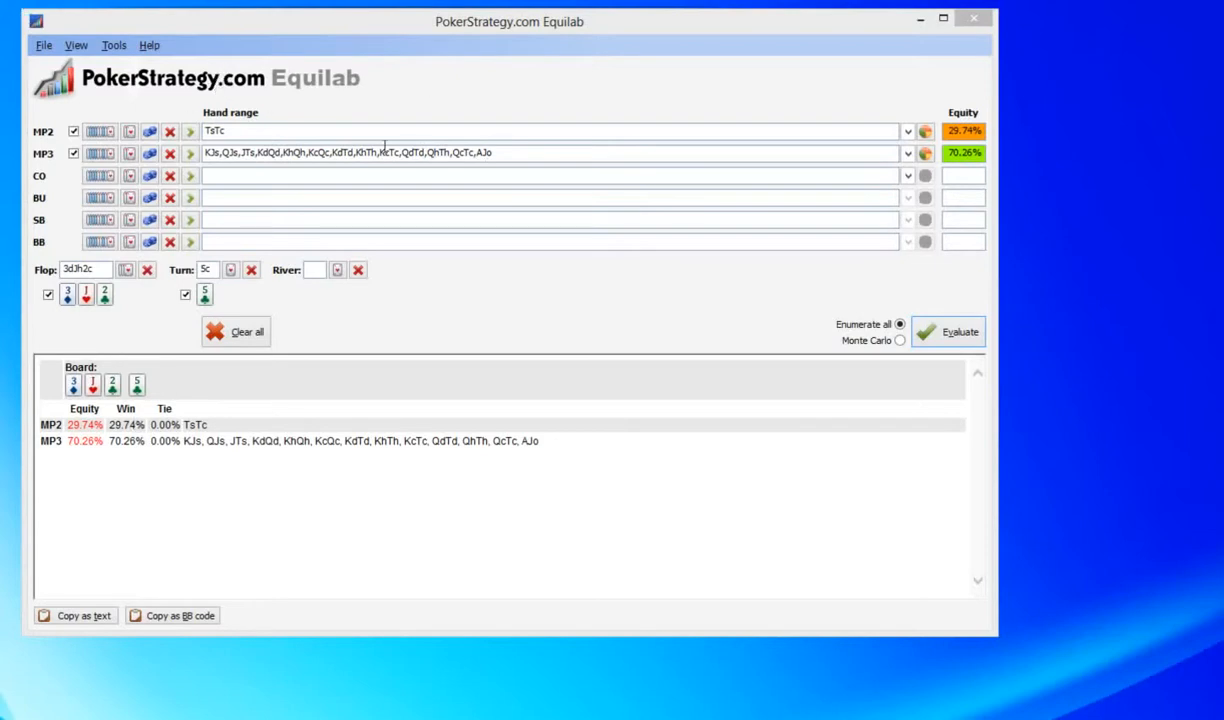
{"action": "mouse_move", "coordinate": [384, 152]}
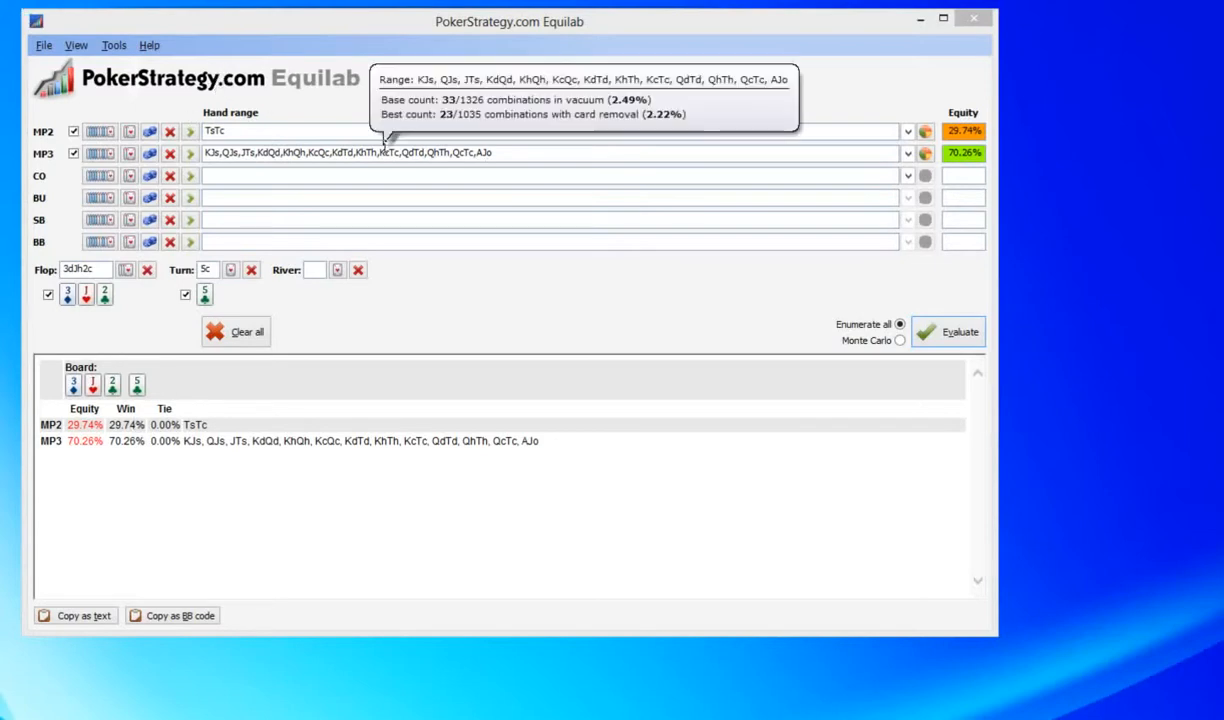
{"action": "mouse_move", "coordinate": [738, 148]}
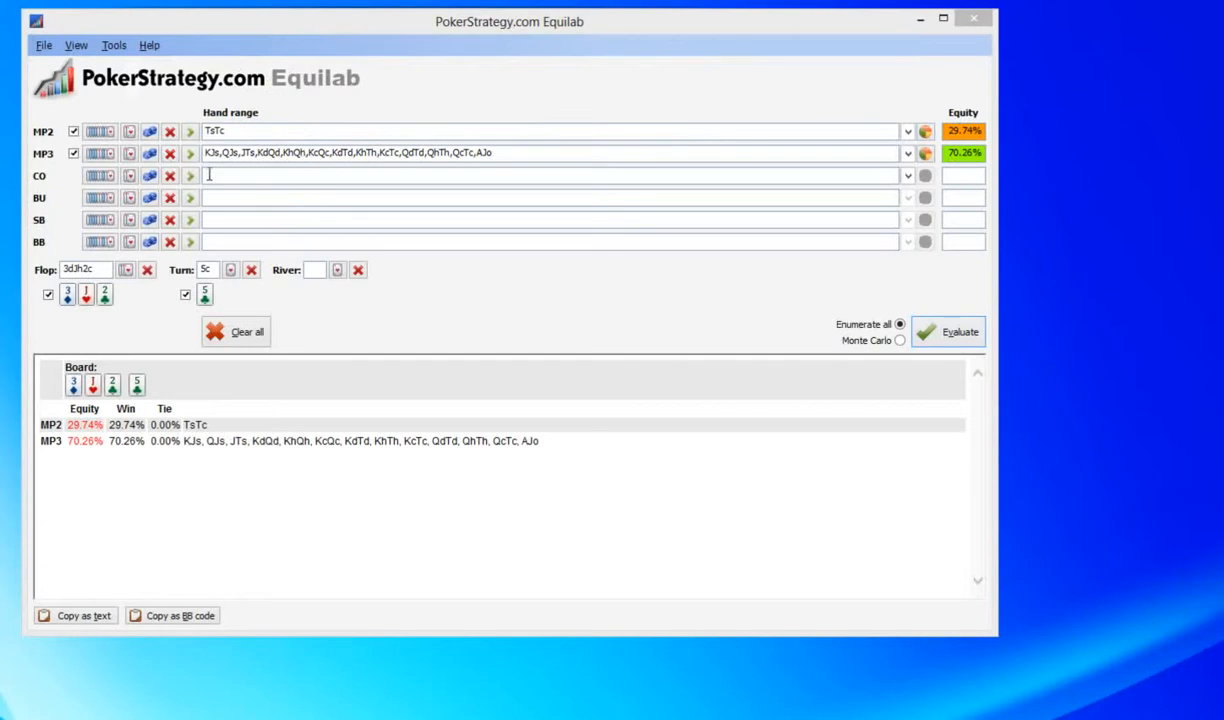
{"action": "mouse_move", "coordinate": [840, 88]}
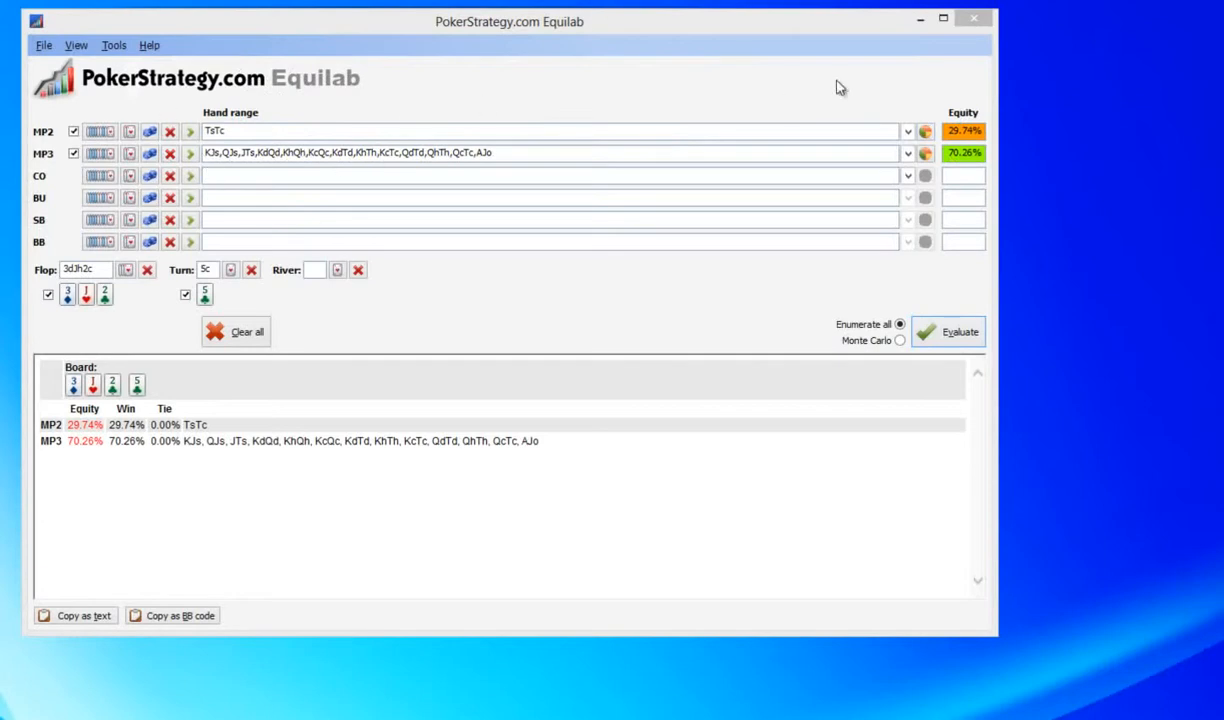
{"action": "mouse_move", "coordinate": [772, 32]}
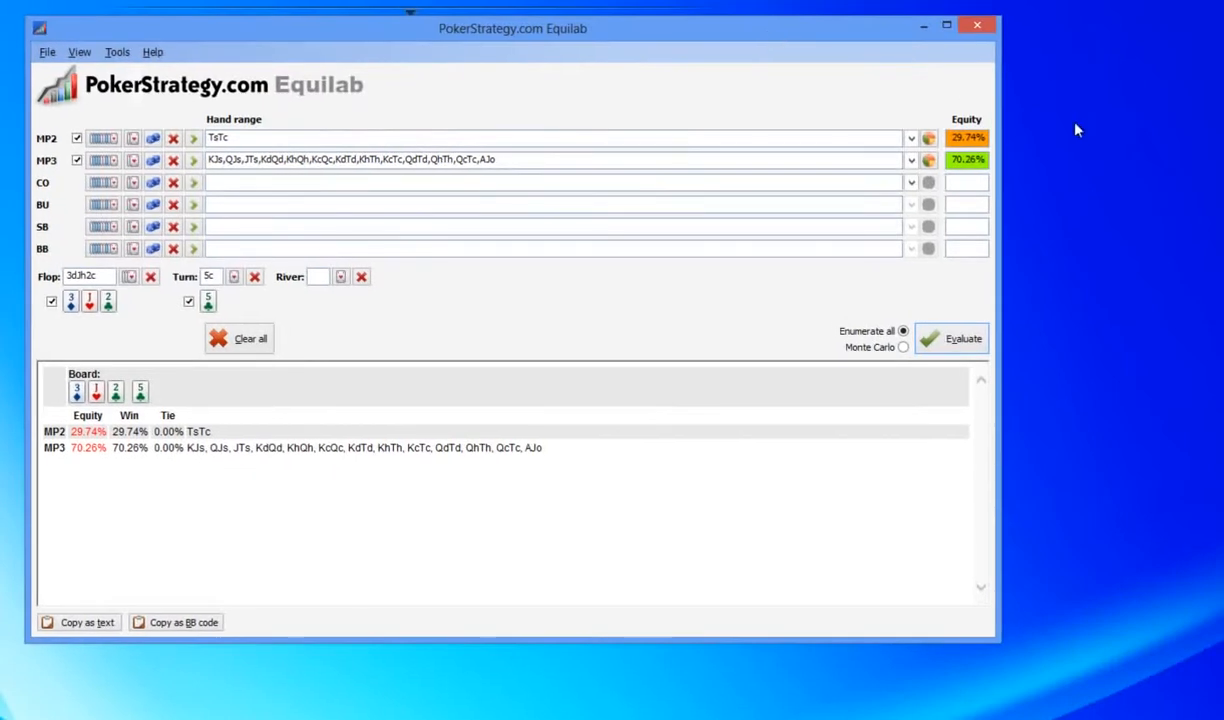
{"action": "mouse_move", "coordinate": [1044, 184]}
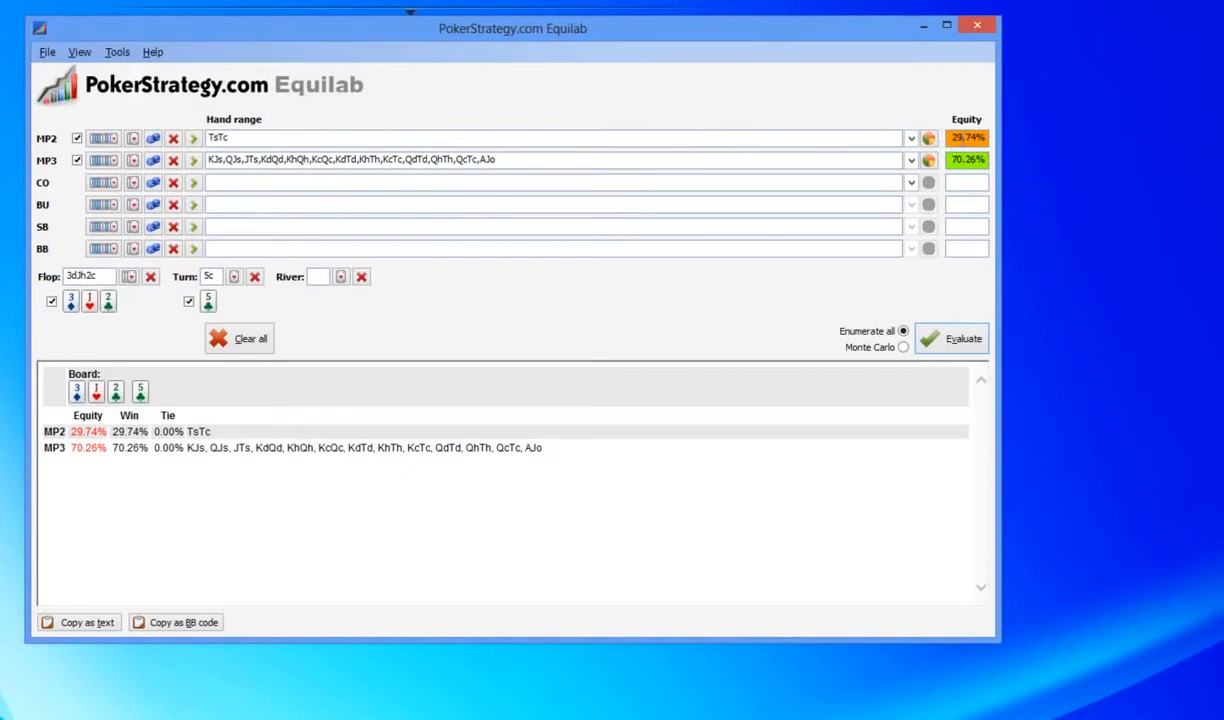
{"action": "mouse_move", "coordinate": [1100, 140]}
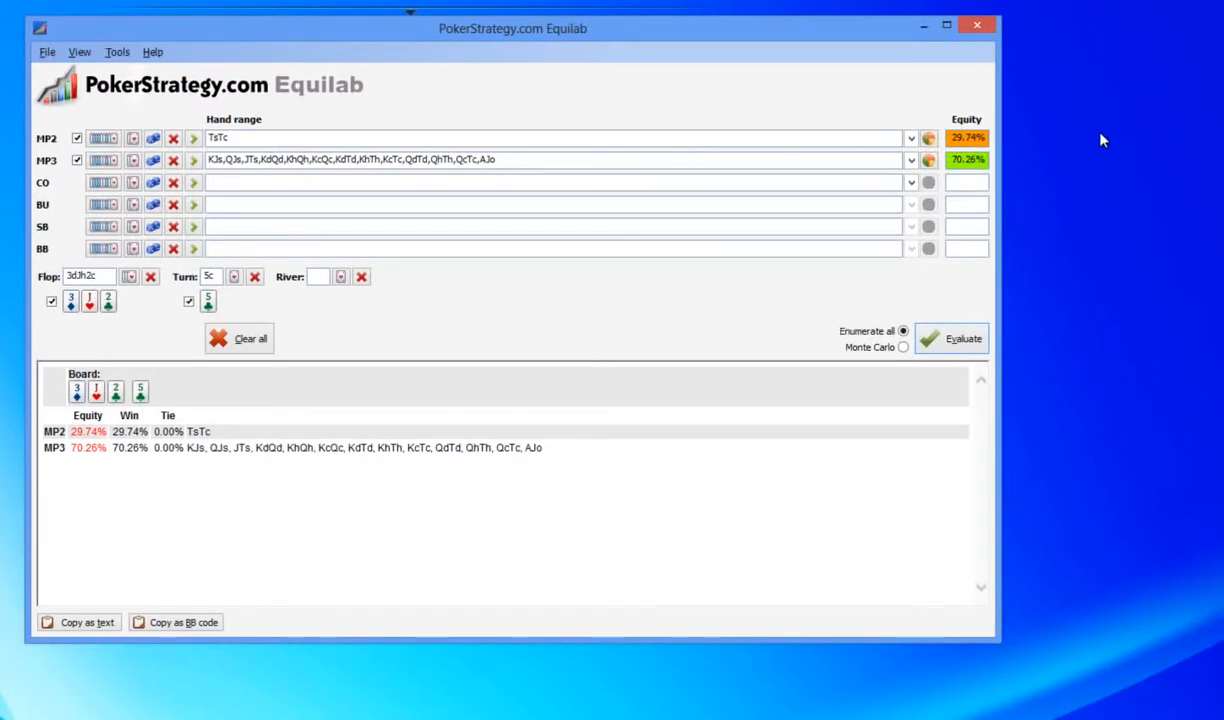
{"action": "mouse_move", "coordinate": [324, 158]}
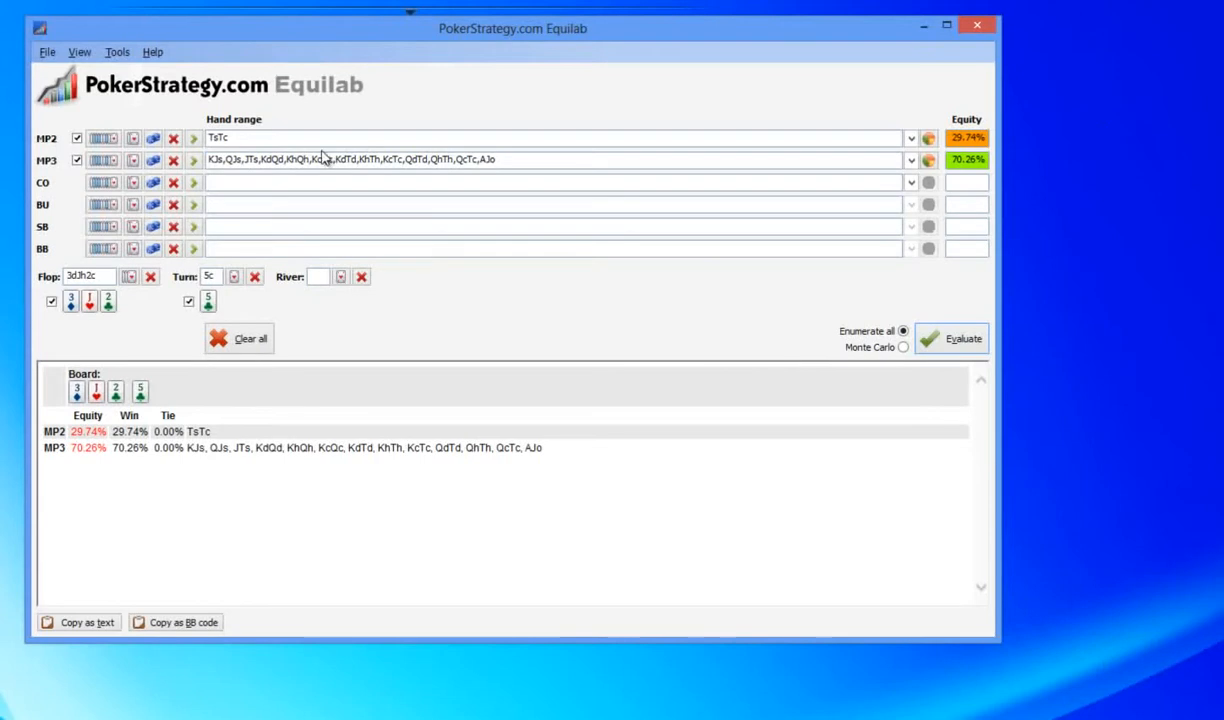
{"action": "mouse_move", "coordinate": [172, 138]}
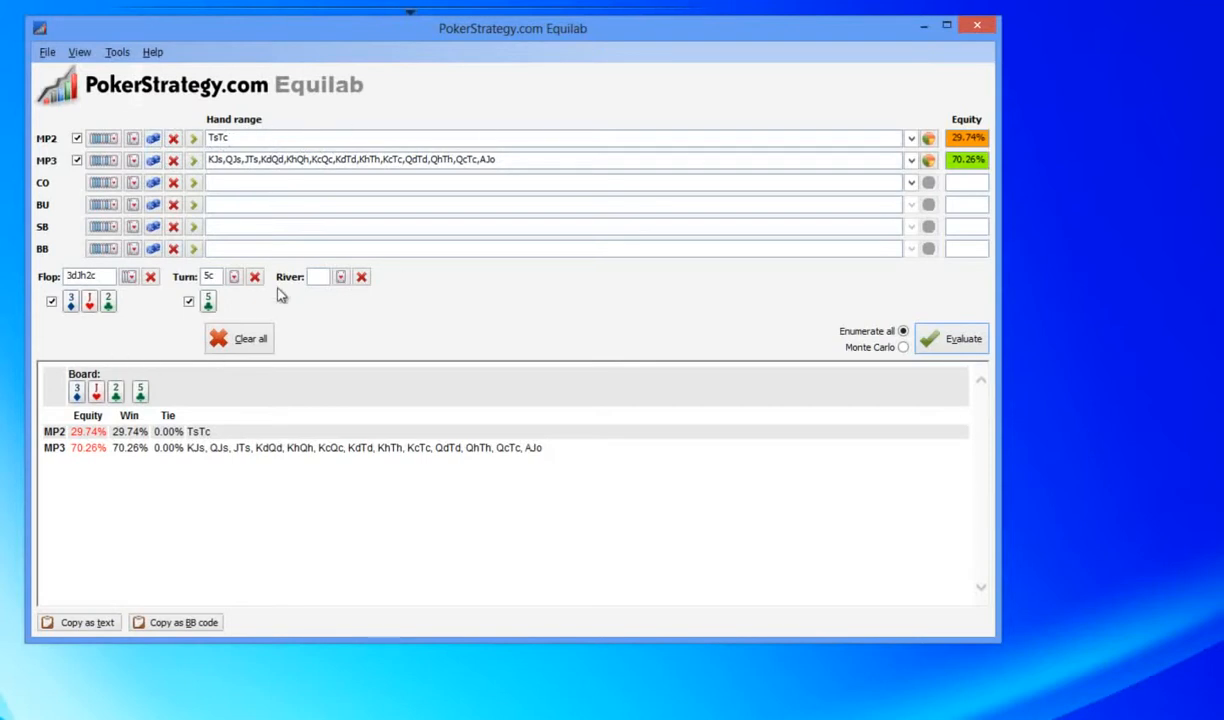
{"action": "mouse_move", "coordinate": [456, 252]}
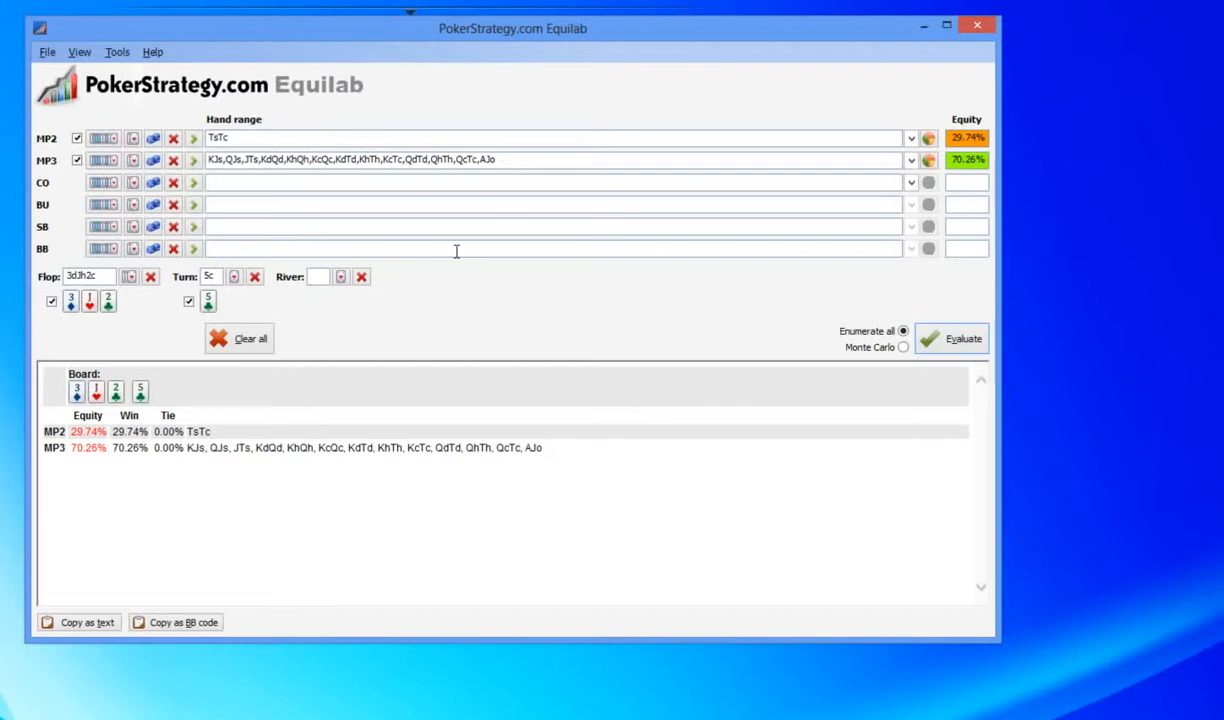
{"action": "mouse_move", "coordinate": [296, 290]}
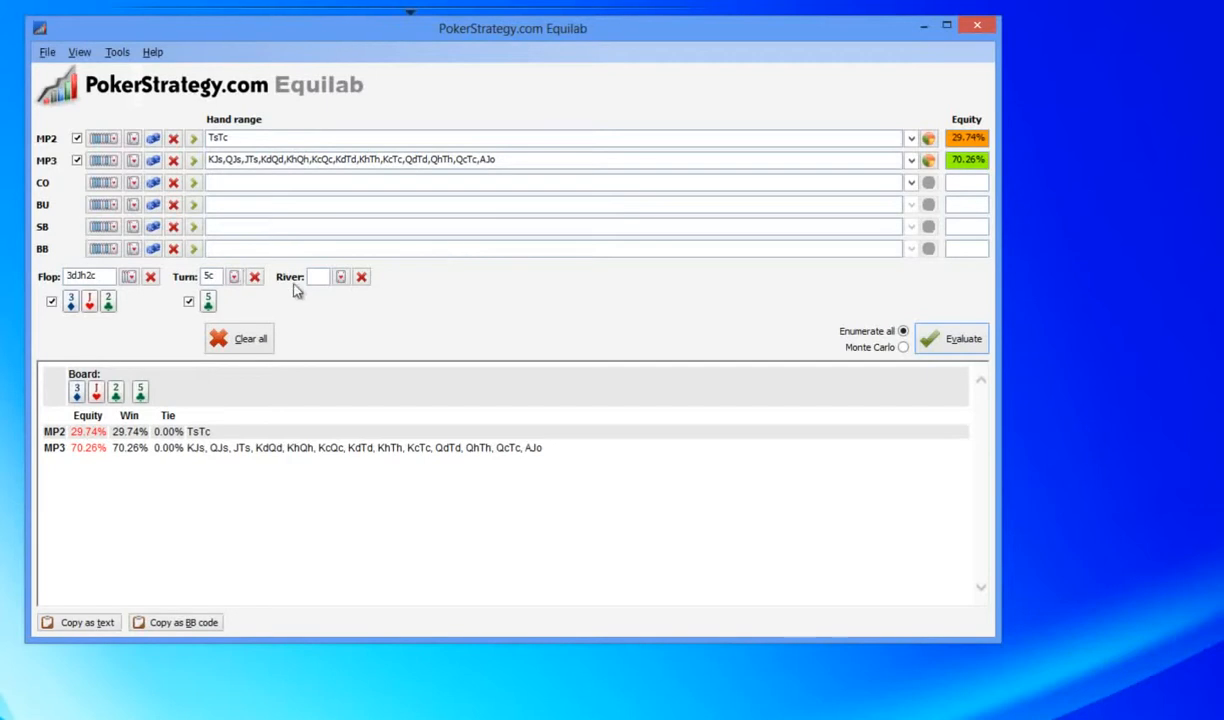
Step: Enter a river card on Equilab's board and recalculate equities against the calling range
{"action": "left_click", "coordinate": [340, 276]}
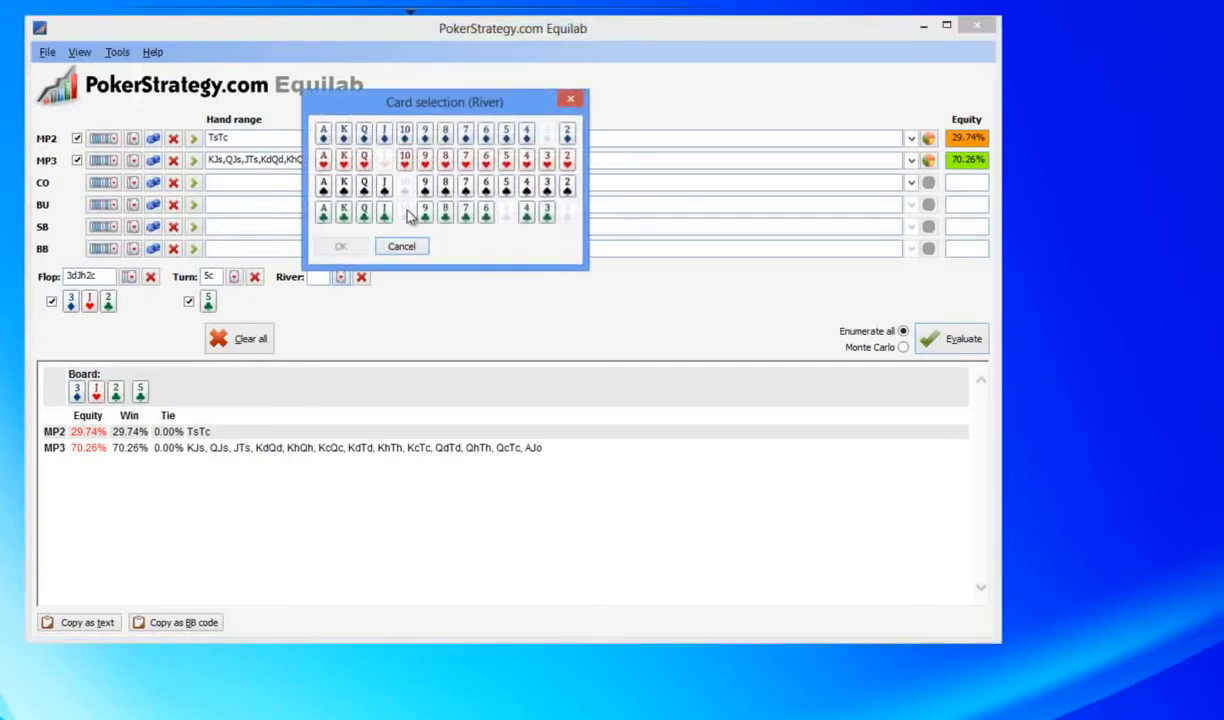
{"action": "left_click", "coordinate": [506, 186]}
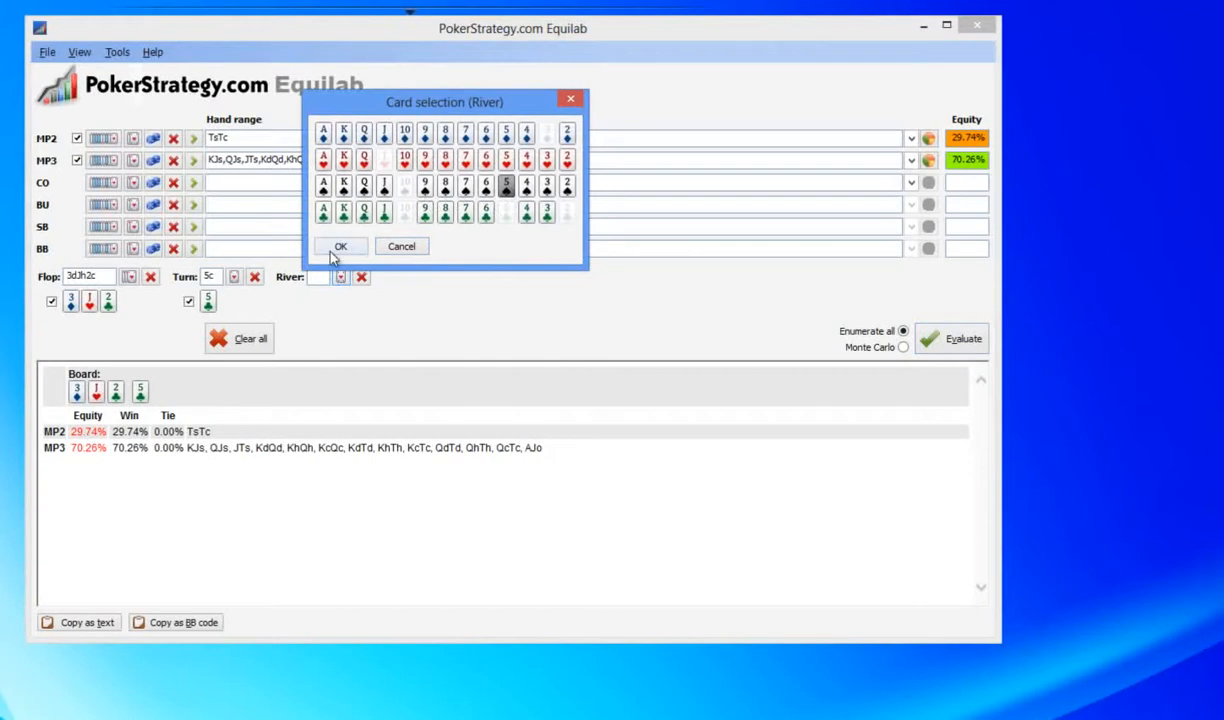
{"action": "left_click", "coordinate": [340, 246]}
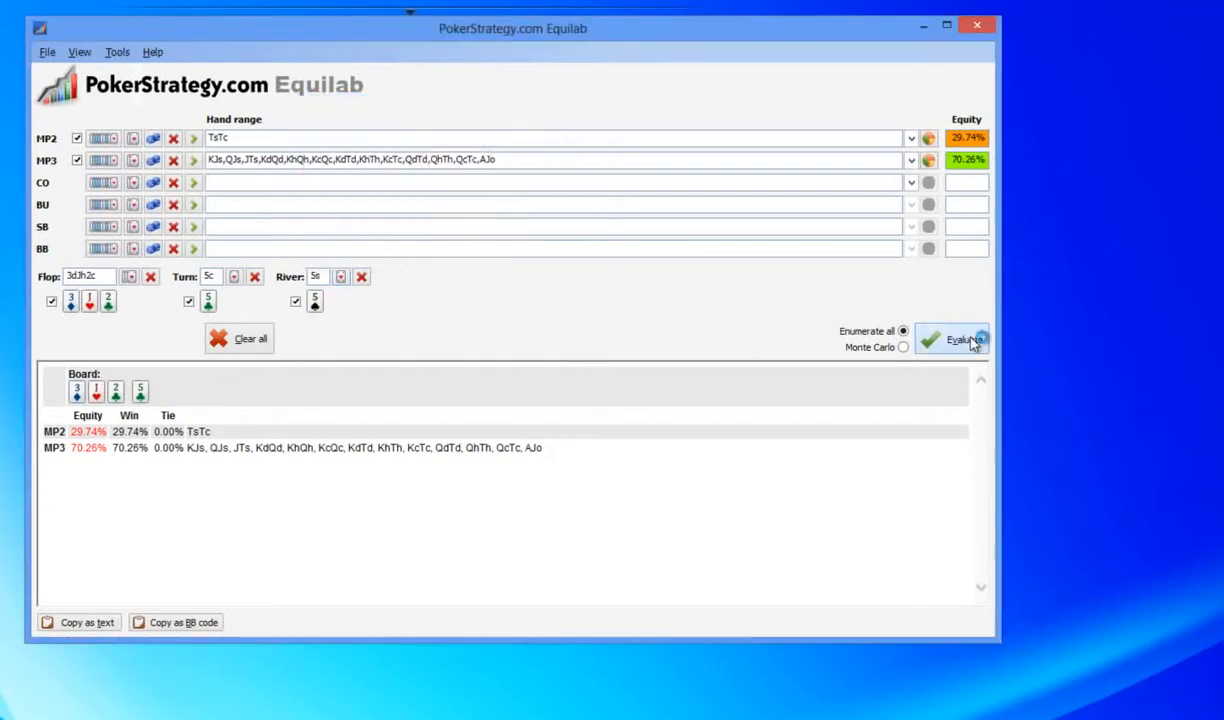
{"action": "left_click", "coordinate": [960, 338]}
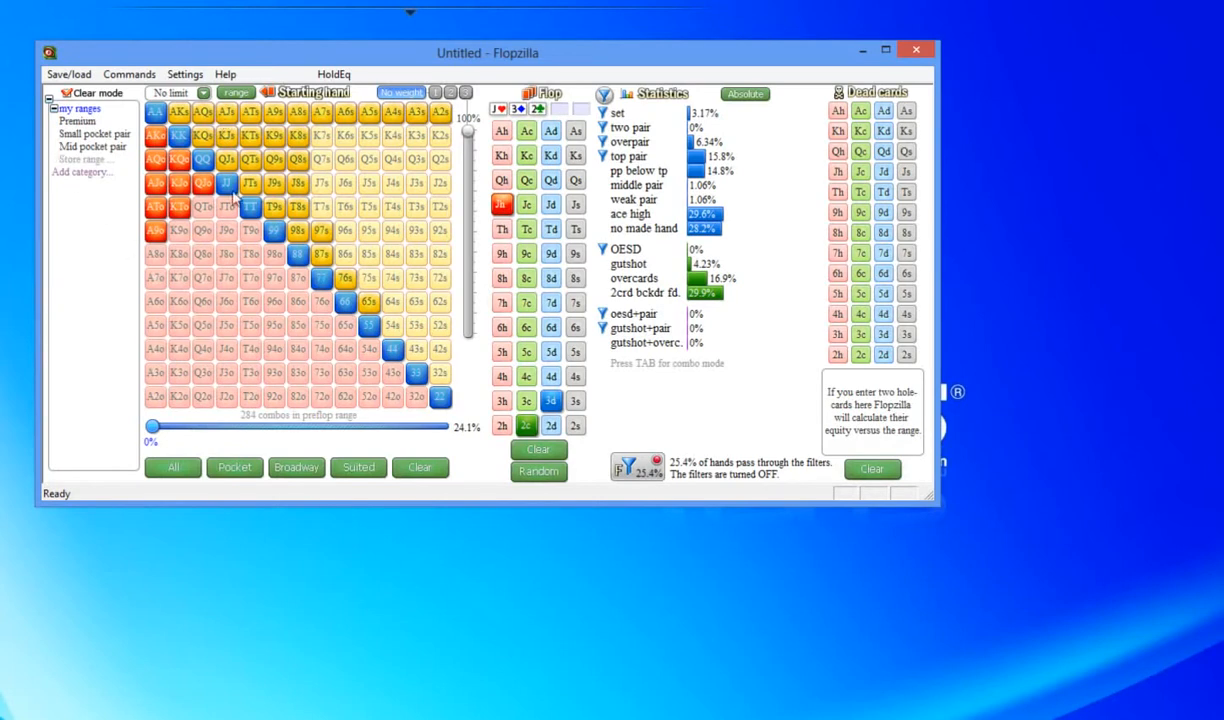
{"action": "mouse_move", "coordinate": [296, 24]}
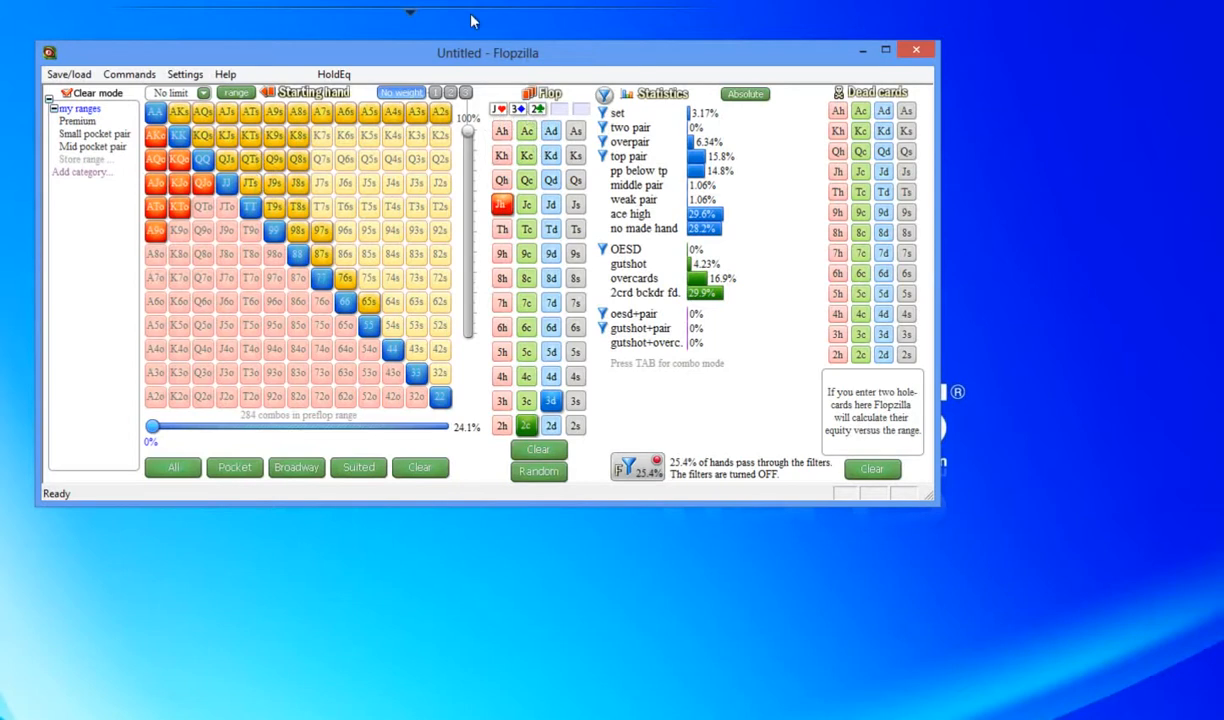
{"action": "mouse_move", "coordinate": [524, 44]}
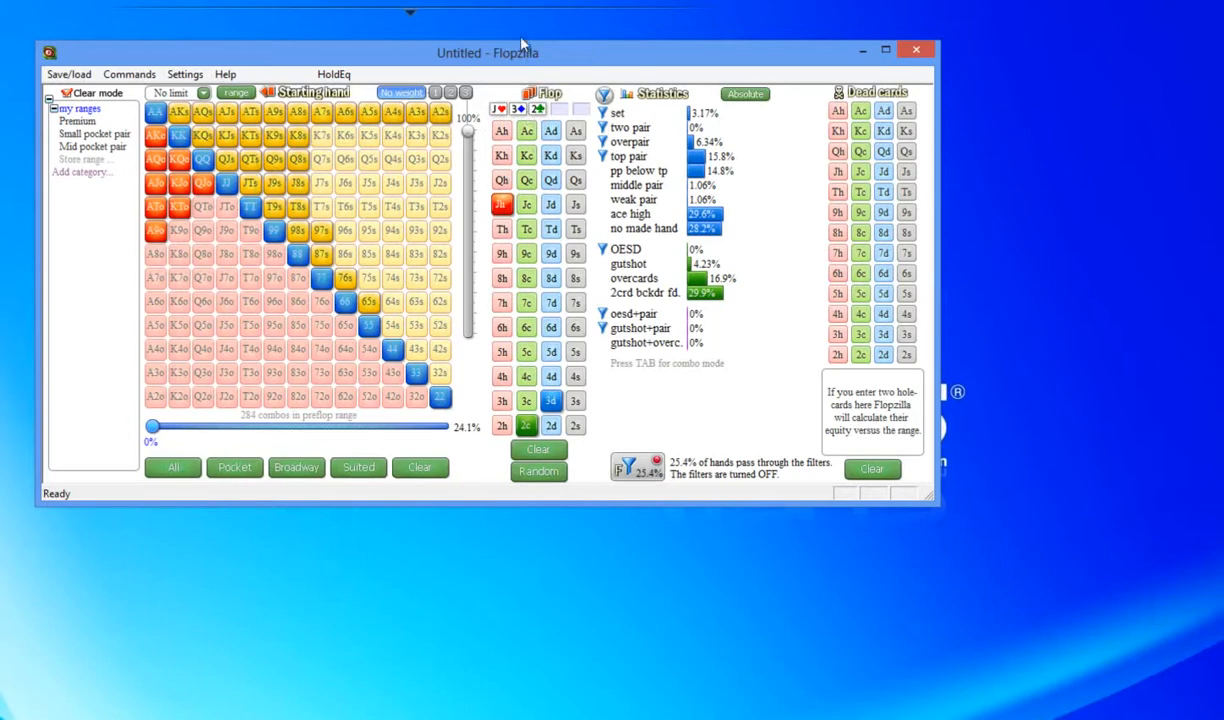
{"action": "mouse_move", "coordinate": [438, 84]}
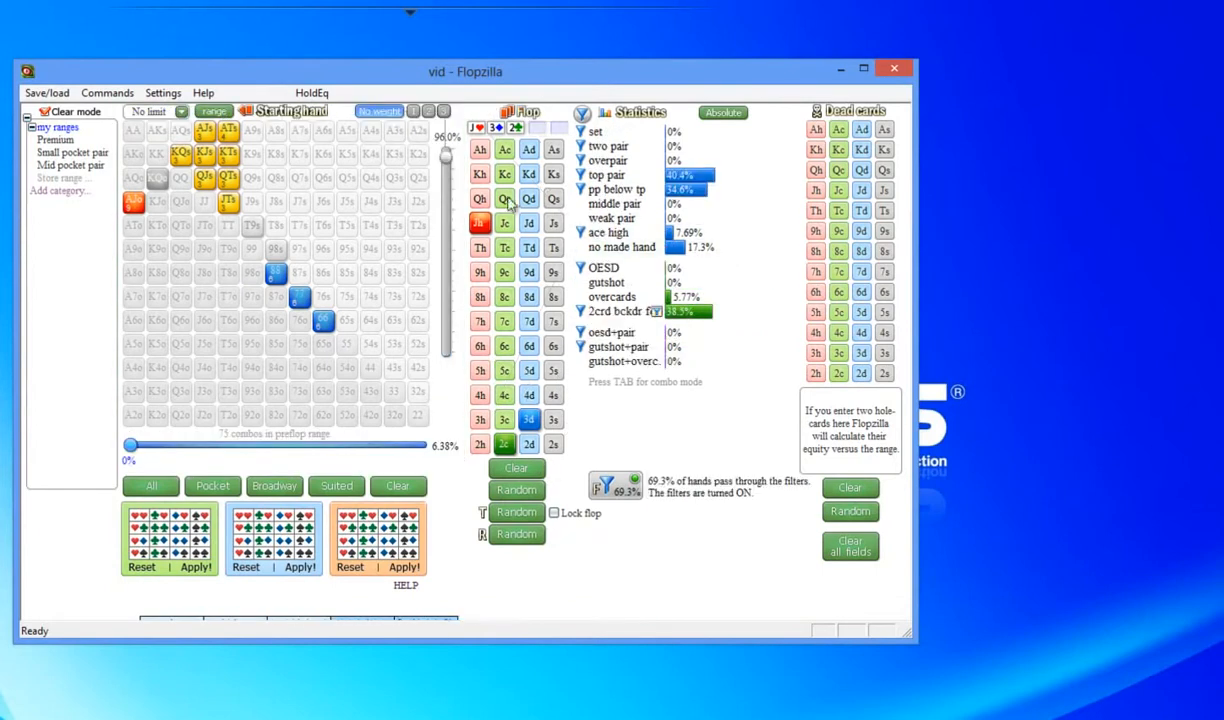
Step: Switch the filters off on the new flop, showing 85.3% passing and top pair 18 of 78 combos
{"action": "left_click", "coordinate": [608, 486]}
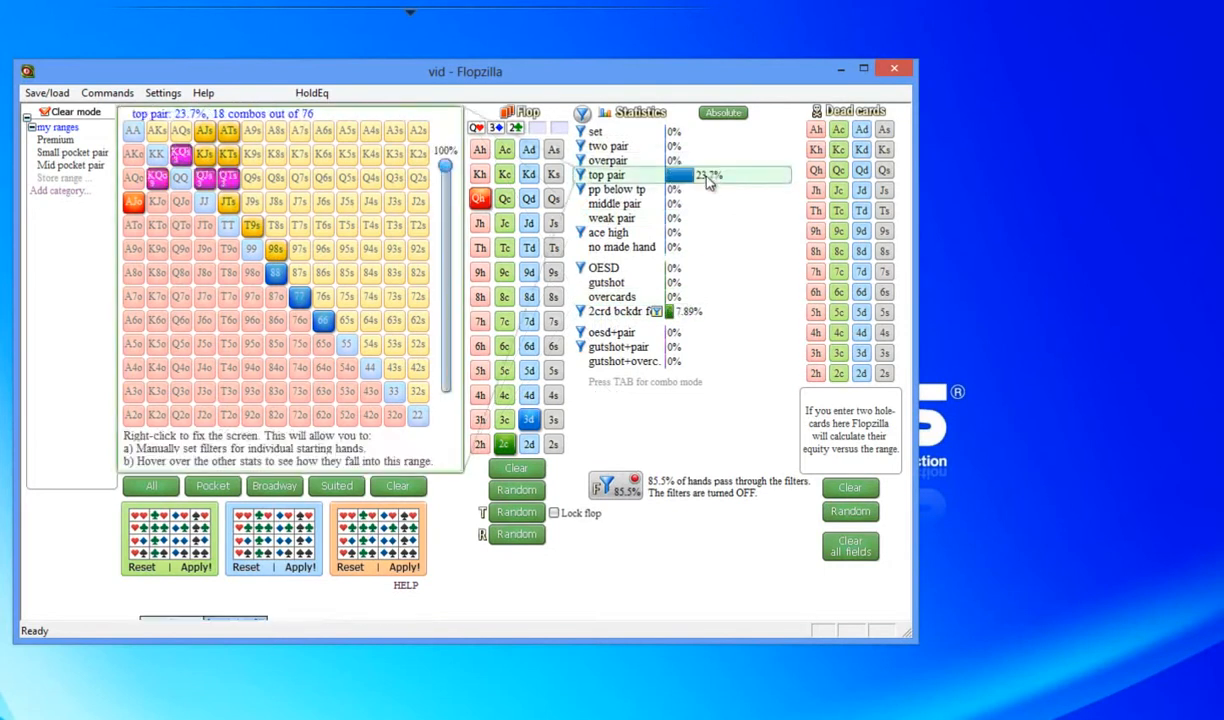
{"action": "mouse_move", "coordinate": [720, 180]}
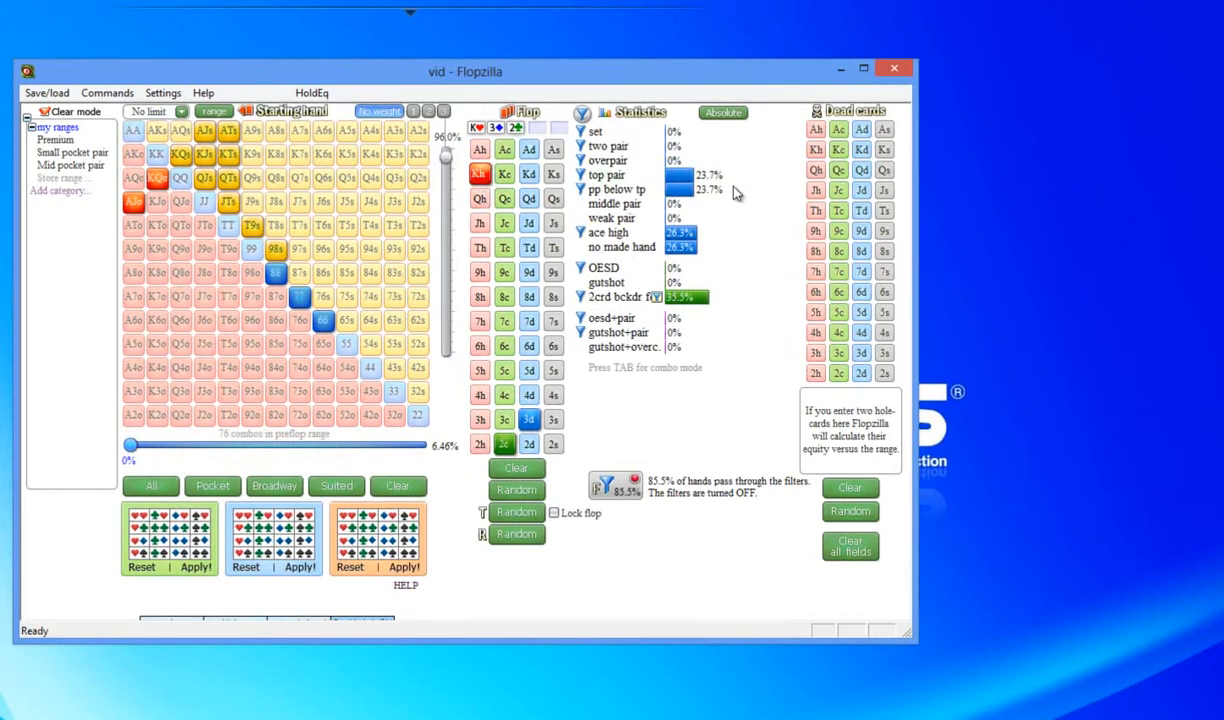
{"action": "mouse_move", "coordinate": [758, 208]}
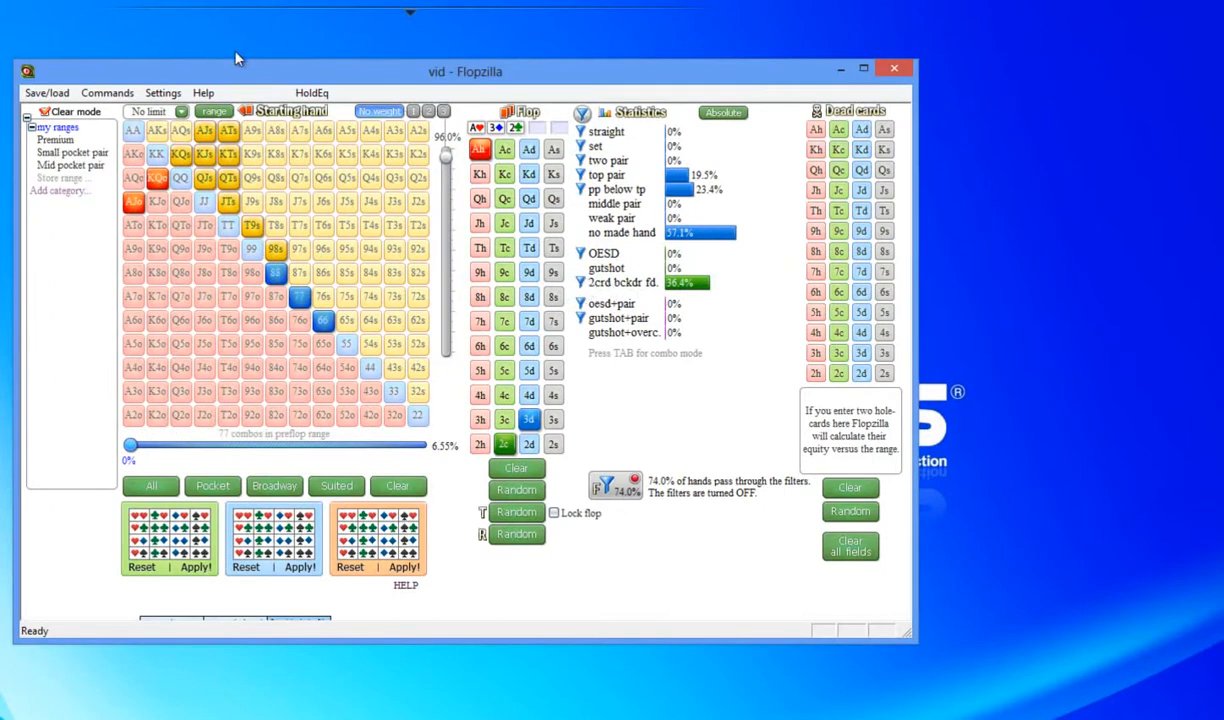
{"action": "mouse_move", "coordinate": [192, 174]}
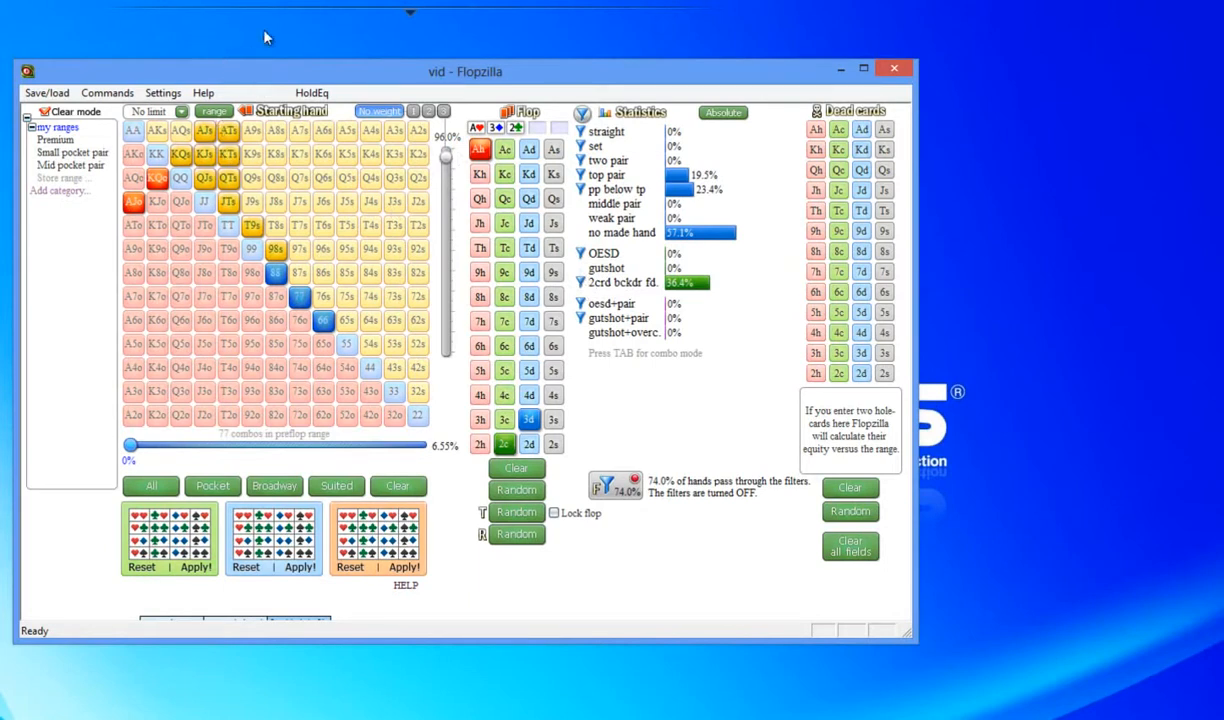
{"action": "mouse_move", "coordinate": [380, 62]}
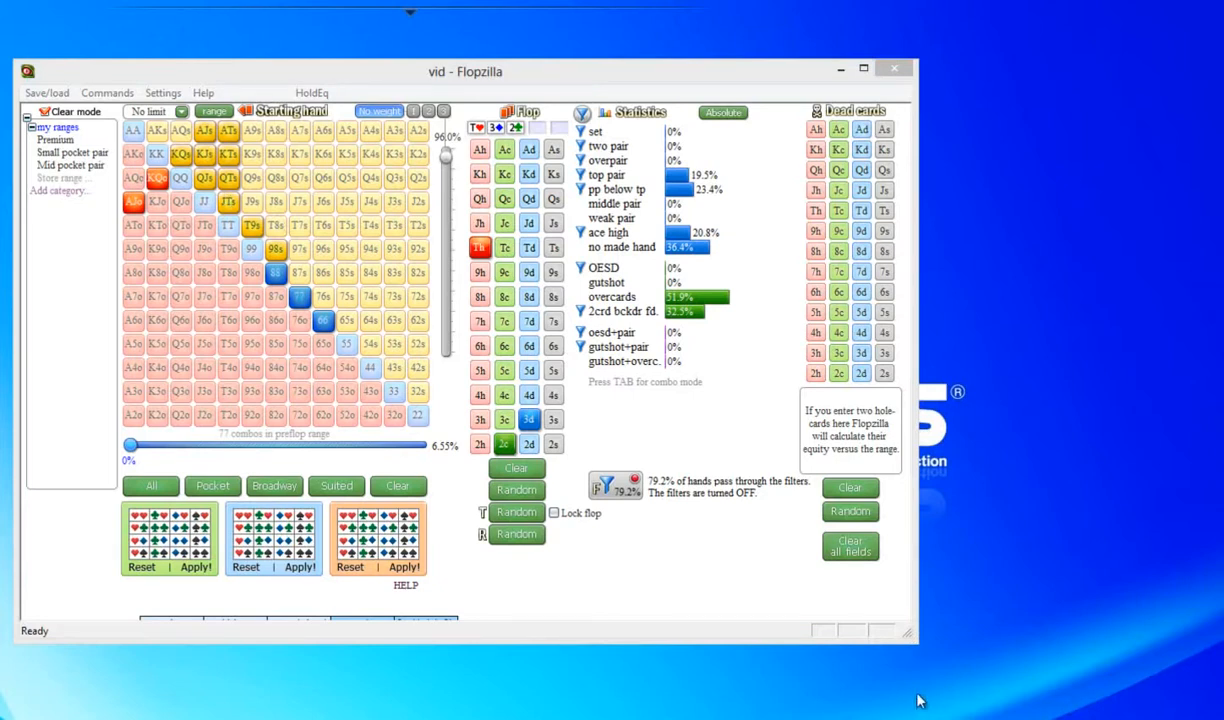
{"action": "mouse_move", "coordinate": [1012, 332]}
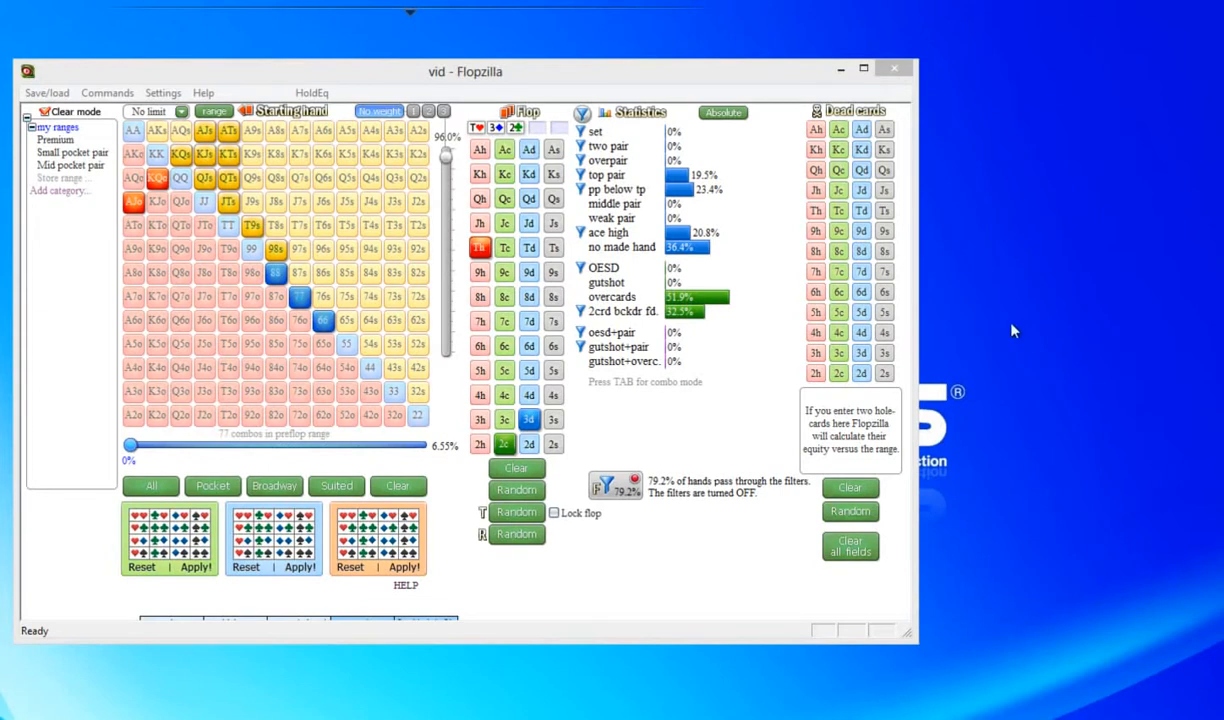